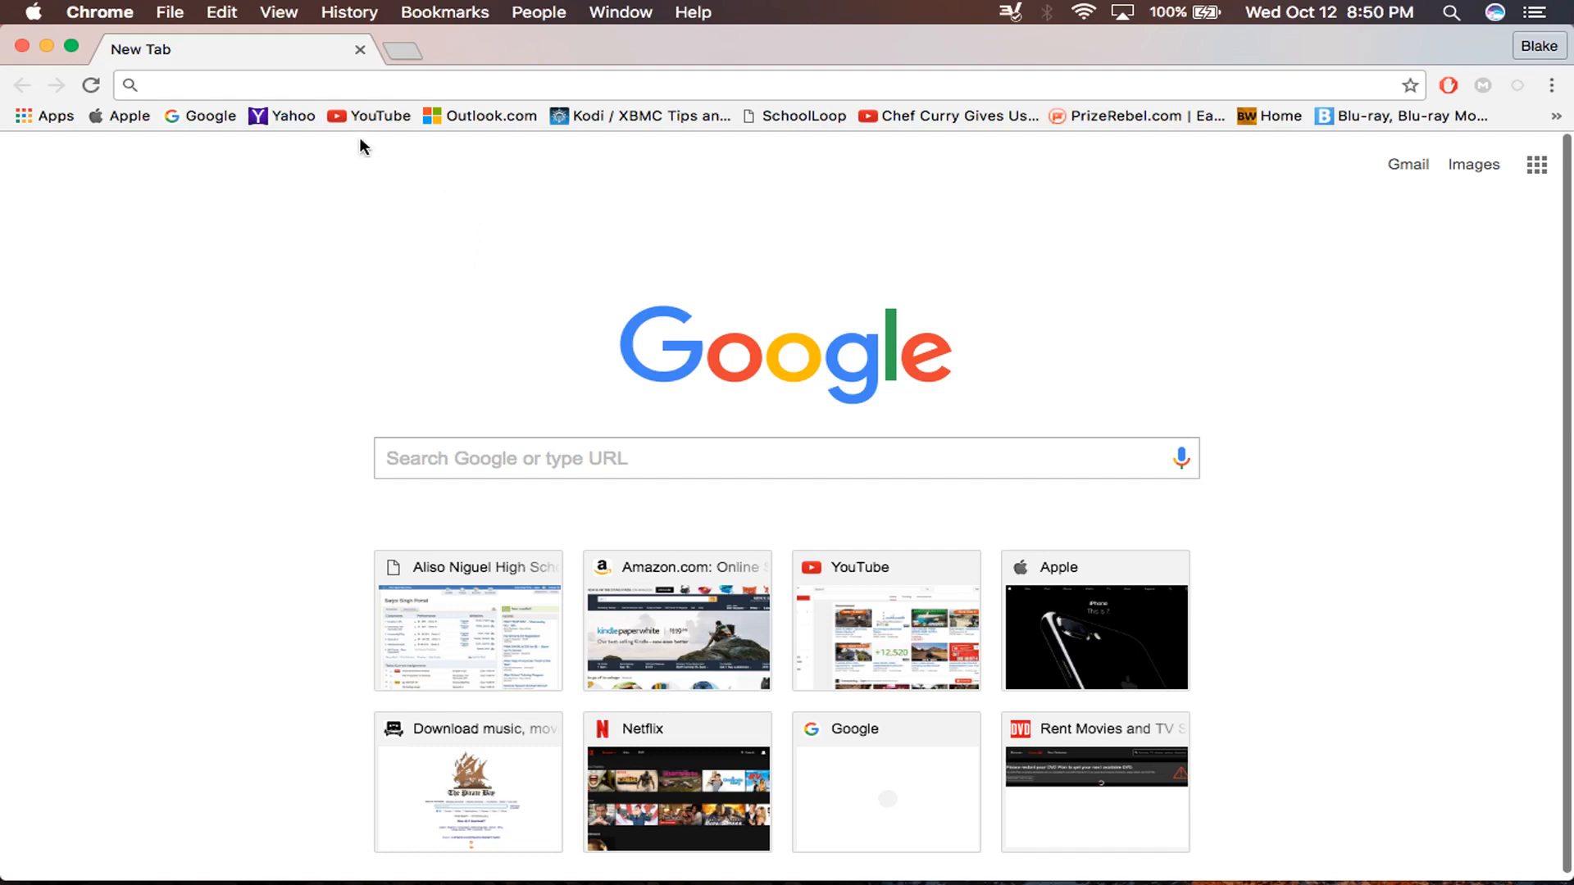
# Search Google for 'cyberghost' and scroll through the results
pyautogui.write('classroom.google.com')
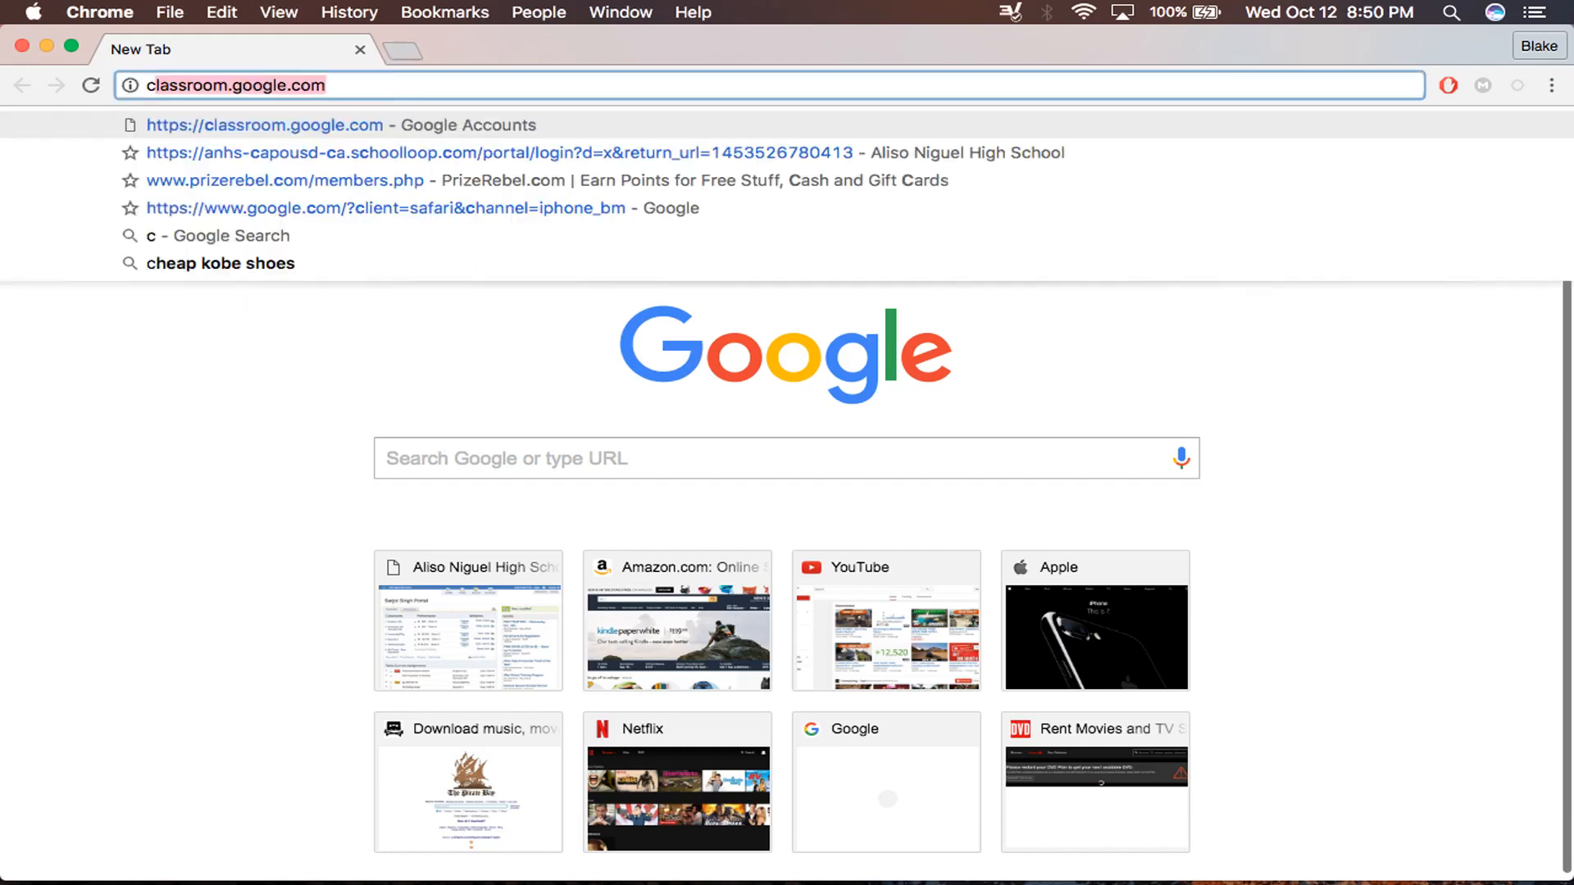
pyautogui.write('cyberg')
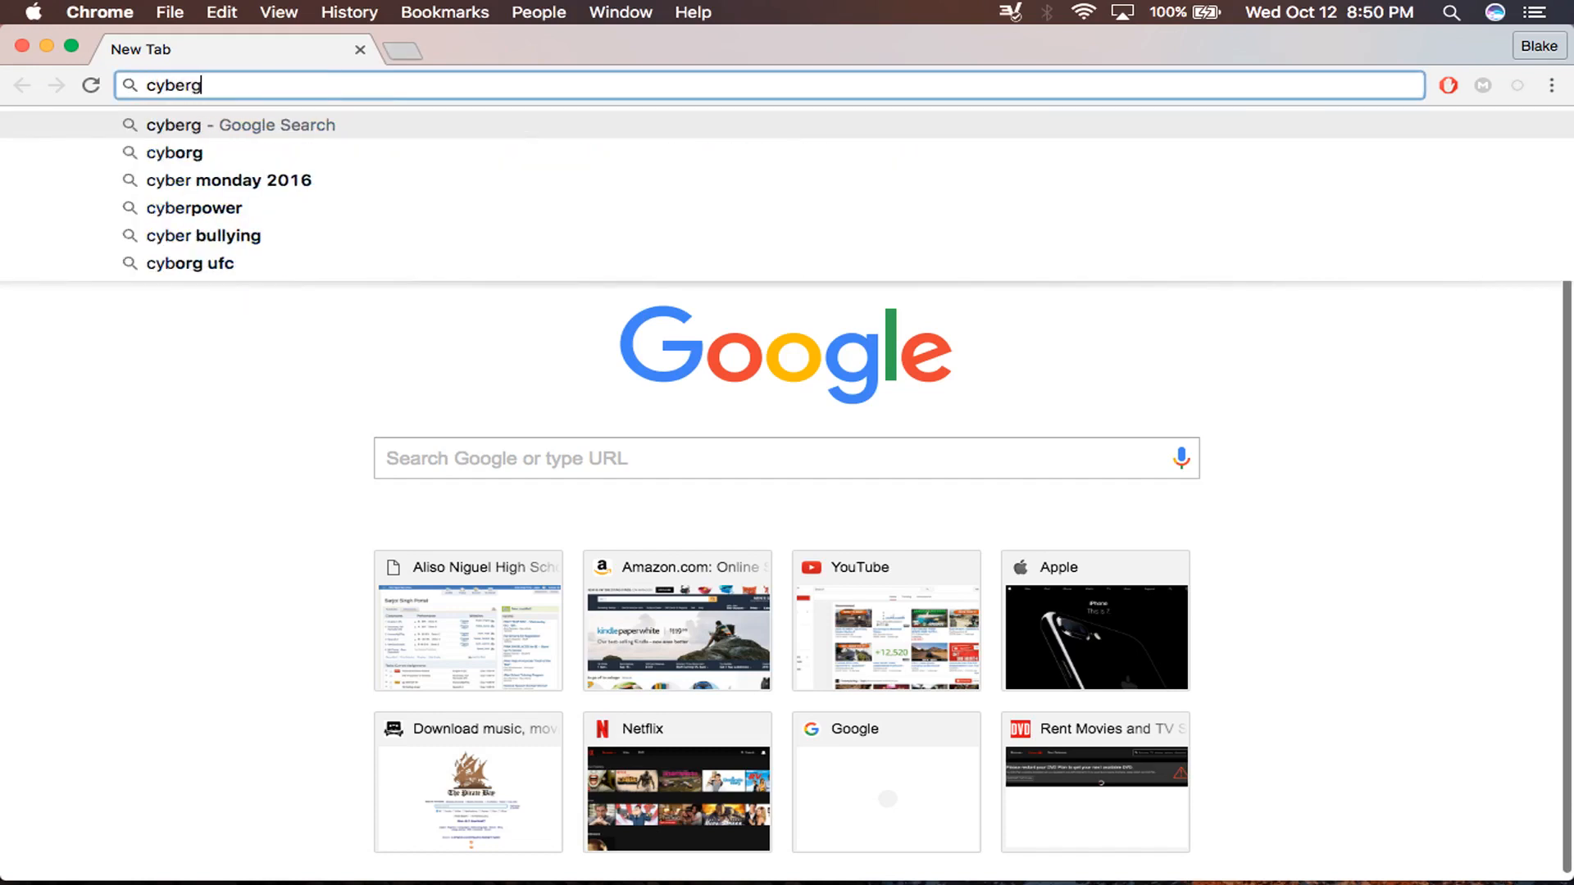
pyautogui.write('host')
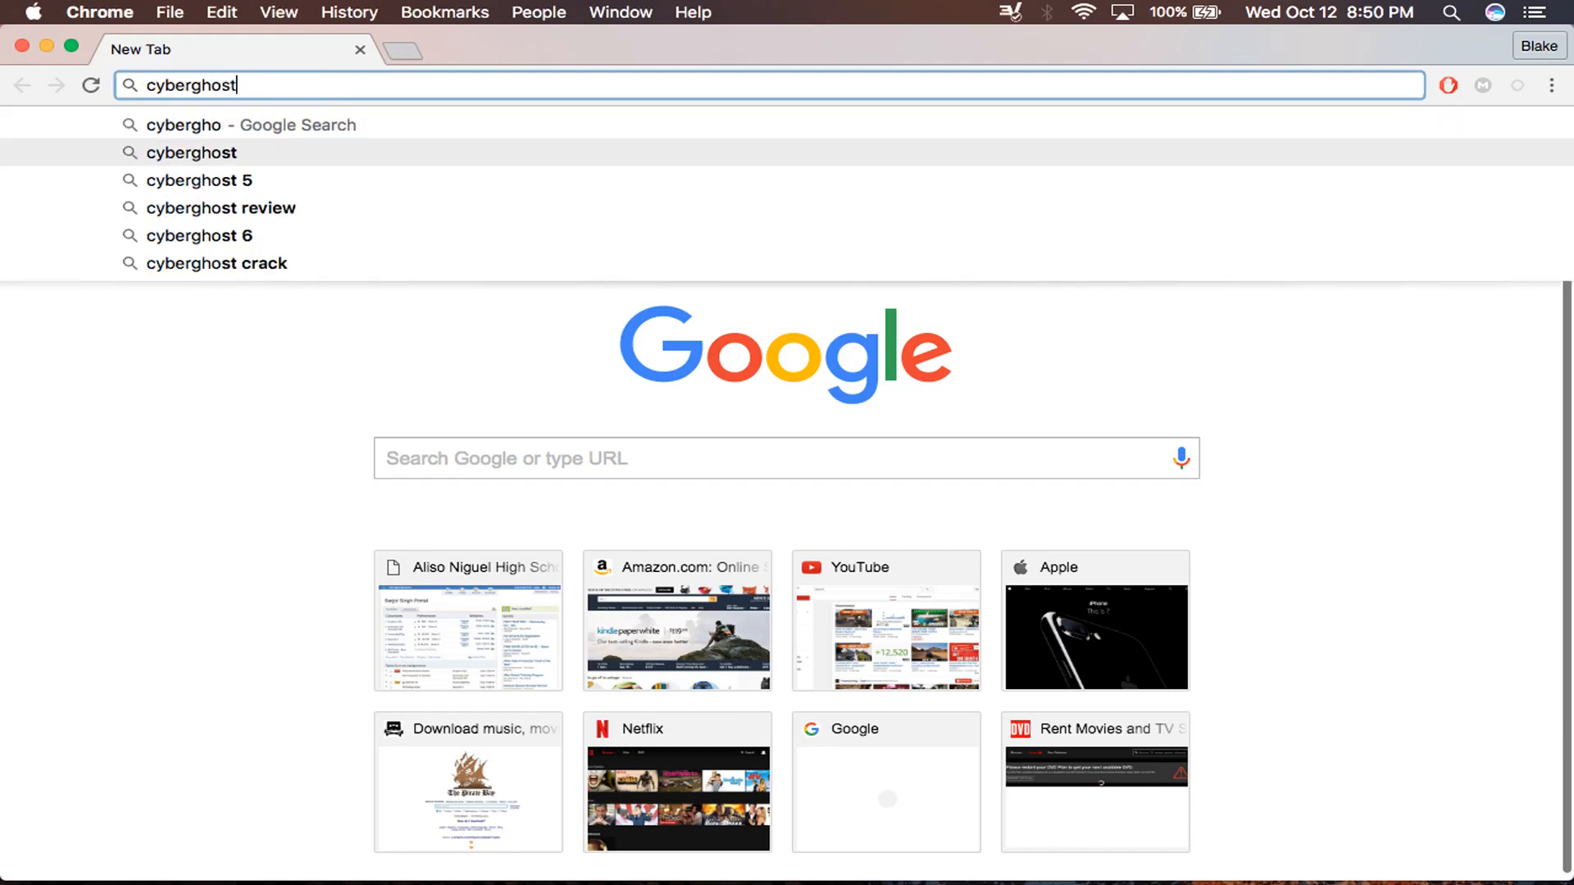
pyautogui.press('Enter')
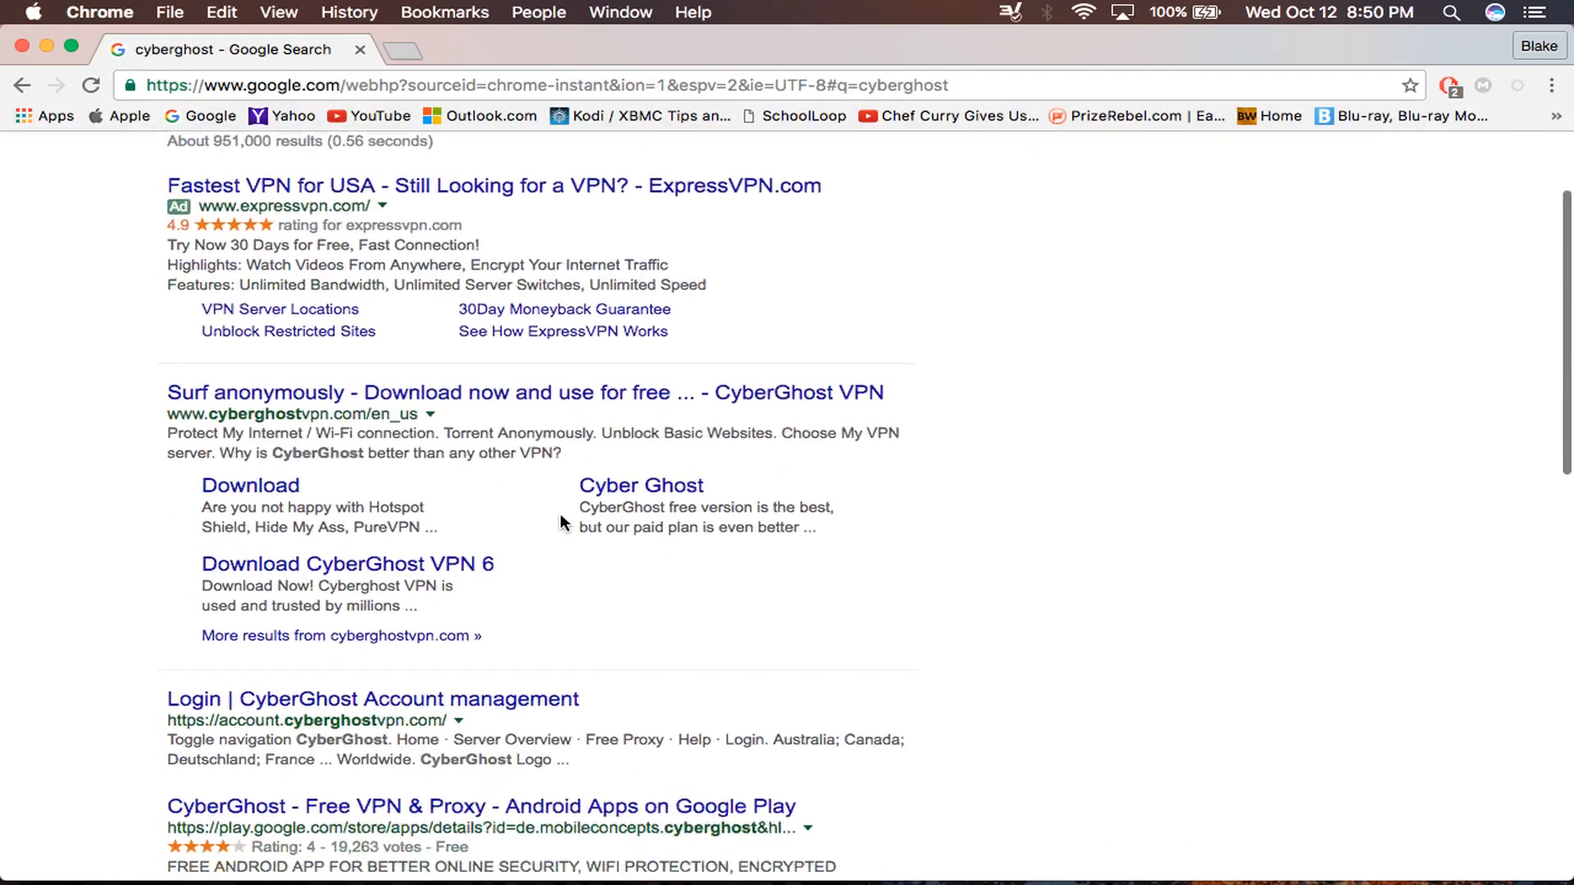
pyautogui.scroll(-3)
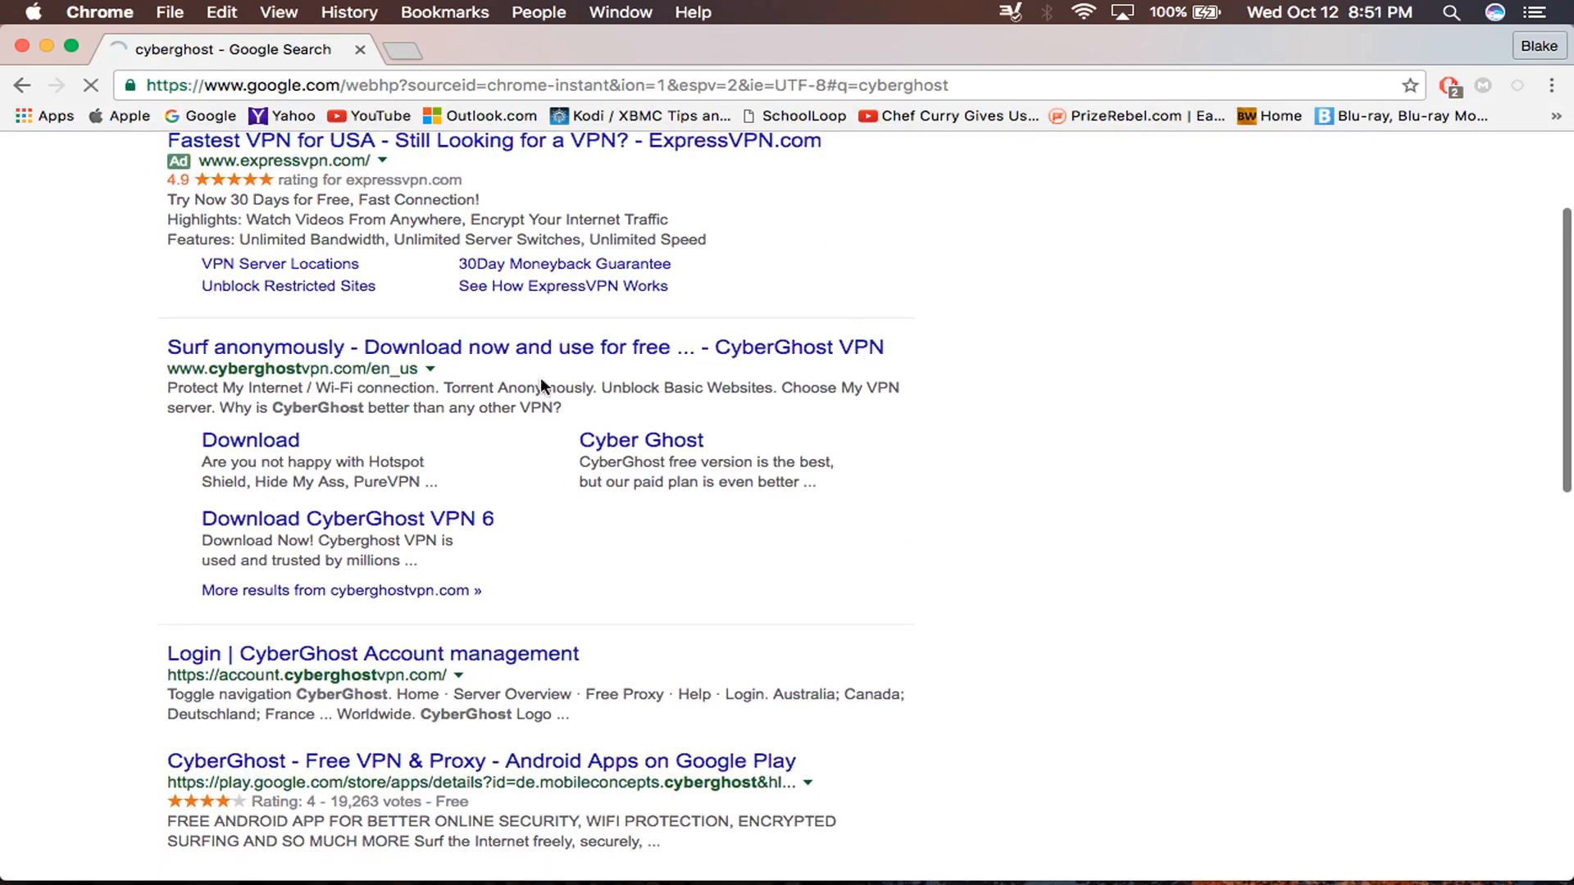
# Open the CyberGhost VPN site and scroll to the Free, Premium and Premium Plus plans
pyautogui.click(527, 346)
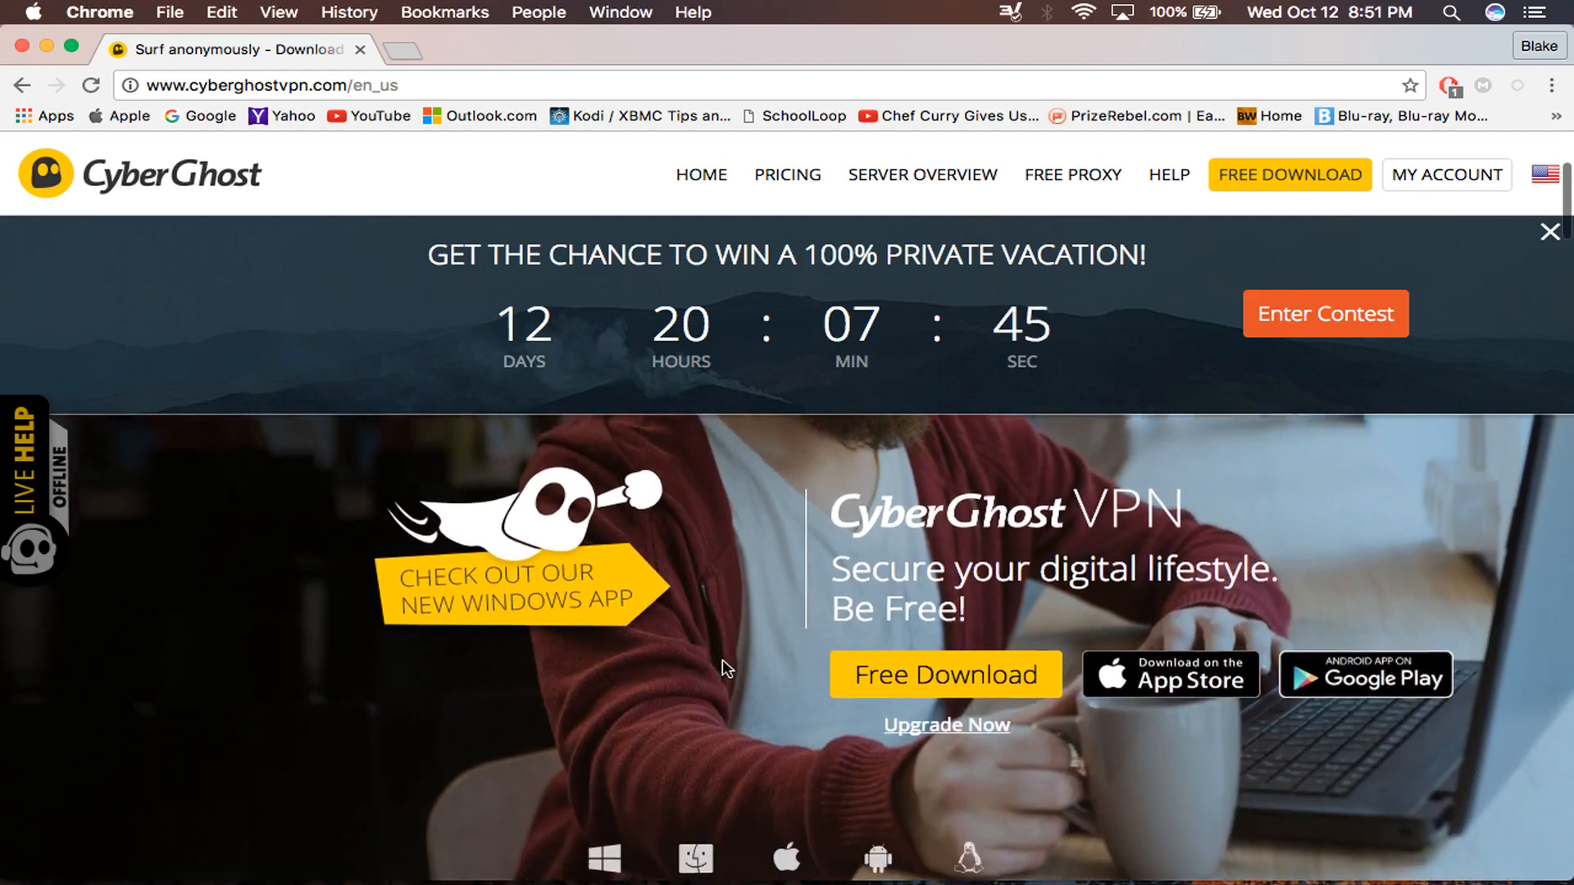
pyautogui.scroll(-3)
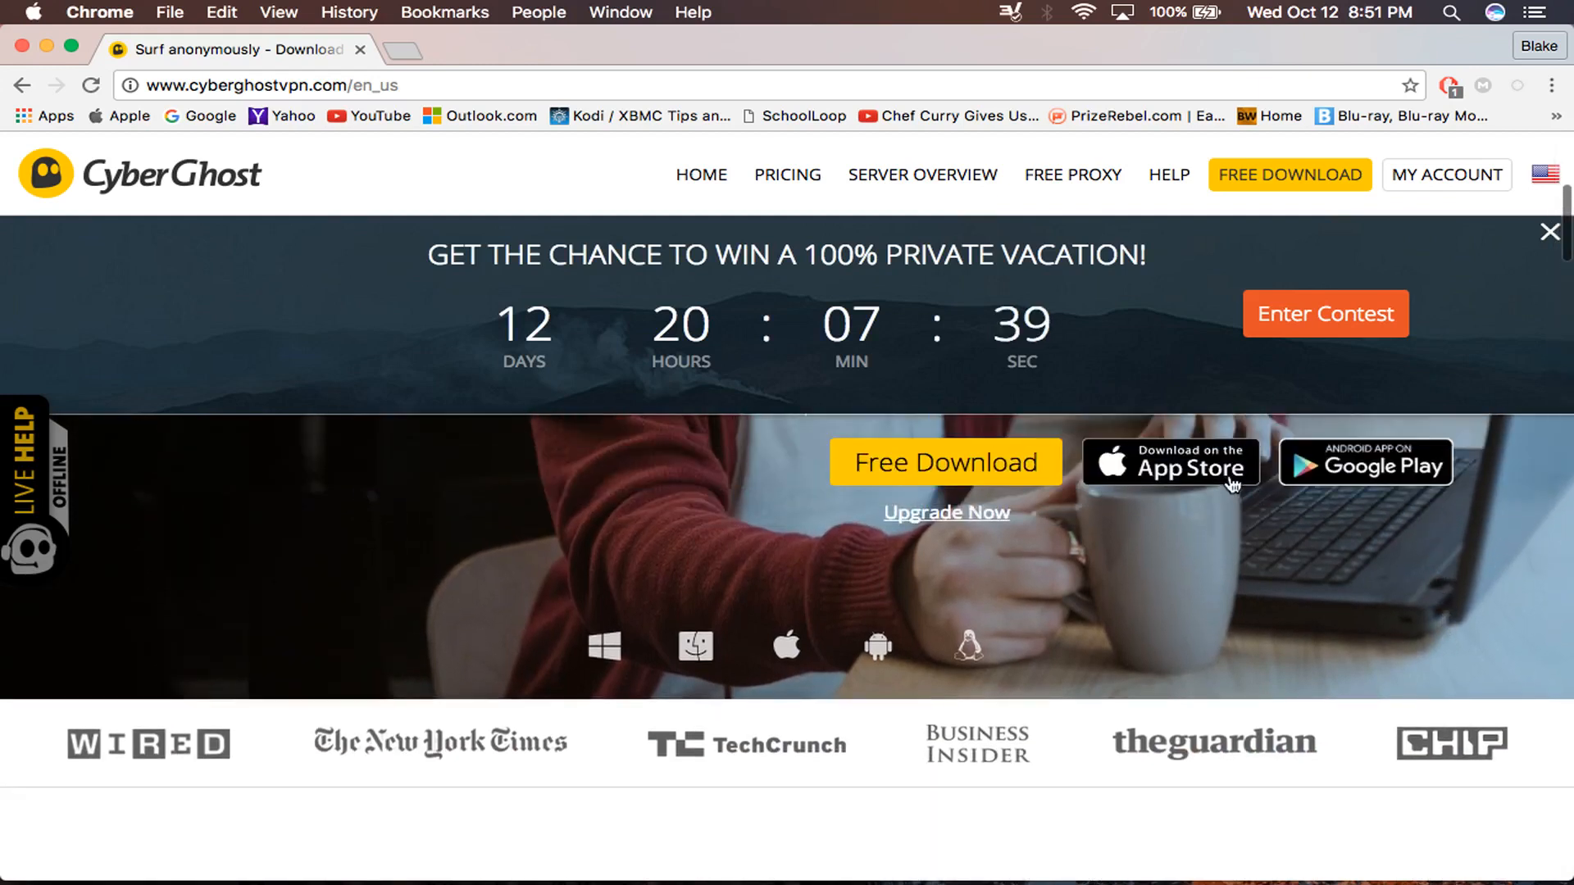
pyautogui.scroll(-3)
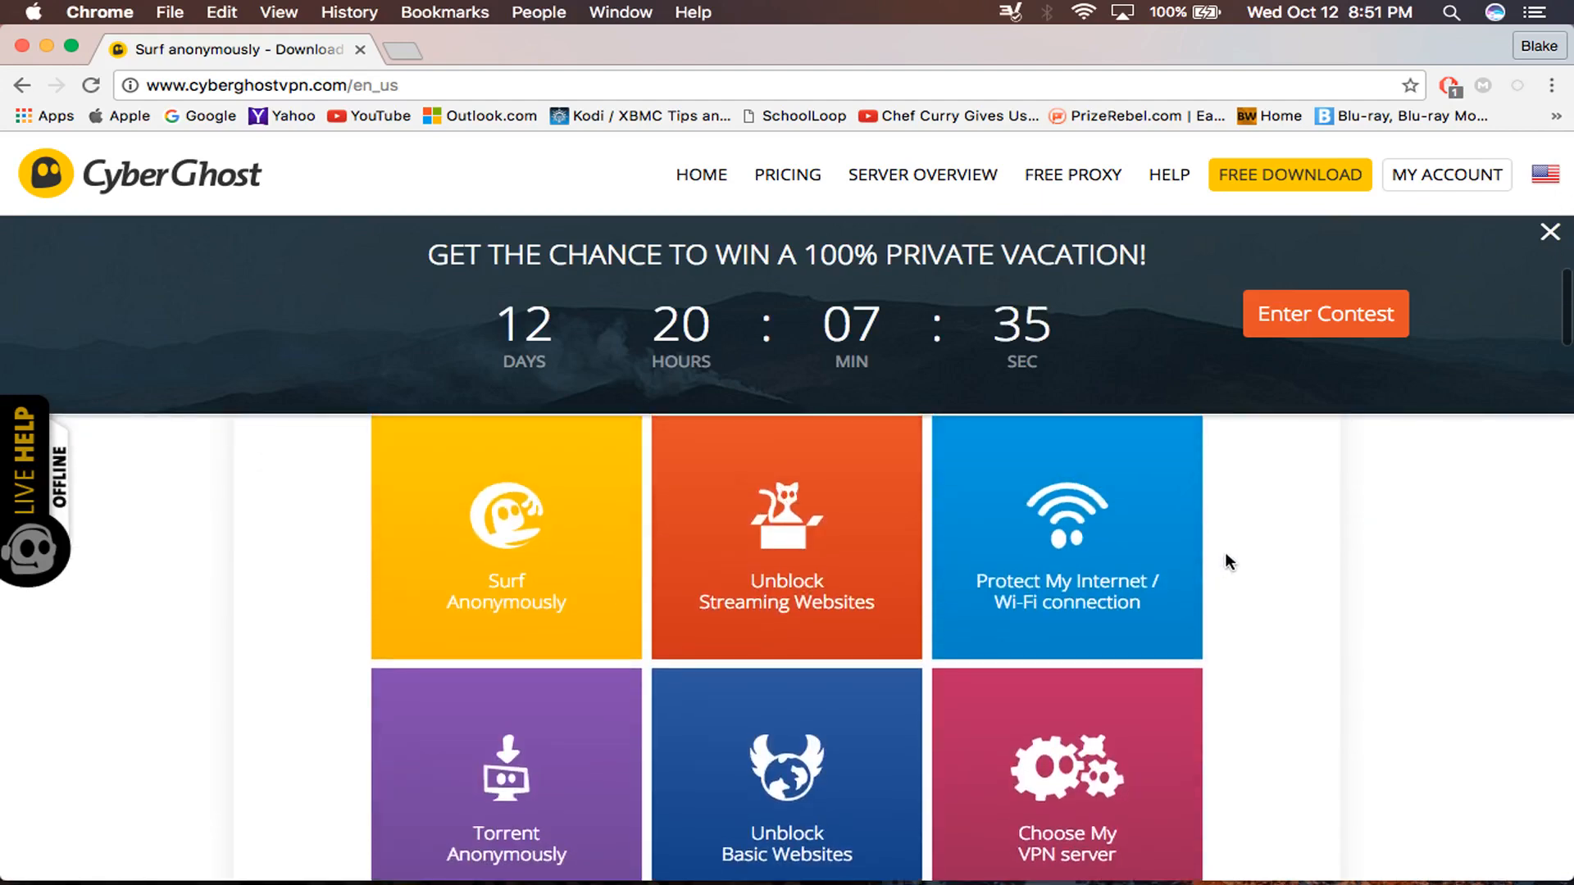
pyautogui.scroll(-3)
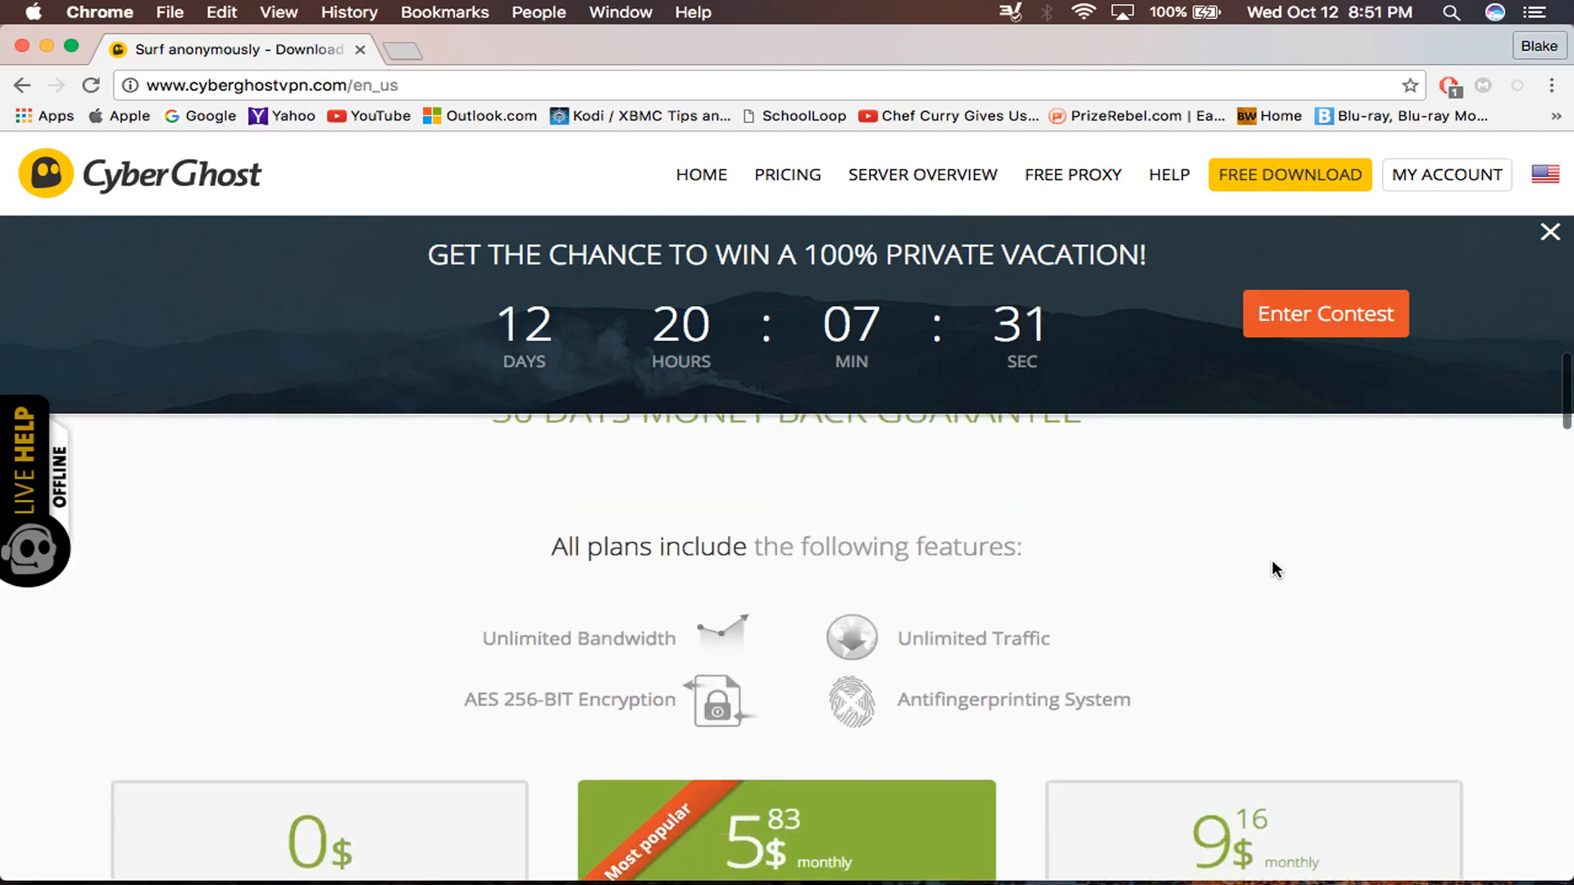
pyautogui.scroll(-3)
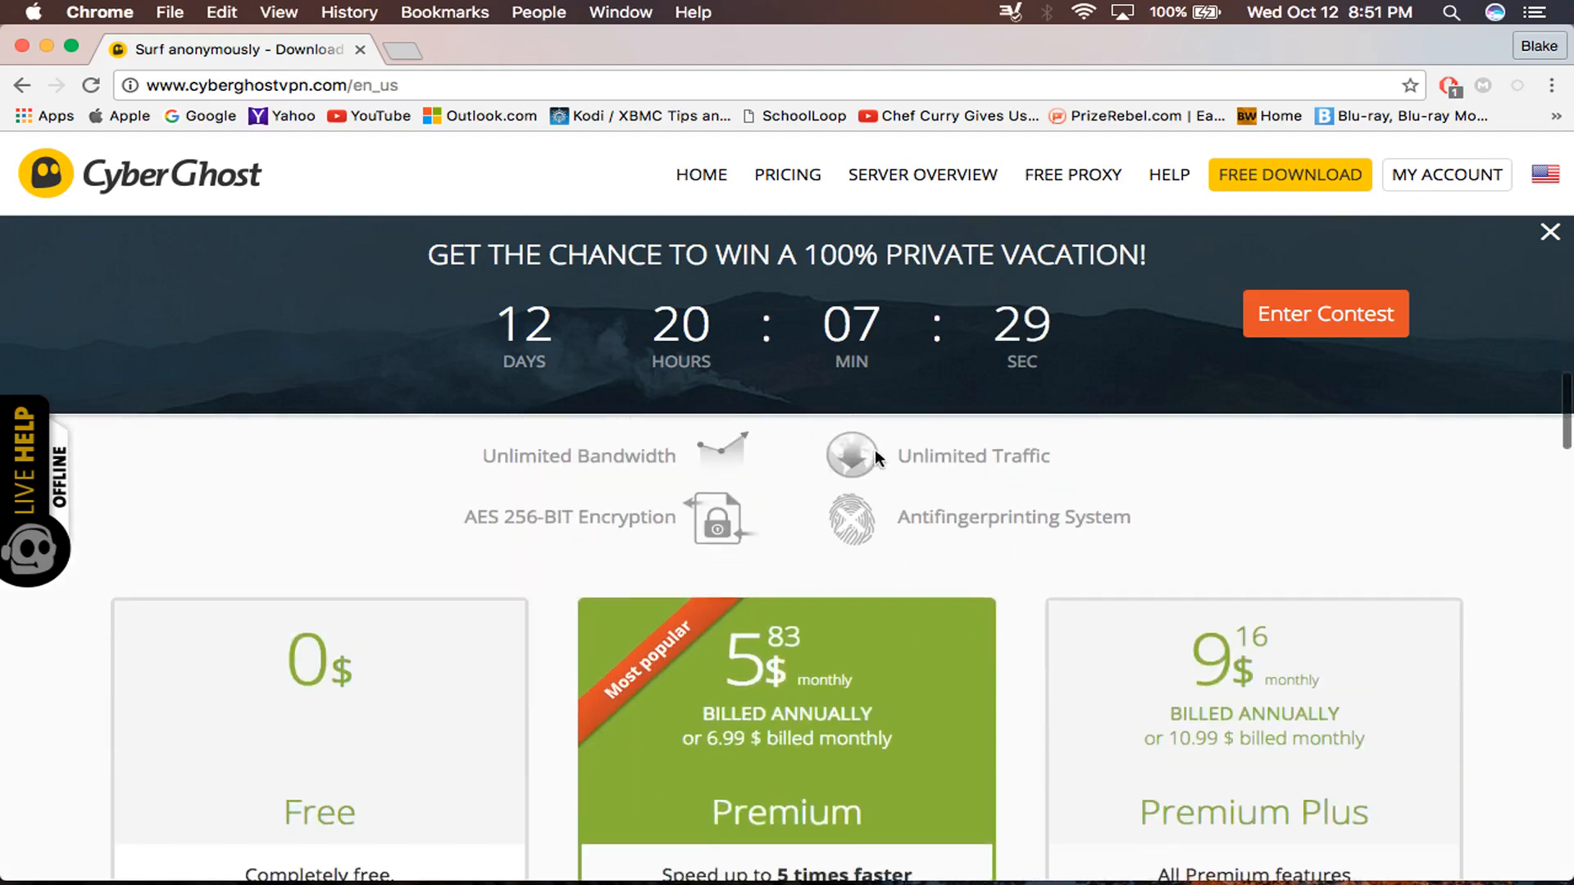
pyautogui.scroll(-3)
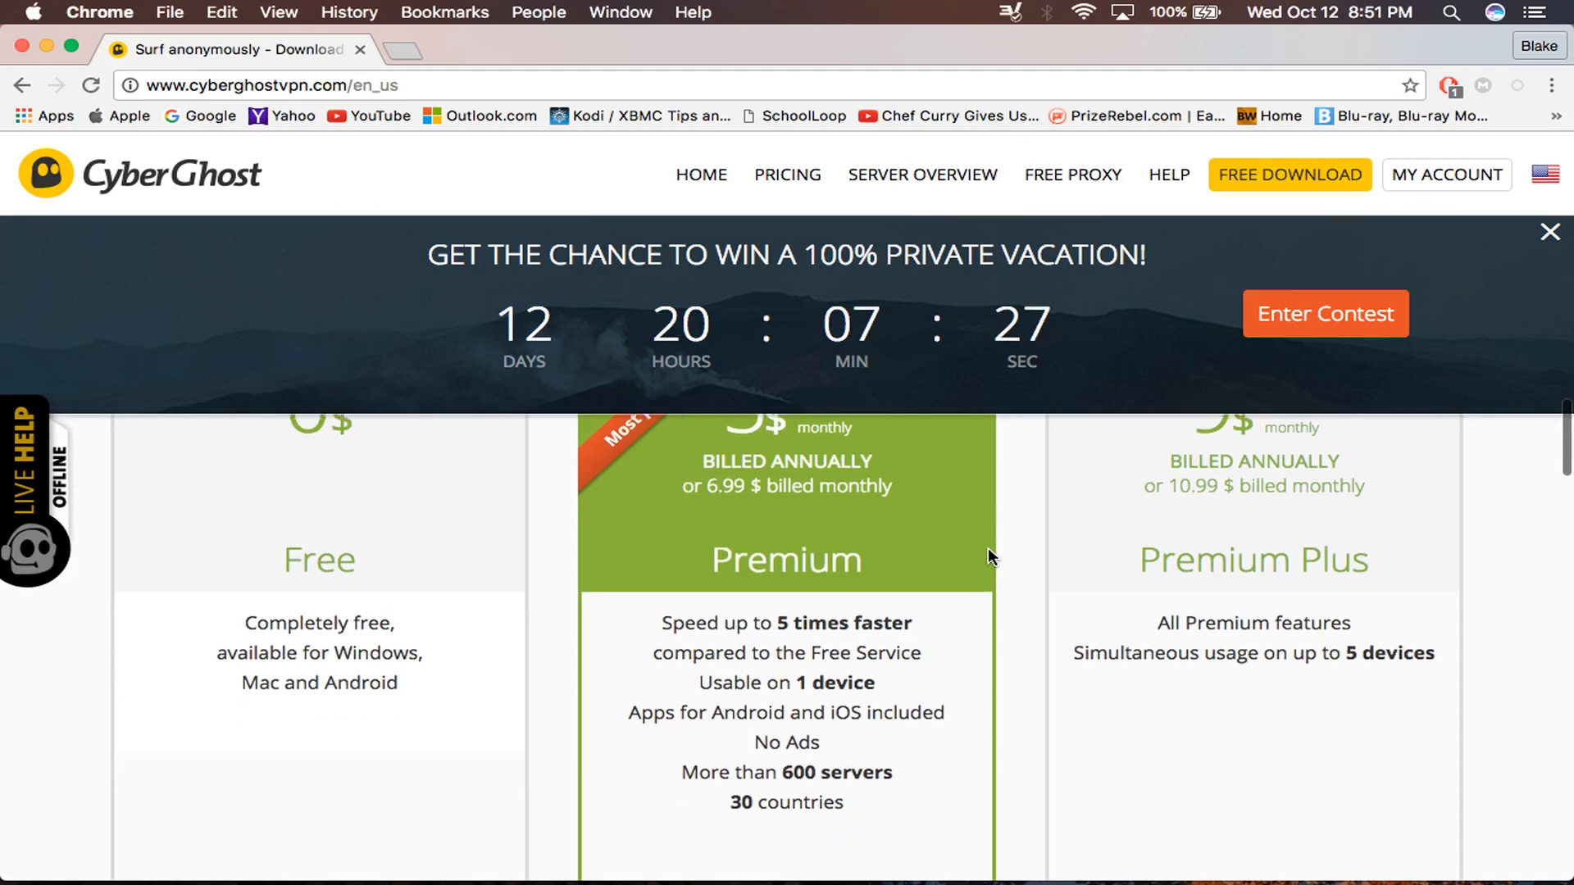
pyautogui.scroll(-3)
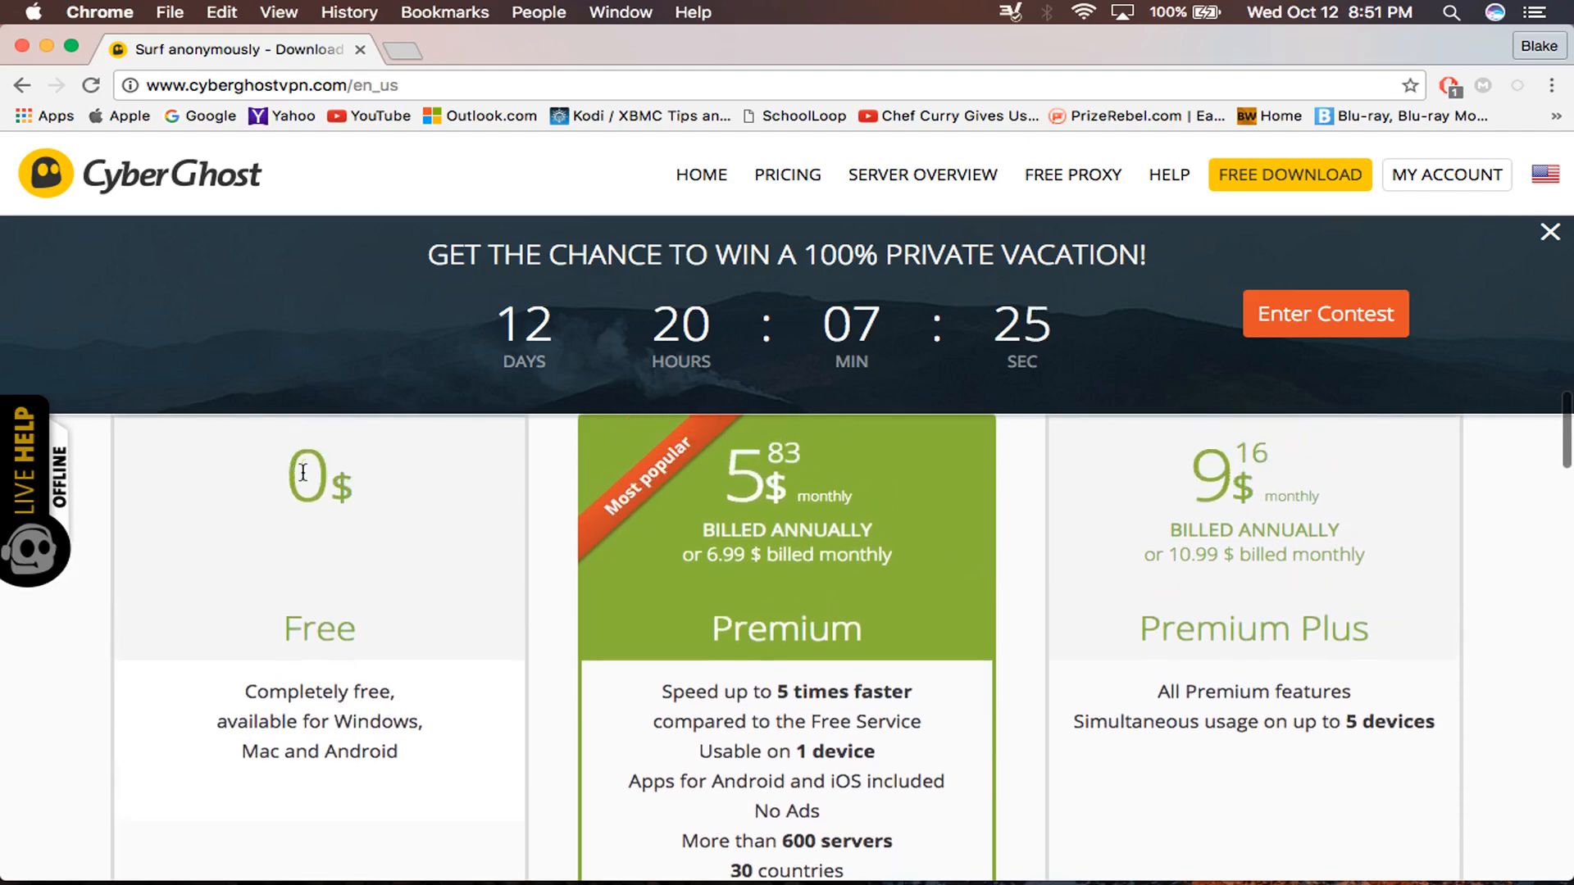
pyautogui.scroll(-3)
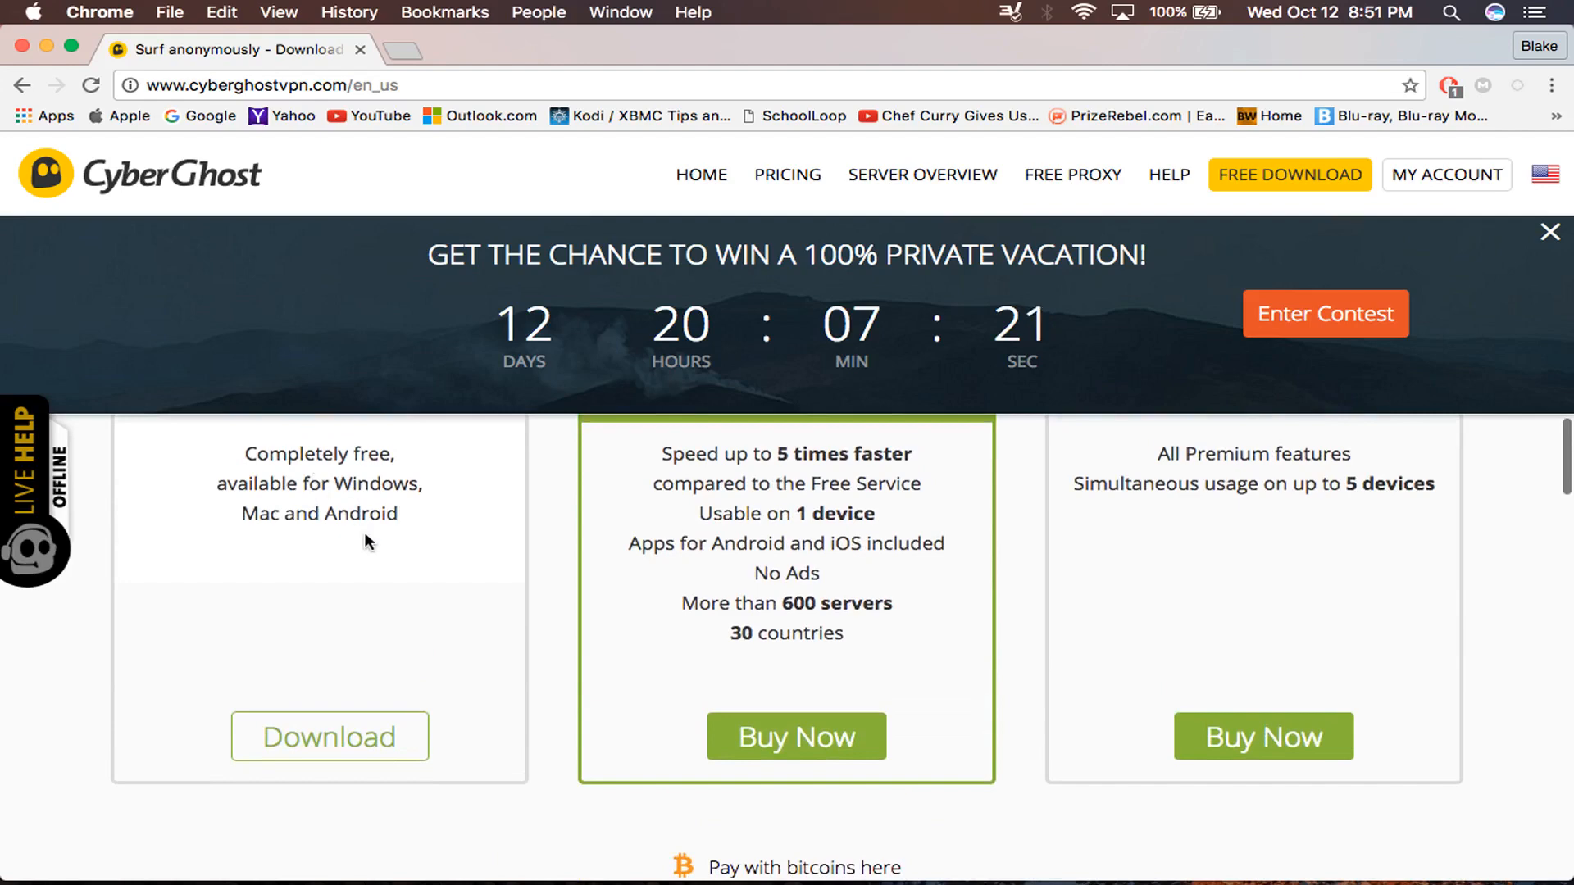
pyautogui.moveTo(913, 636)
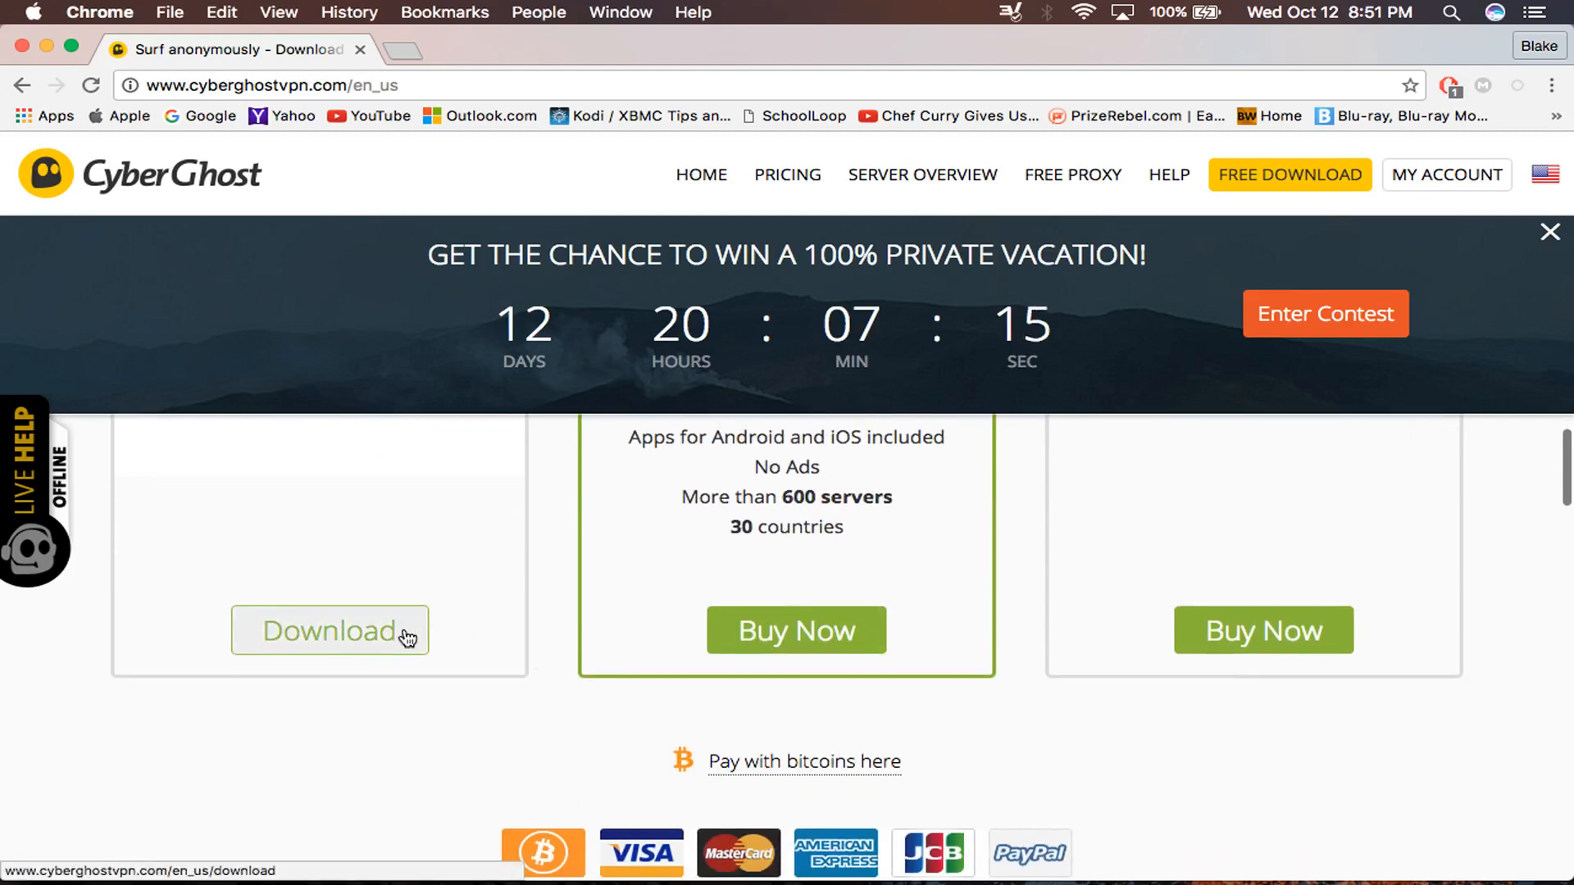
# Download the free plan's cg5mac_5.0.14.12.dmg installer and open it
pyautogui.click(330, 630)
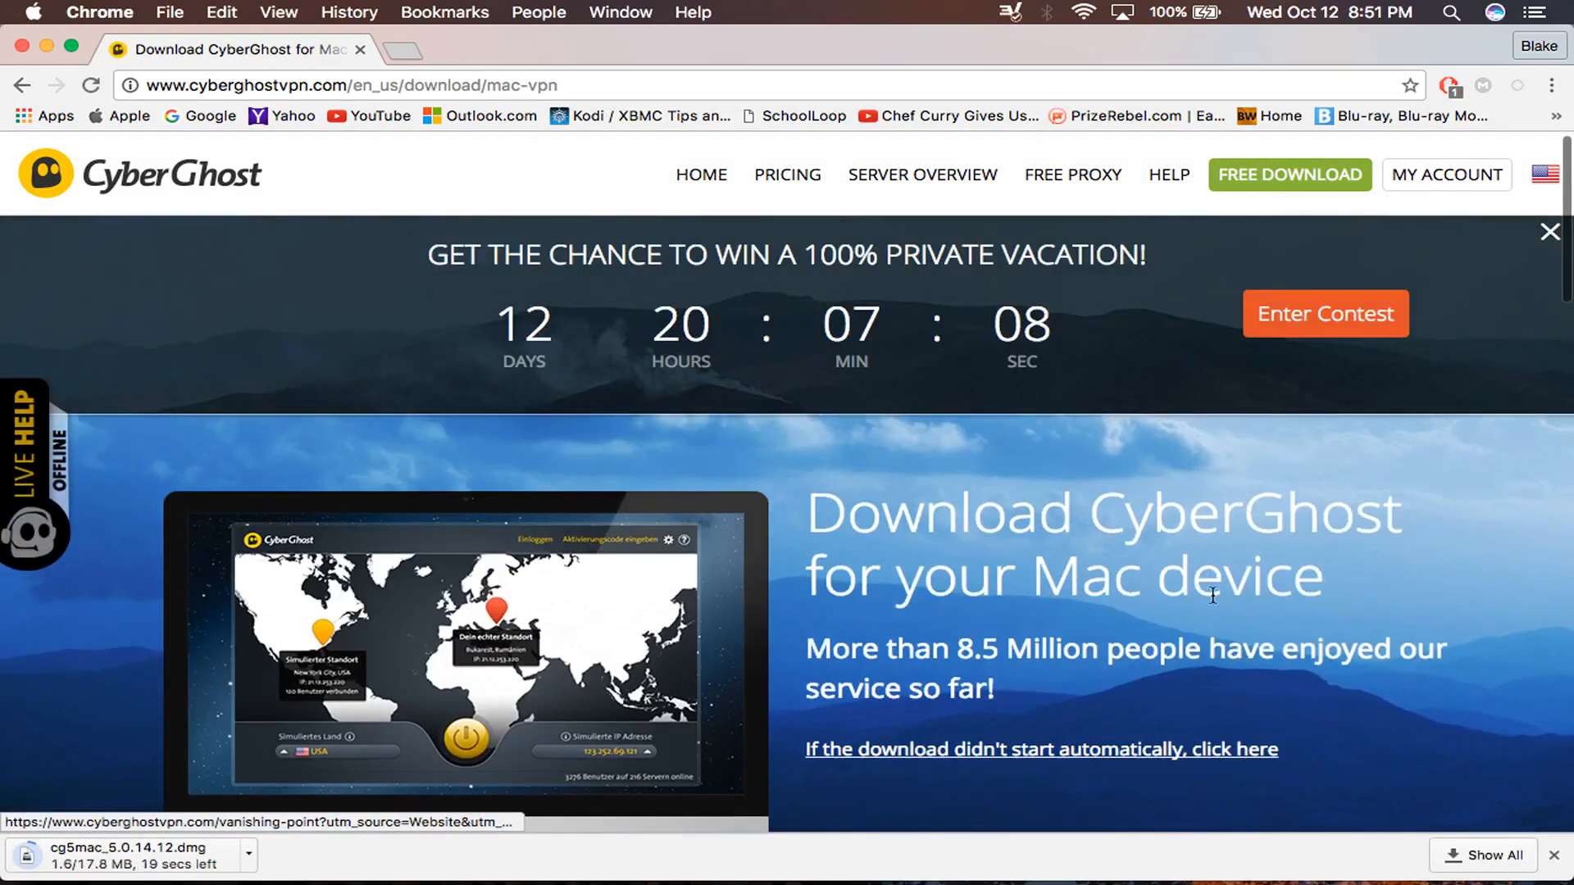
pyautogui.moveTo(1435, 647)
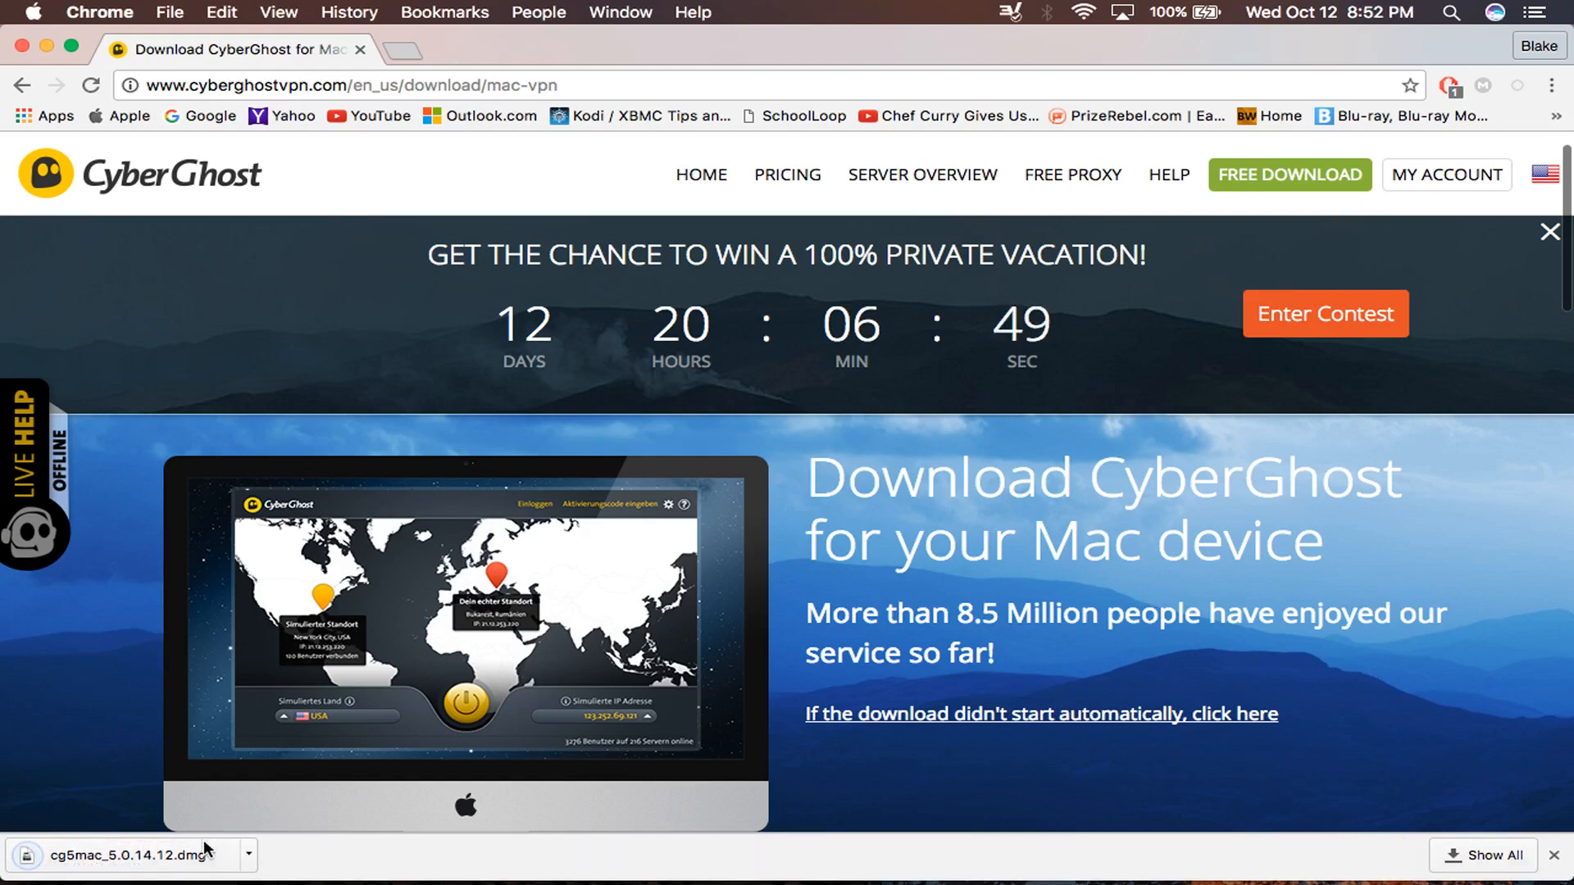
pyautogui.moveTo(626, 607)
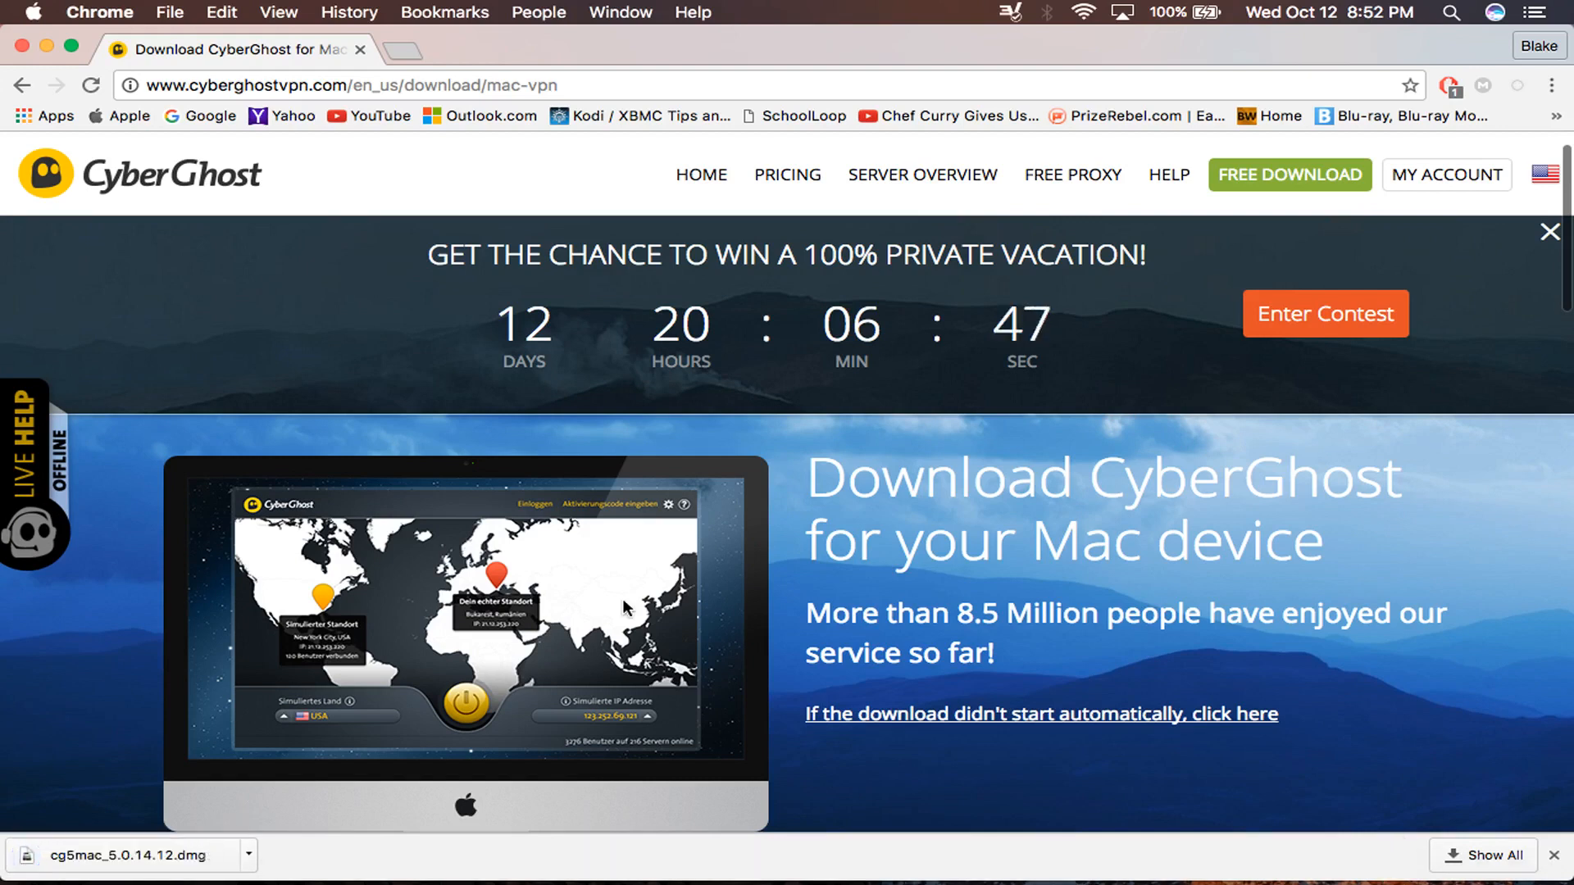
pyautogui.click(121, 855)
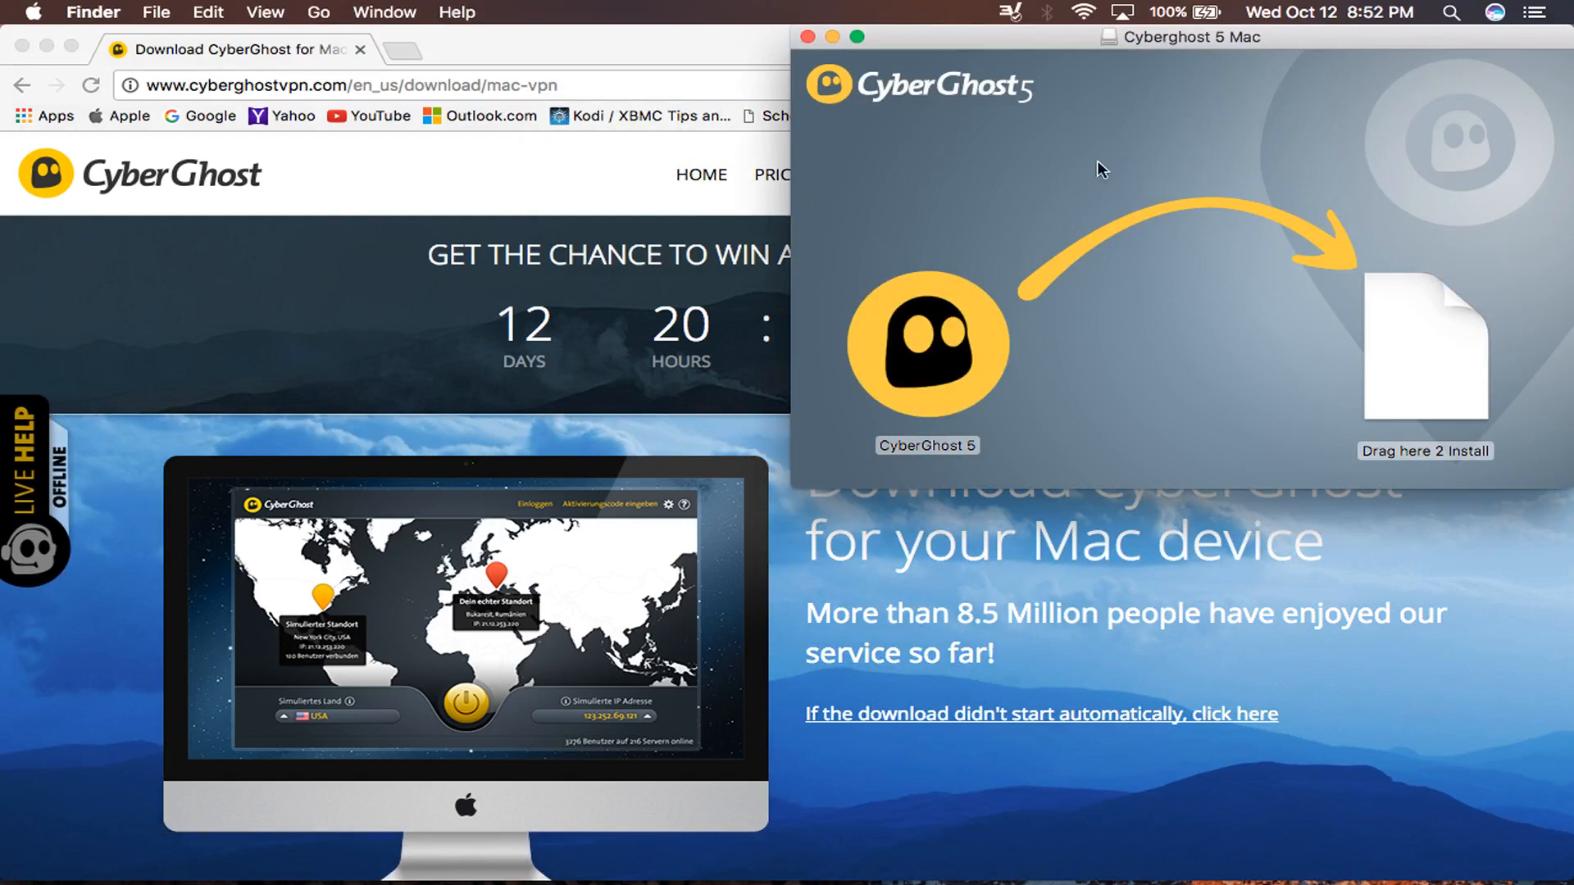
# Drag the CyberGhost 5 icon onto 'Drag here 2 Install' in the installer window
pyautogui.click(925, 345)
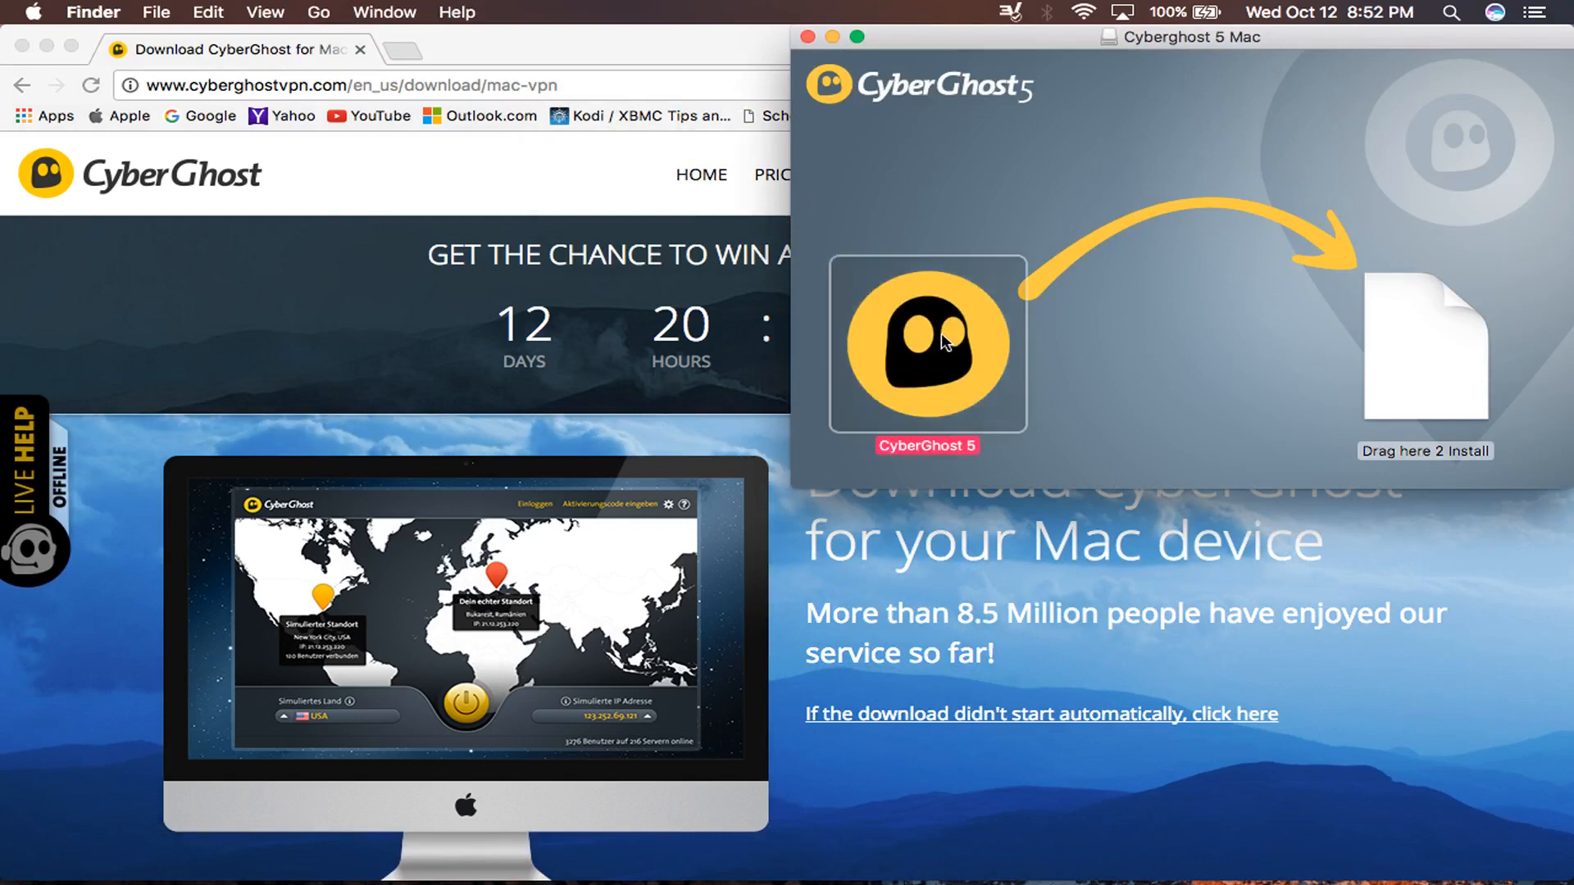
pyautogui.moveTo(927, 344); pyautogui.dragTo(1423, 361)
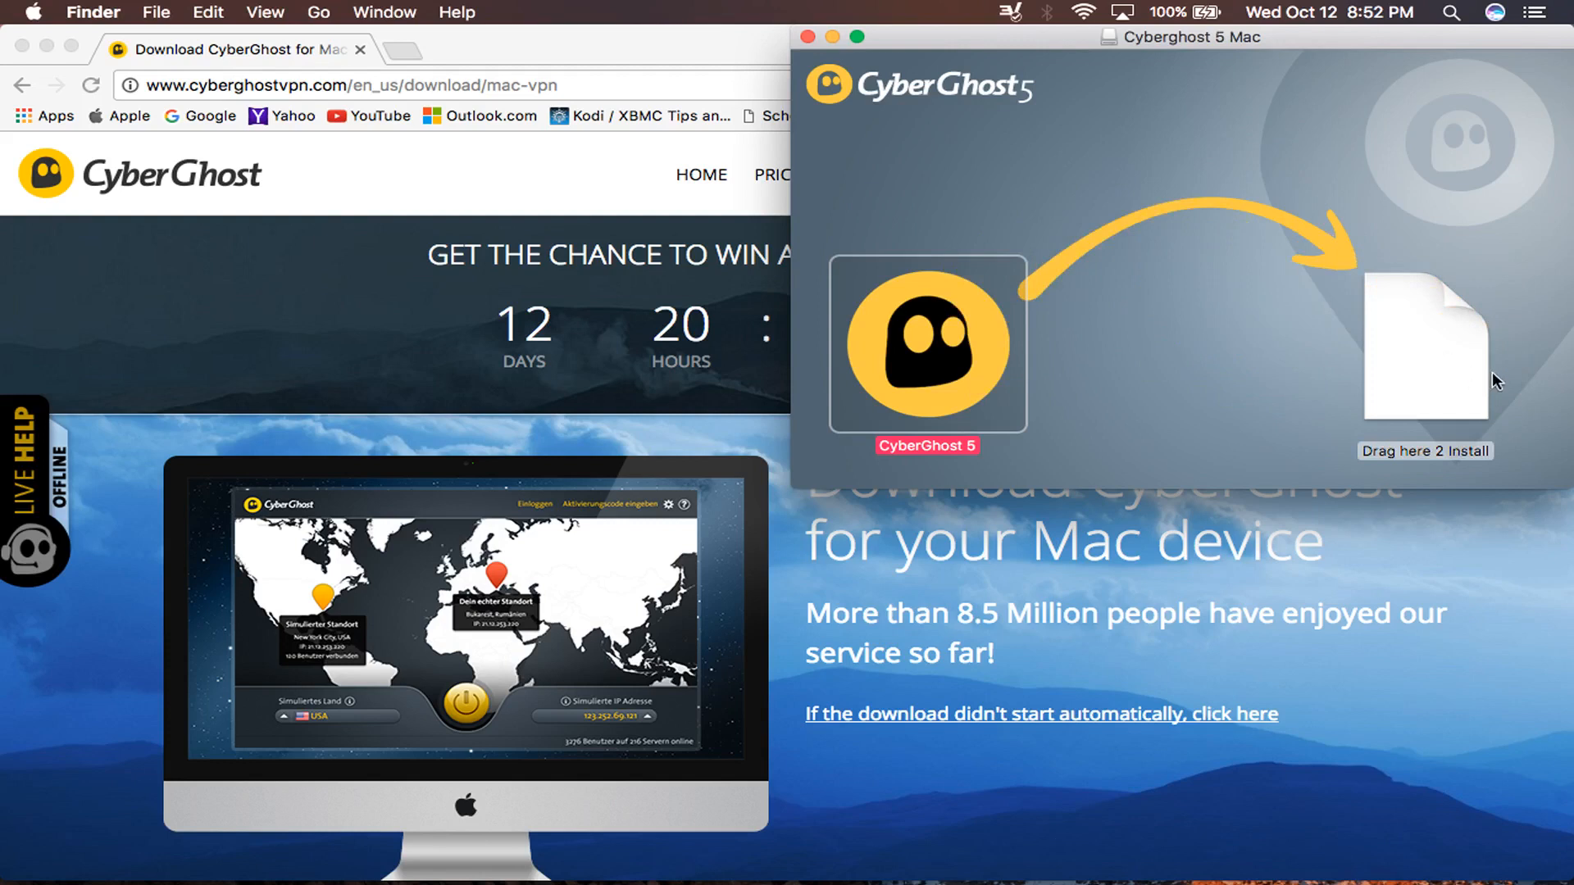
pyautogui.moveTo(925, 346); pyautogui.dragTo(1425, 346)
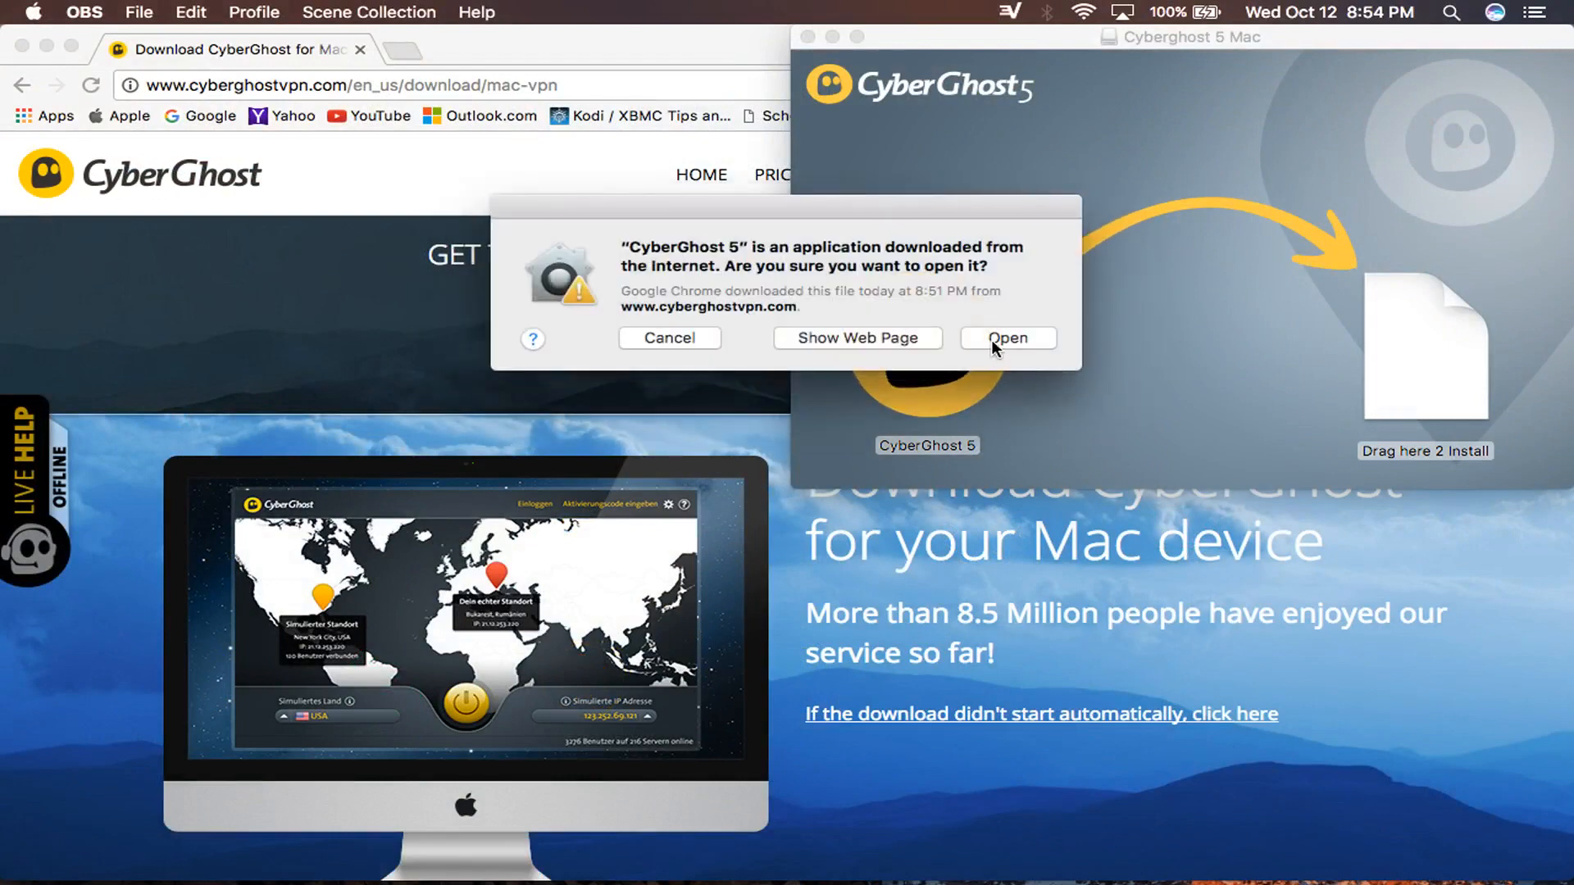
# Confirm the macOS warning to launch the downloaded CyberGhost 5 app
pyautogui.click(1006, 337)
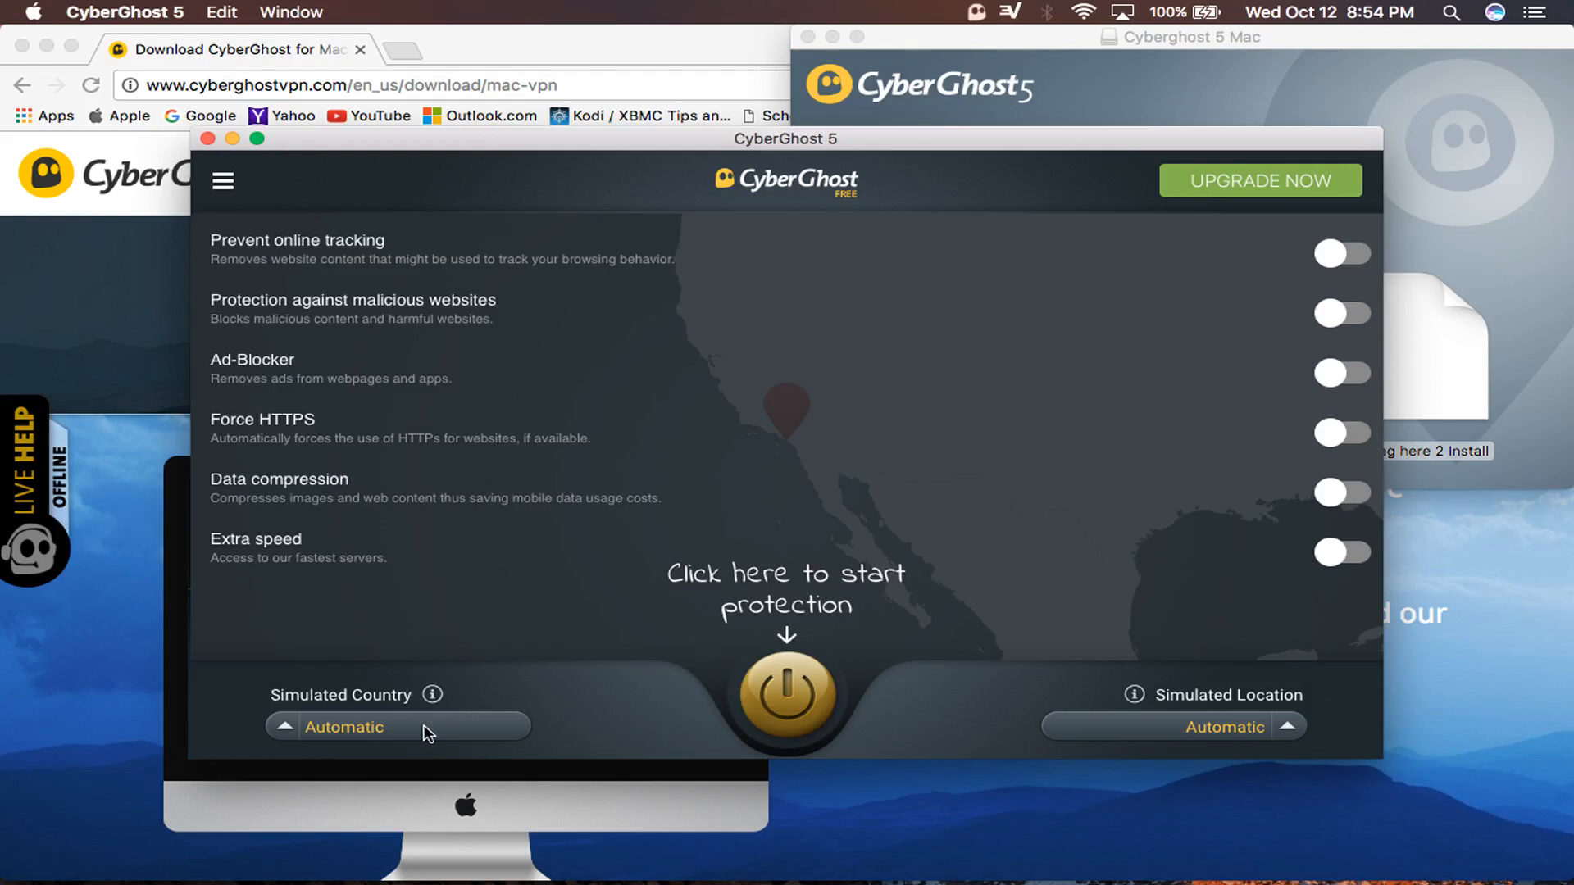
# Set the simulated country to UK and attempt to choose a specific server
pyautogui.click(786, 695)
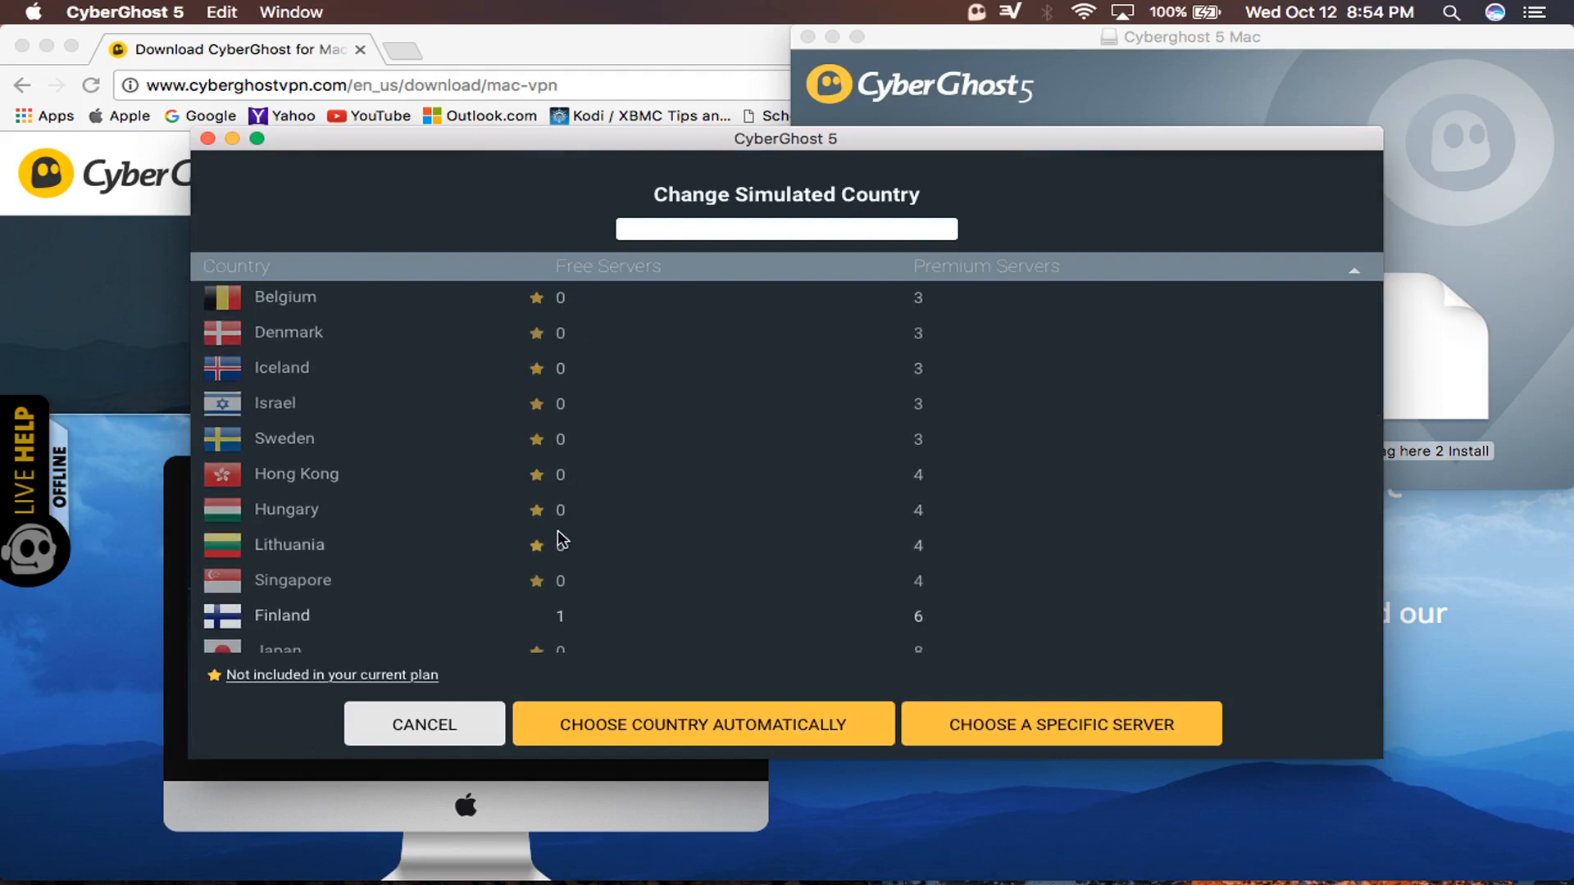
pyautogui.scroll(-3)
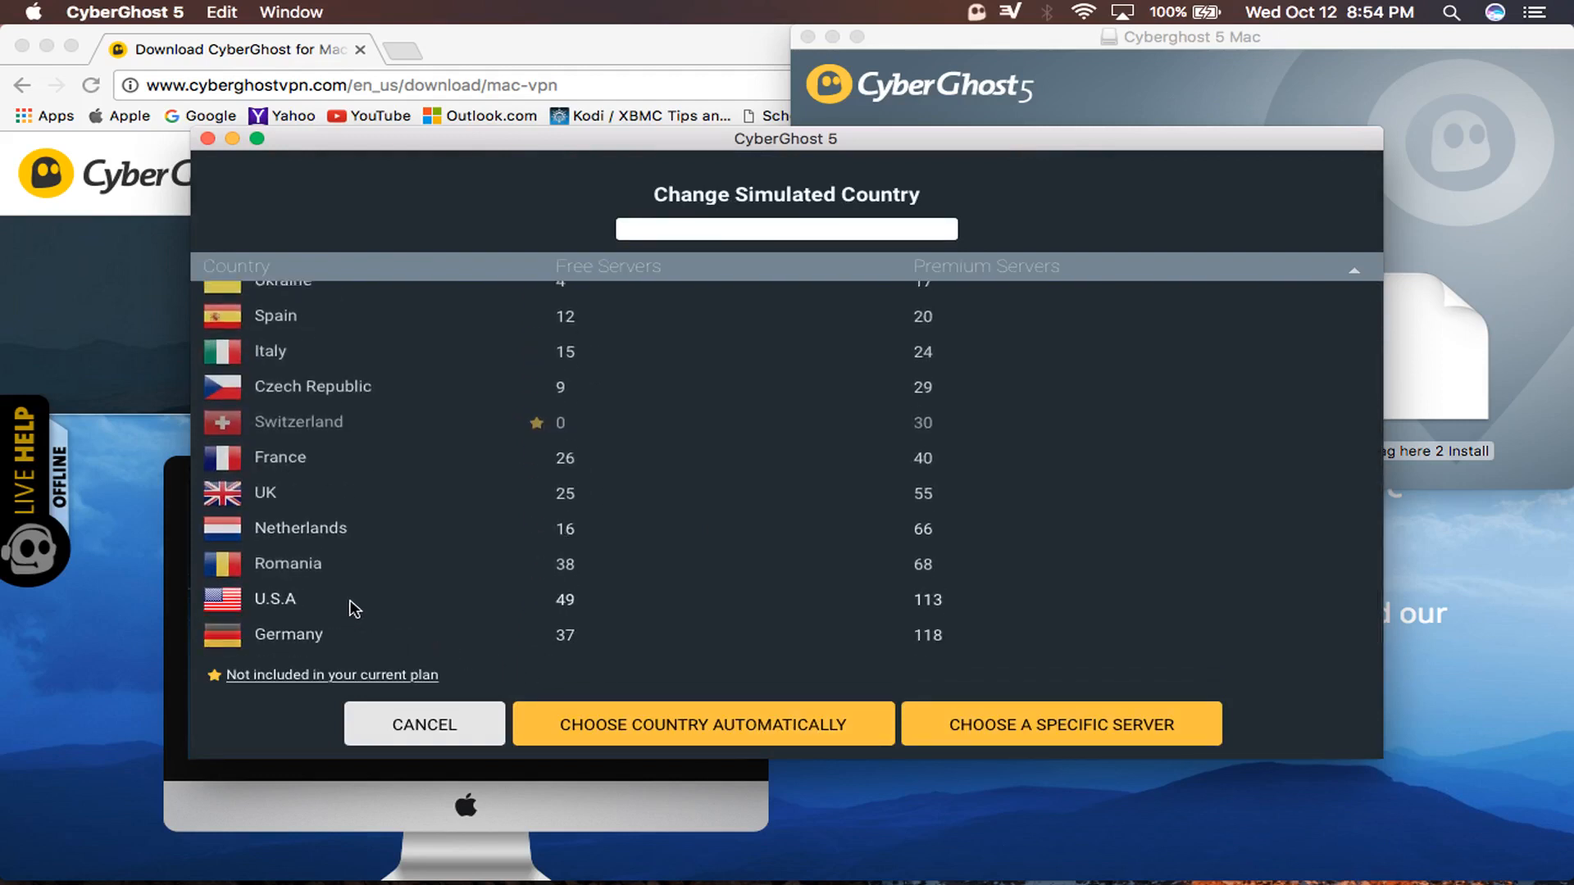
pyautogui.moveTo(299, 643)
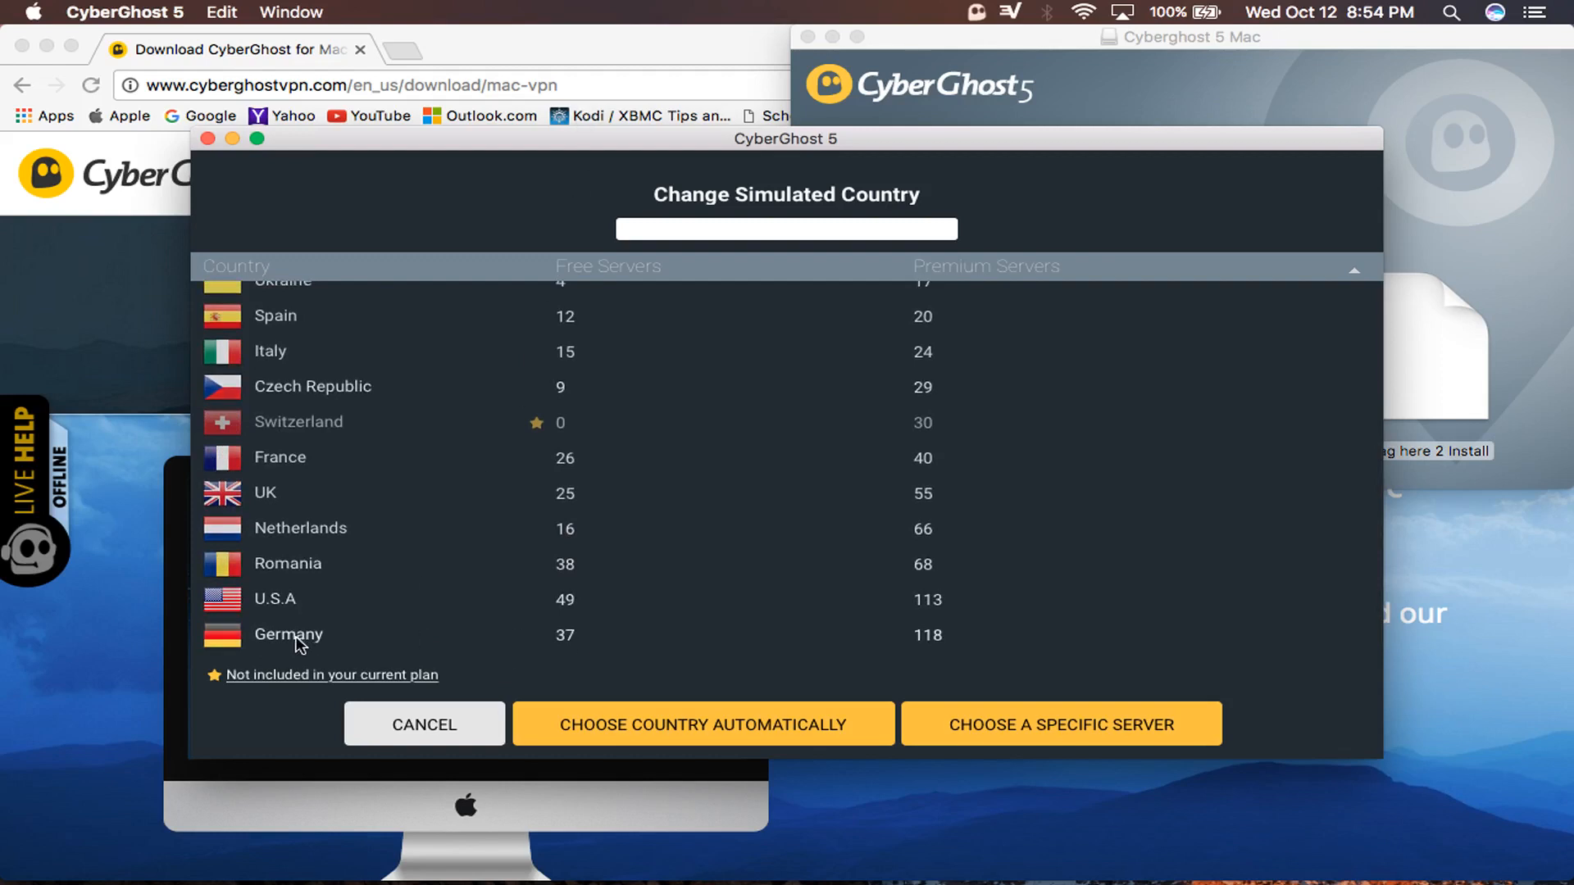
pyautogui.moveTo(305, 498)
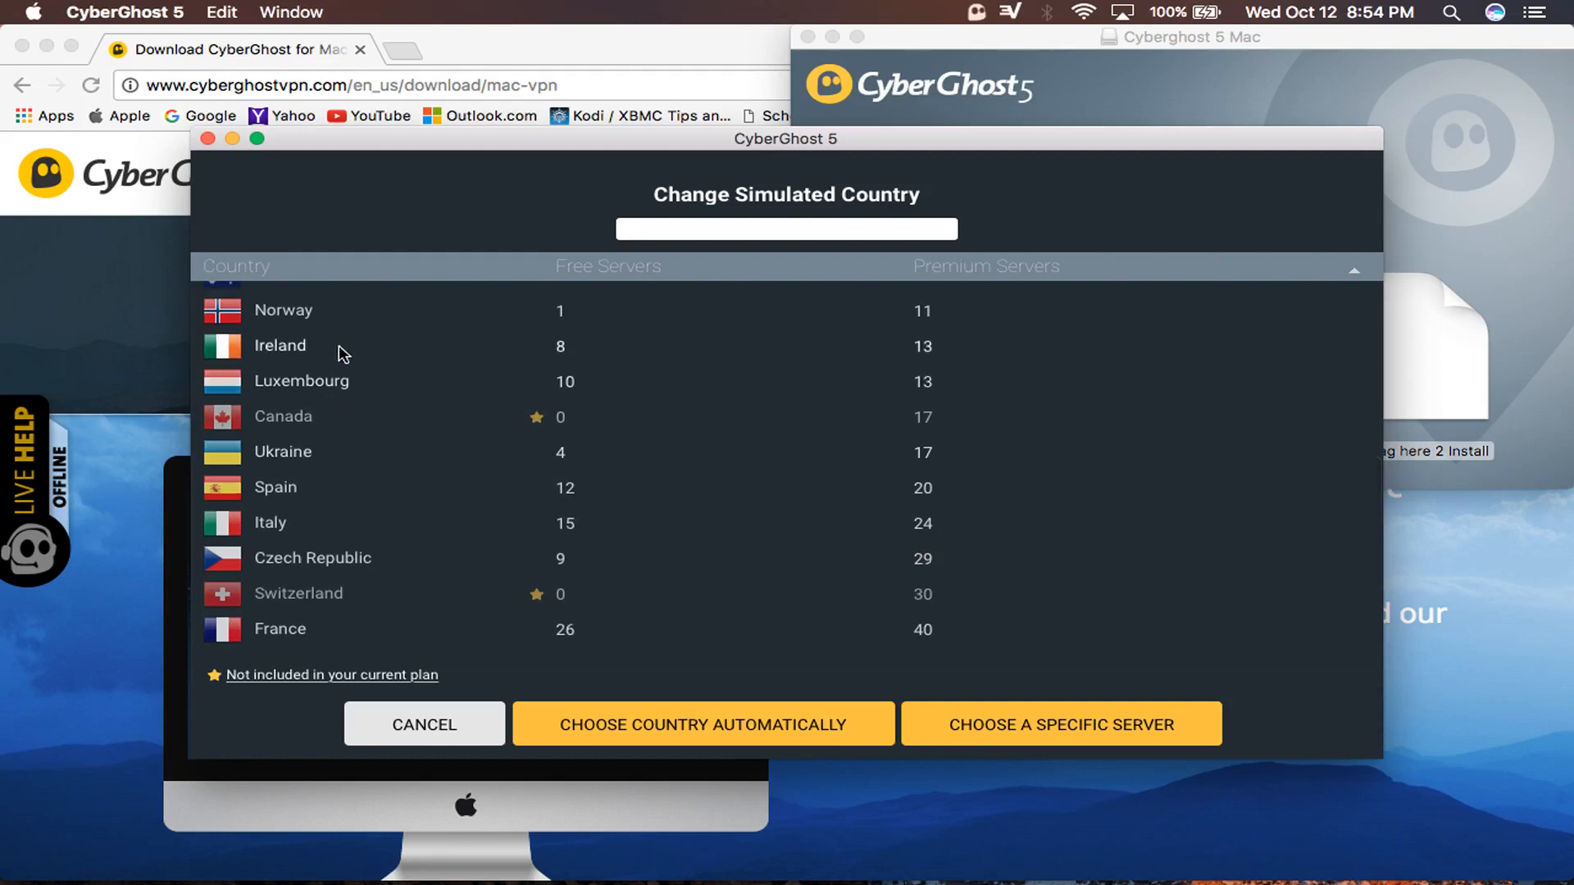
pyautogui.scroll(-3)
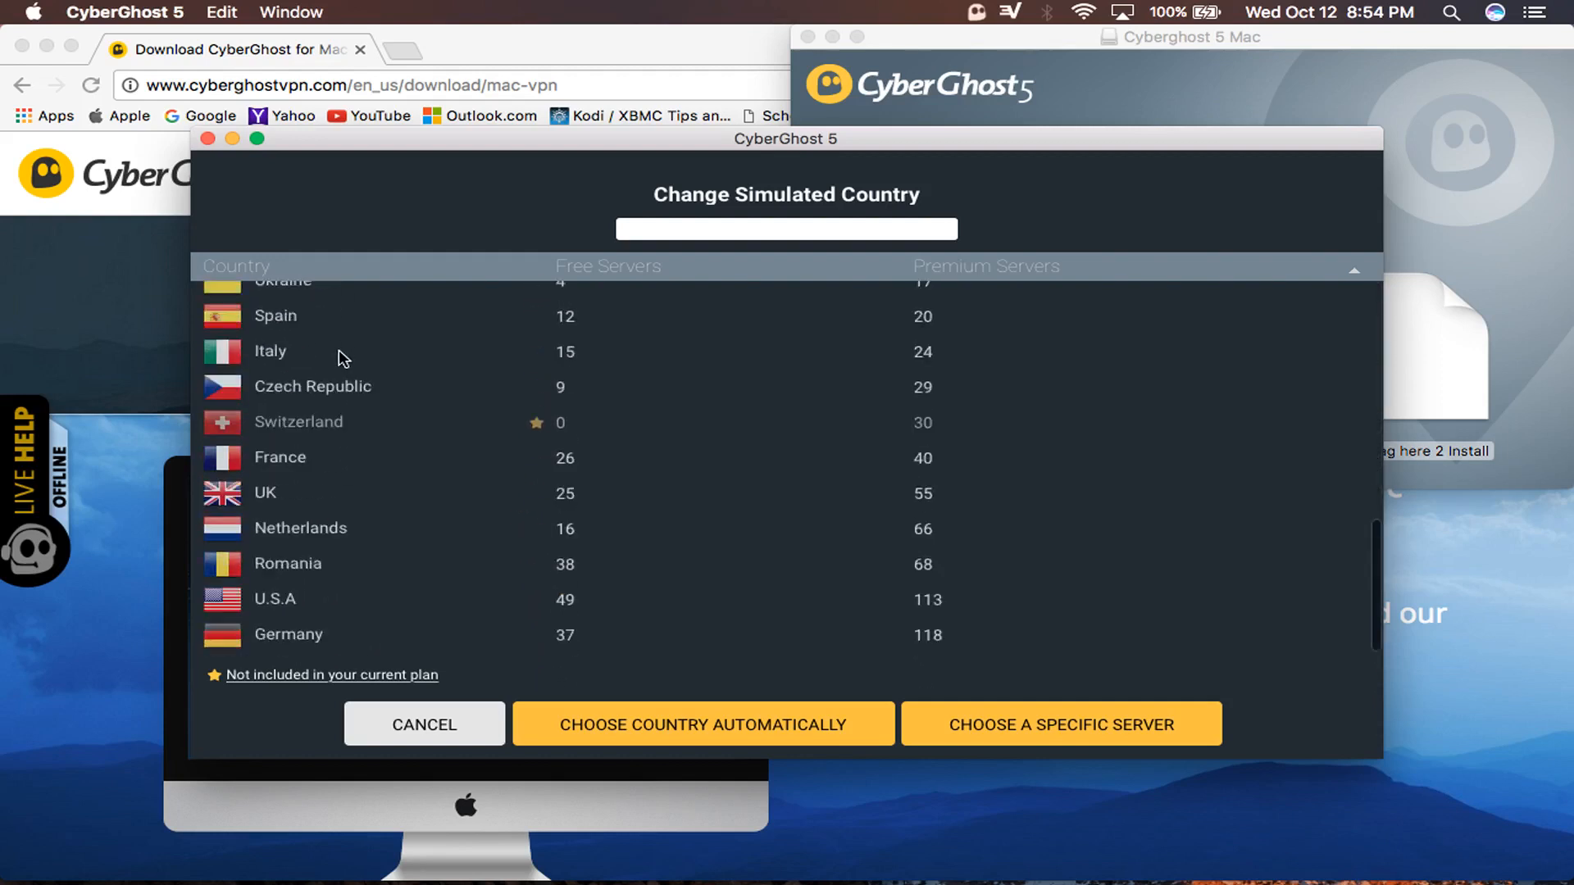
pyautogui.moveTo(286, 492)
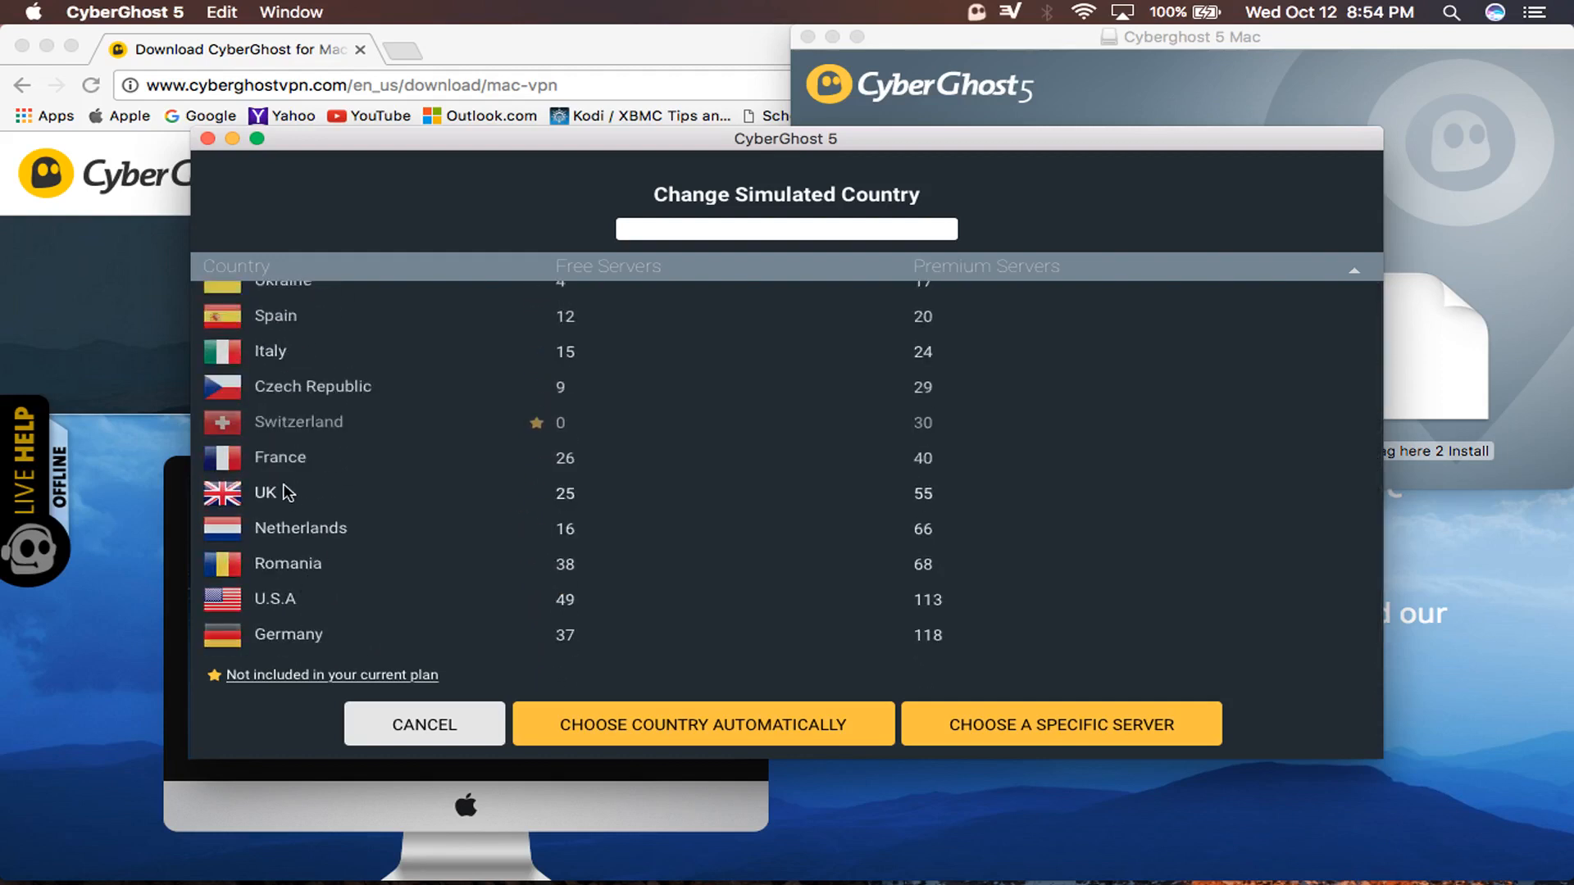
pyautogui.click(264, 492)
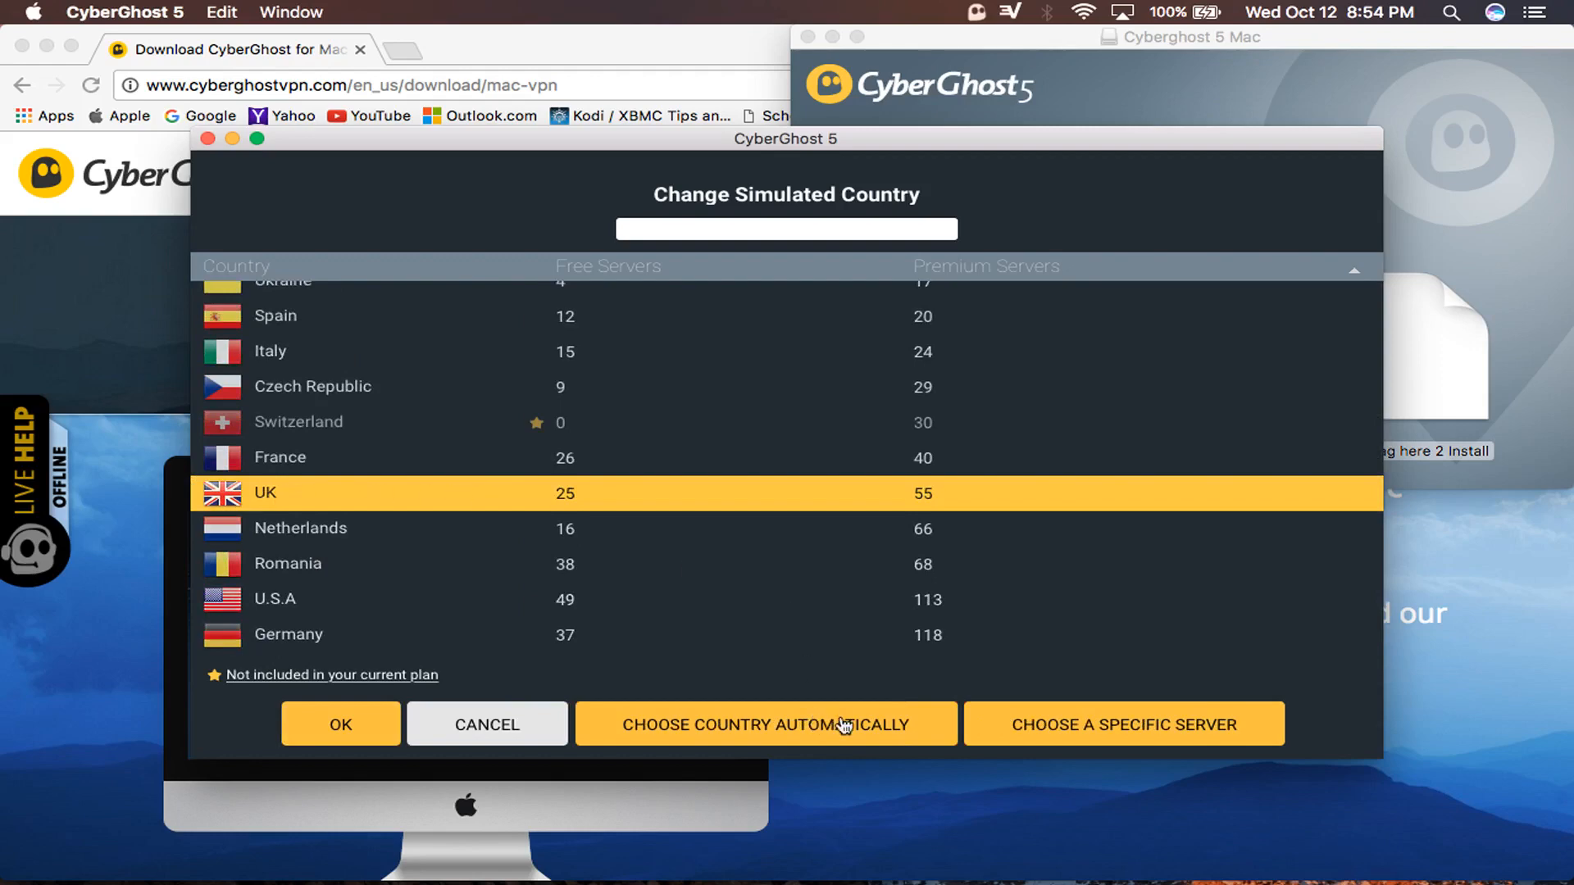
pyautogui.click(1122, 724)
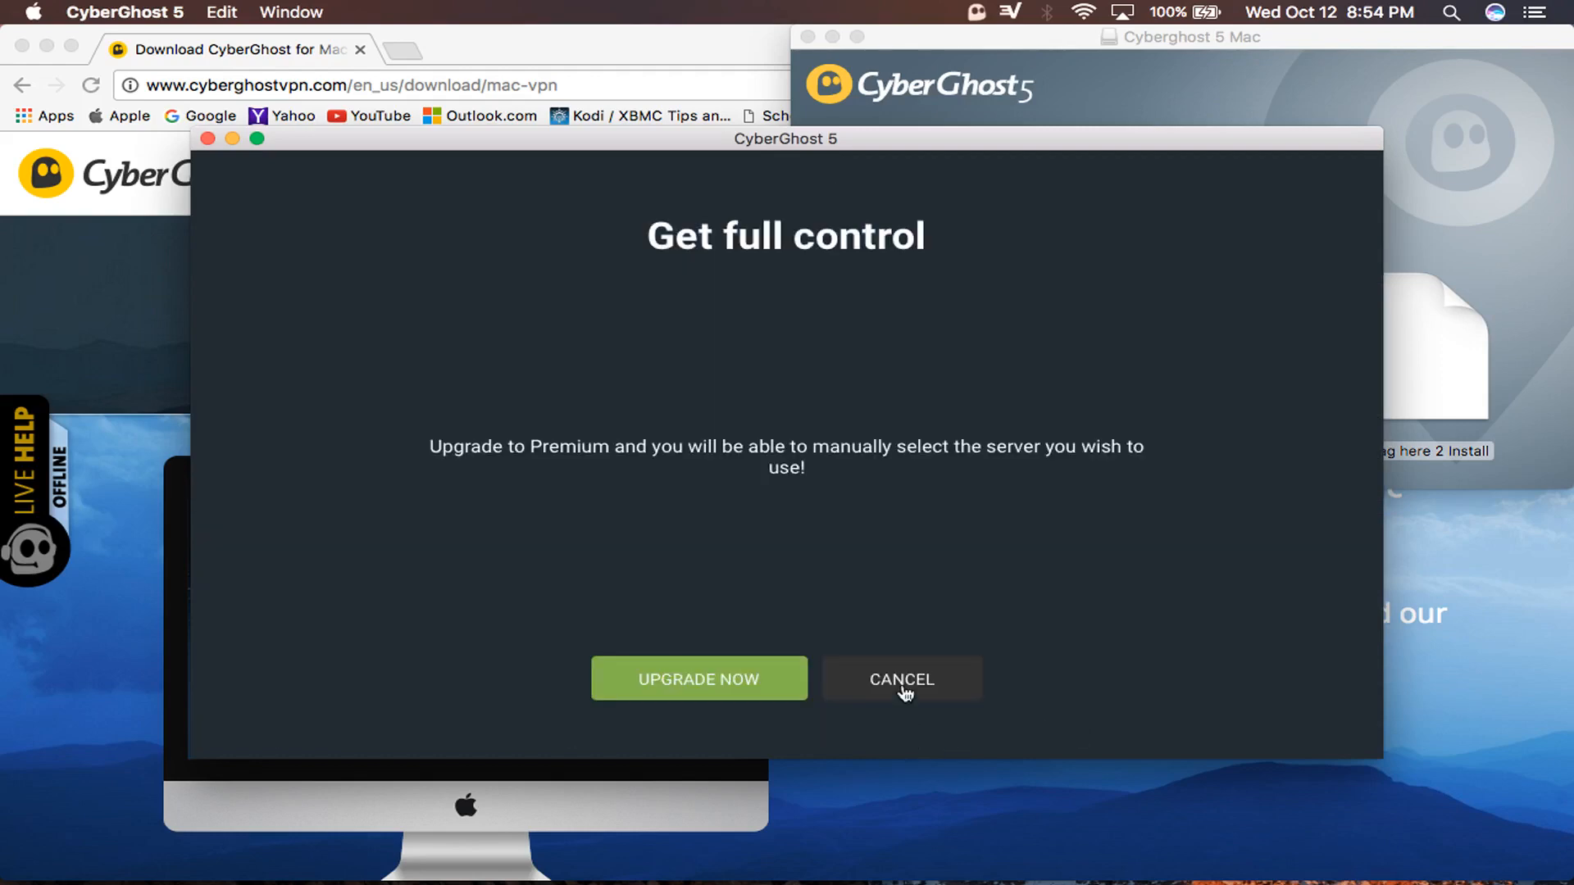
# Cancel the Premium upgrade prompt and start protection with the power button
pyautogui.click(899, 679)
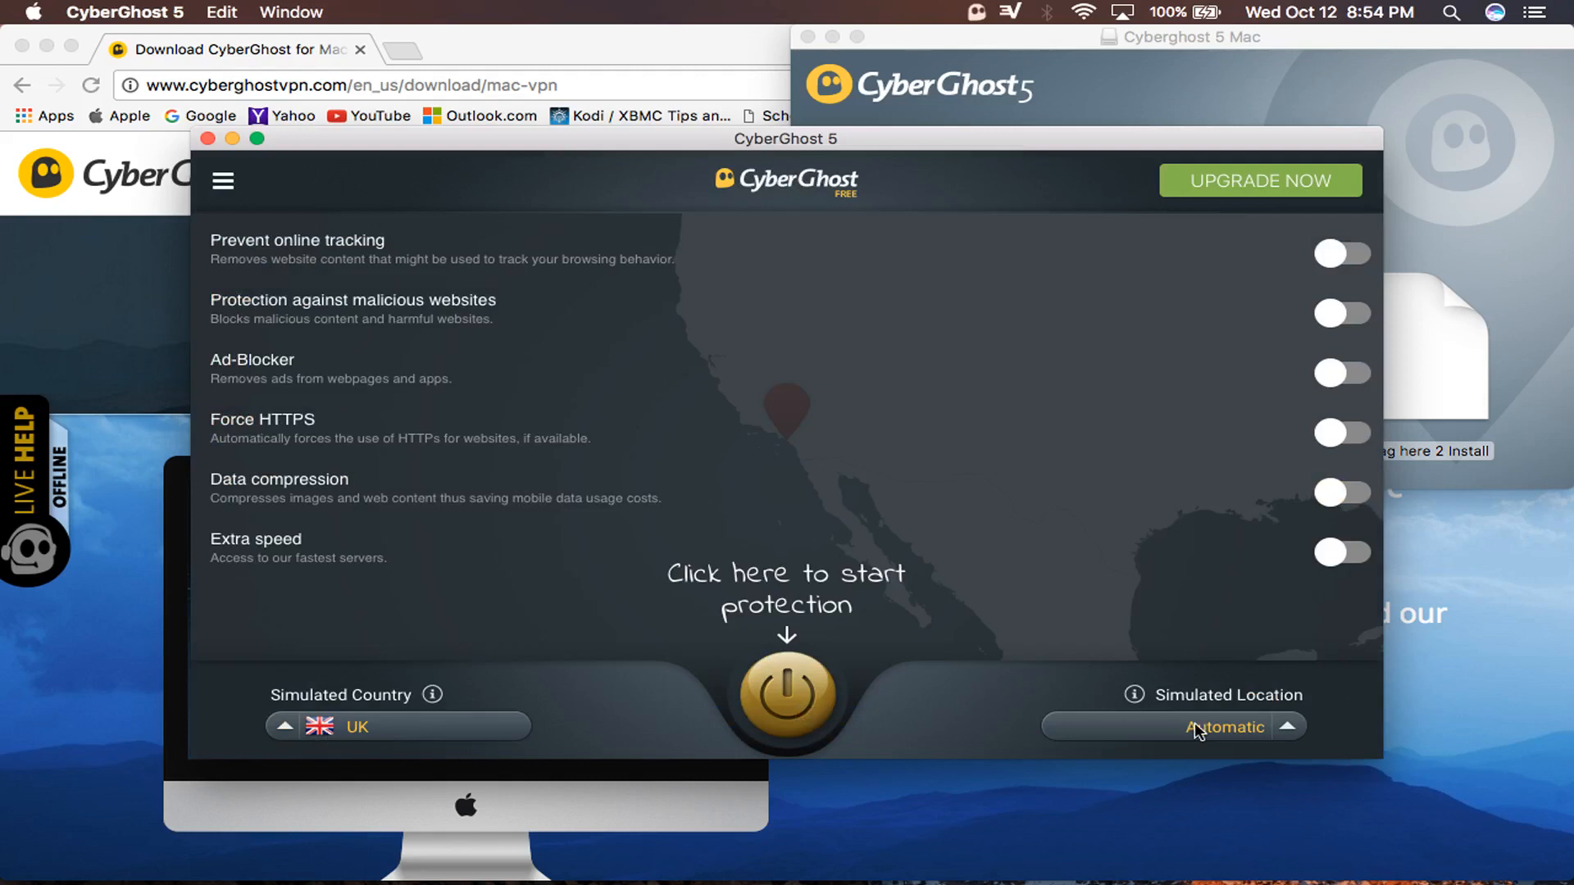
pyautogui.click(788, 698)
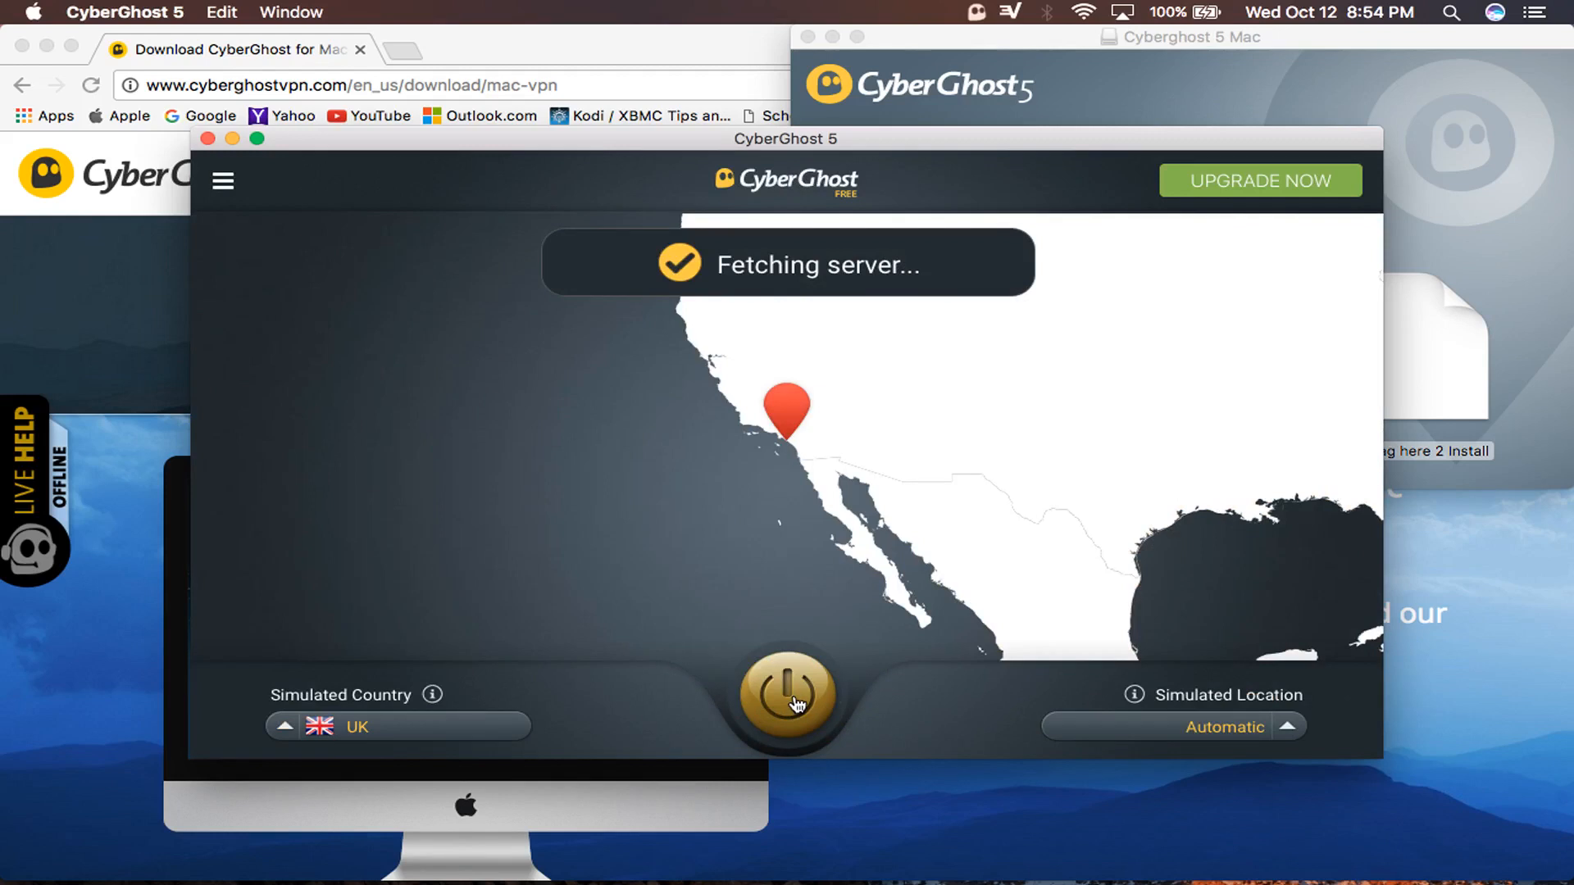
pyautogui.click(788, 697)
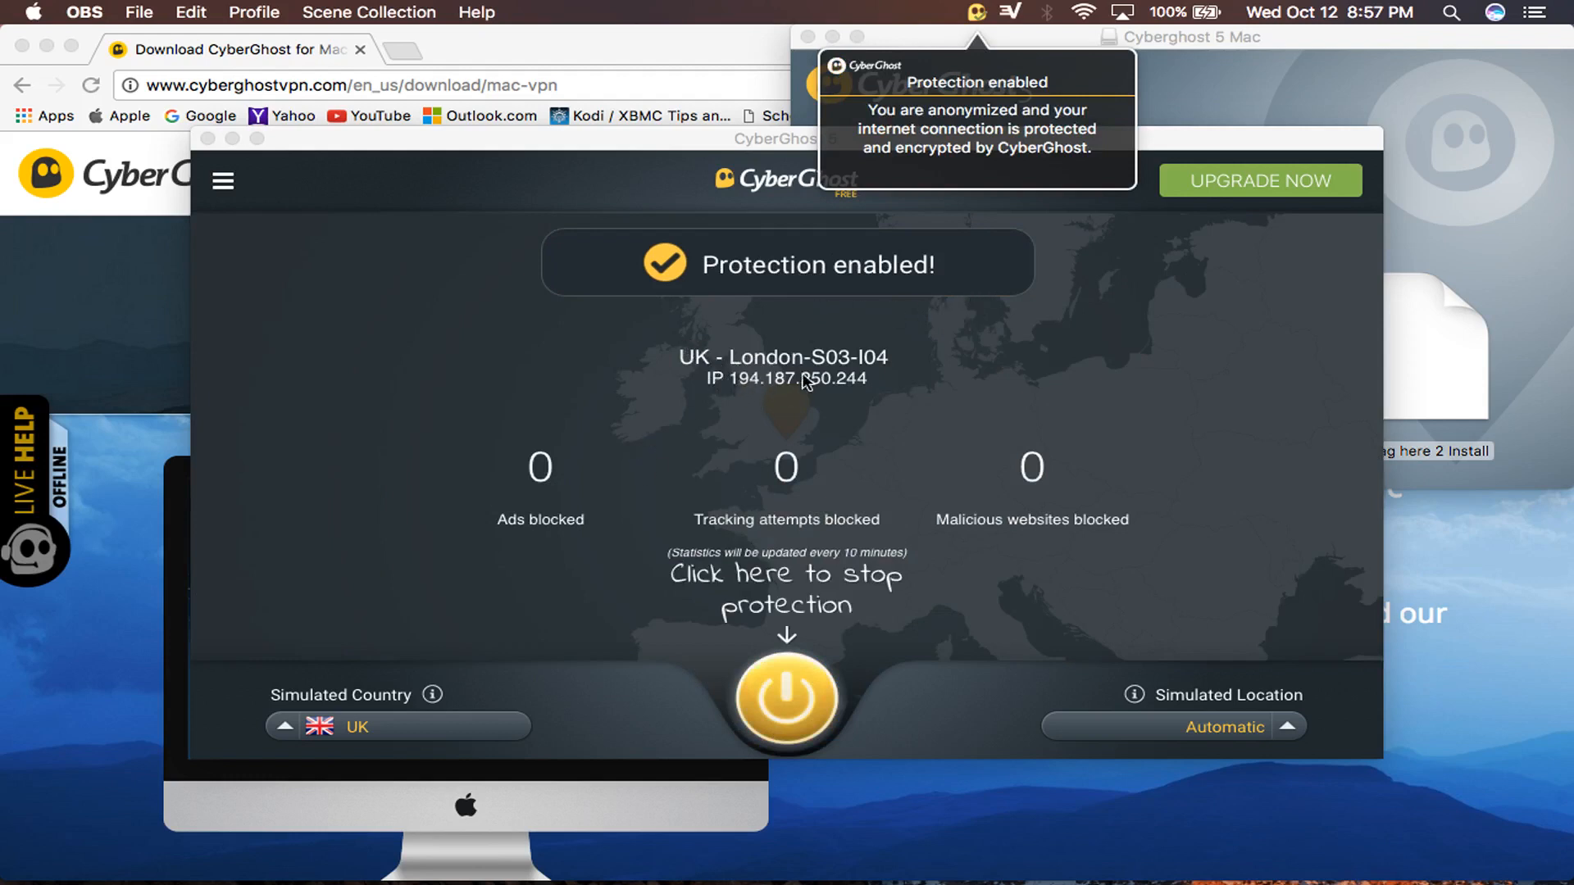
pyautogui.moveTo(848, 241)
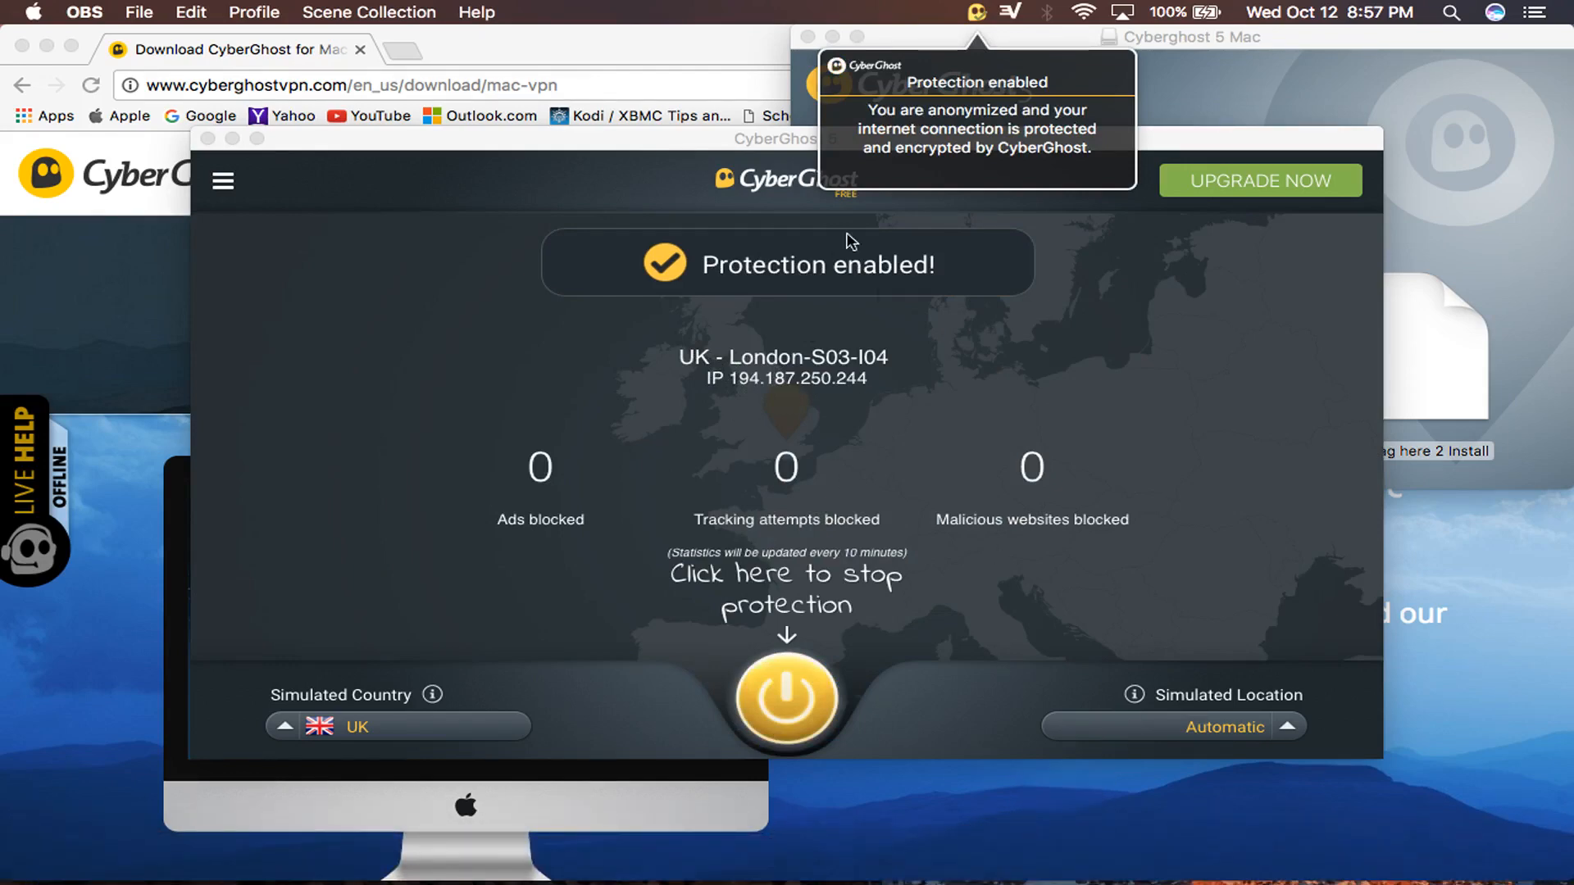
# Switch to Chrome and open a new tab to search for 'ip address'
pyautogui.click(782, 138)
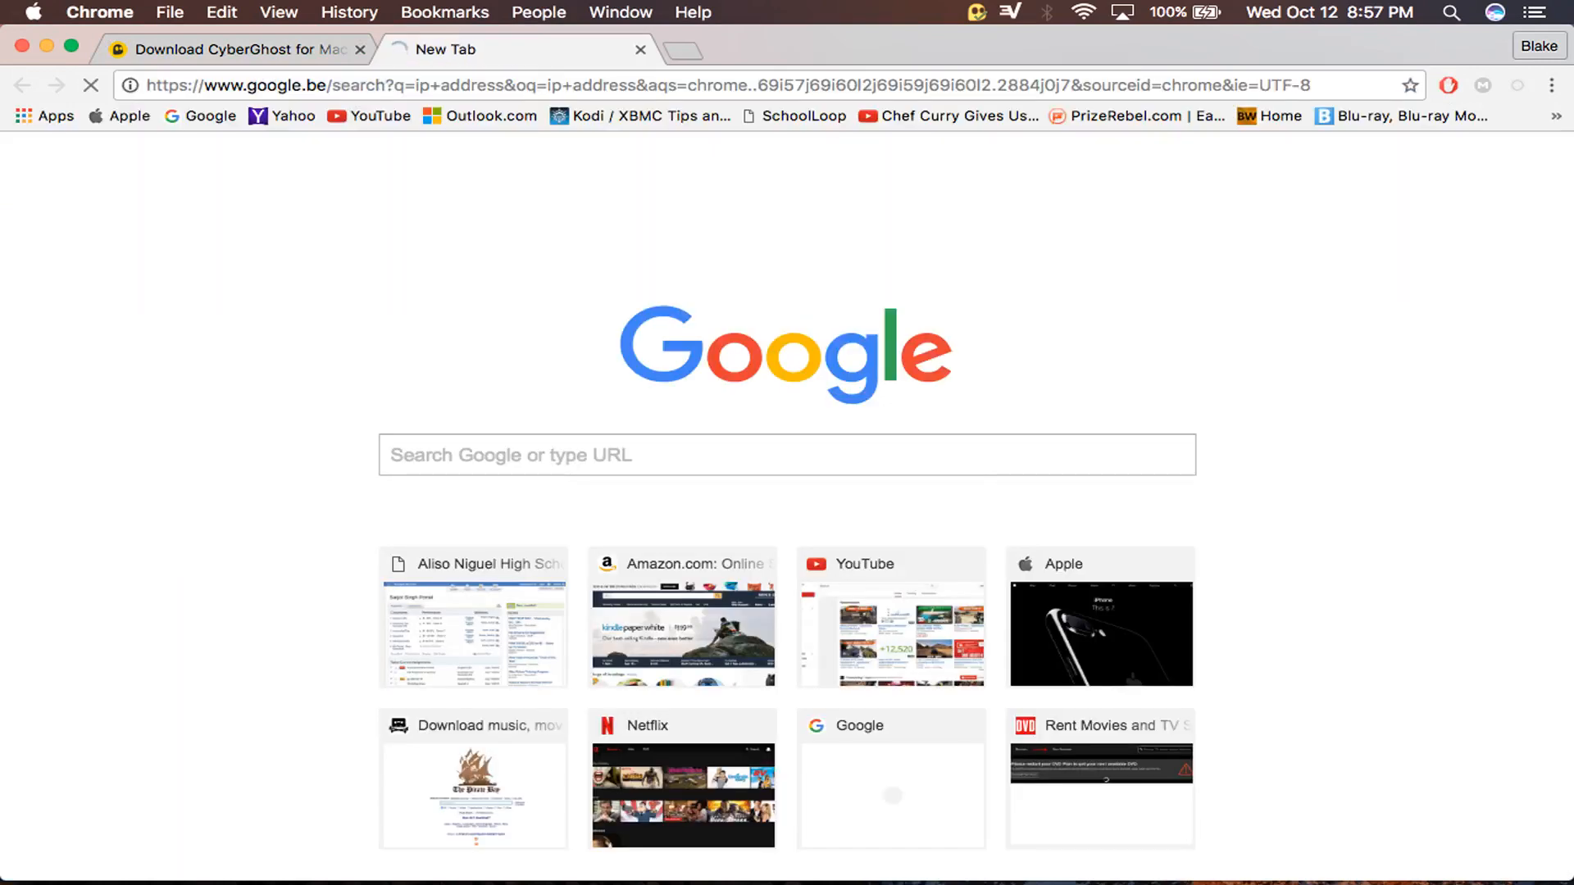
# Search 'ip address' and open the whatismyipaddress.com result for 194.187.250.244
pyautogui.press('Enter')
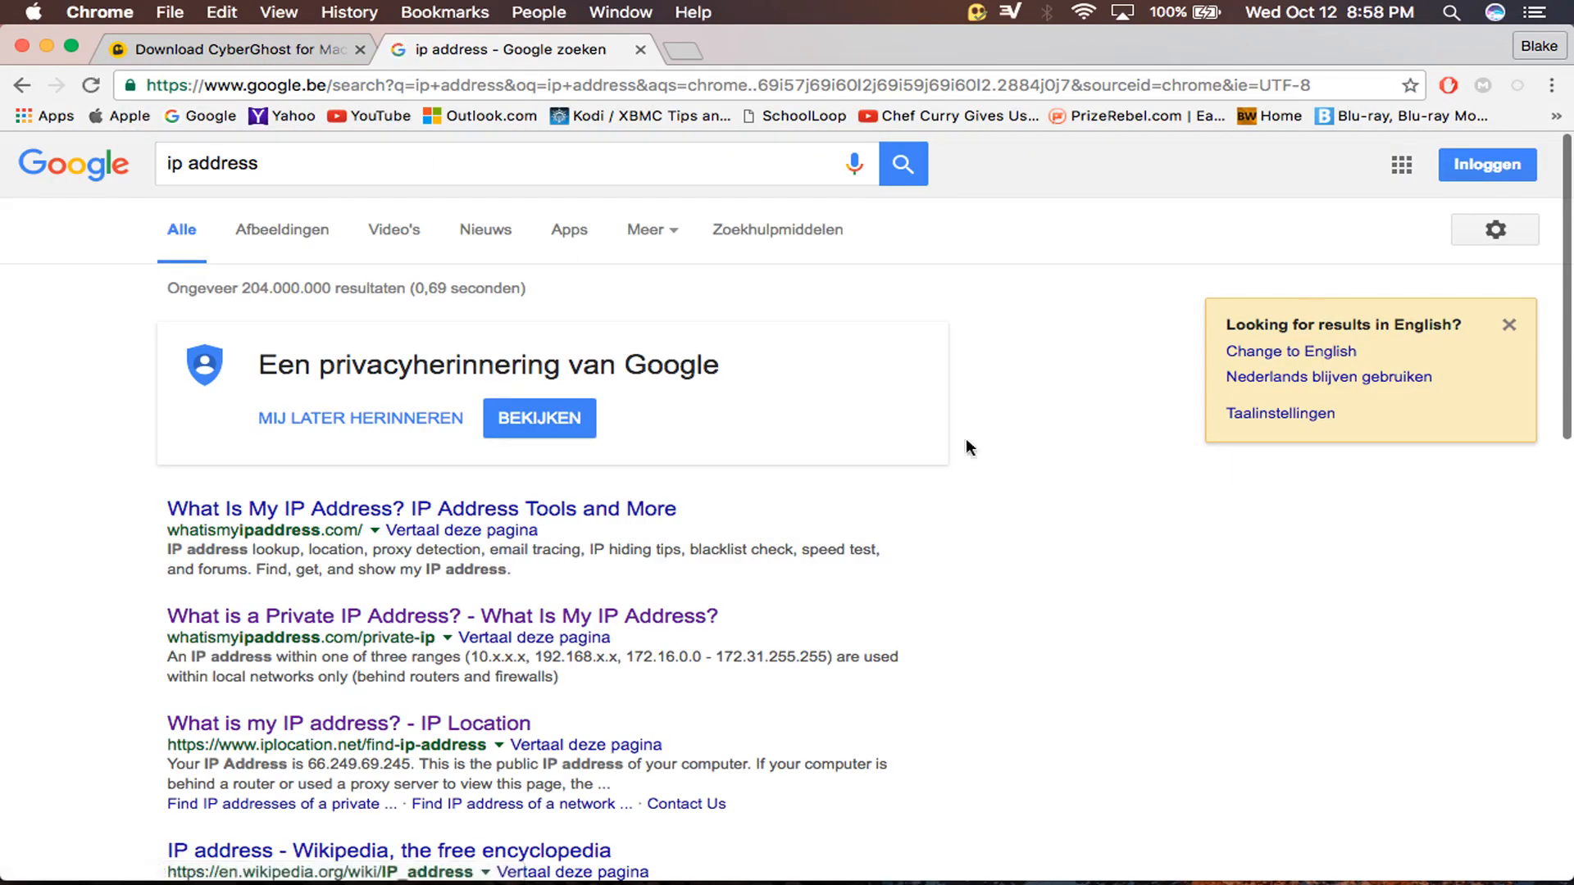
pyautogui.moveTo(1324, 345)
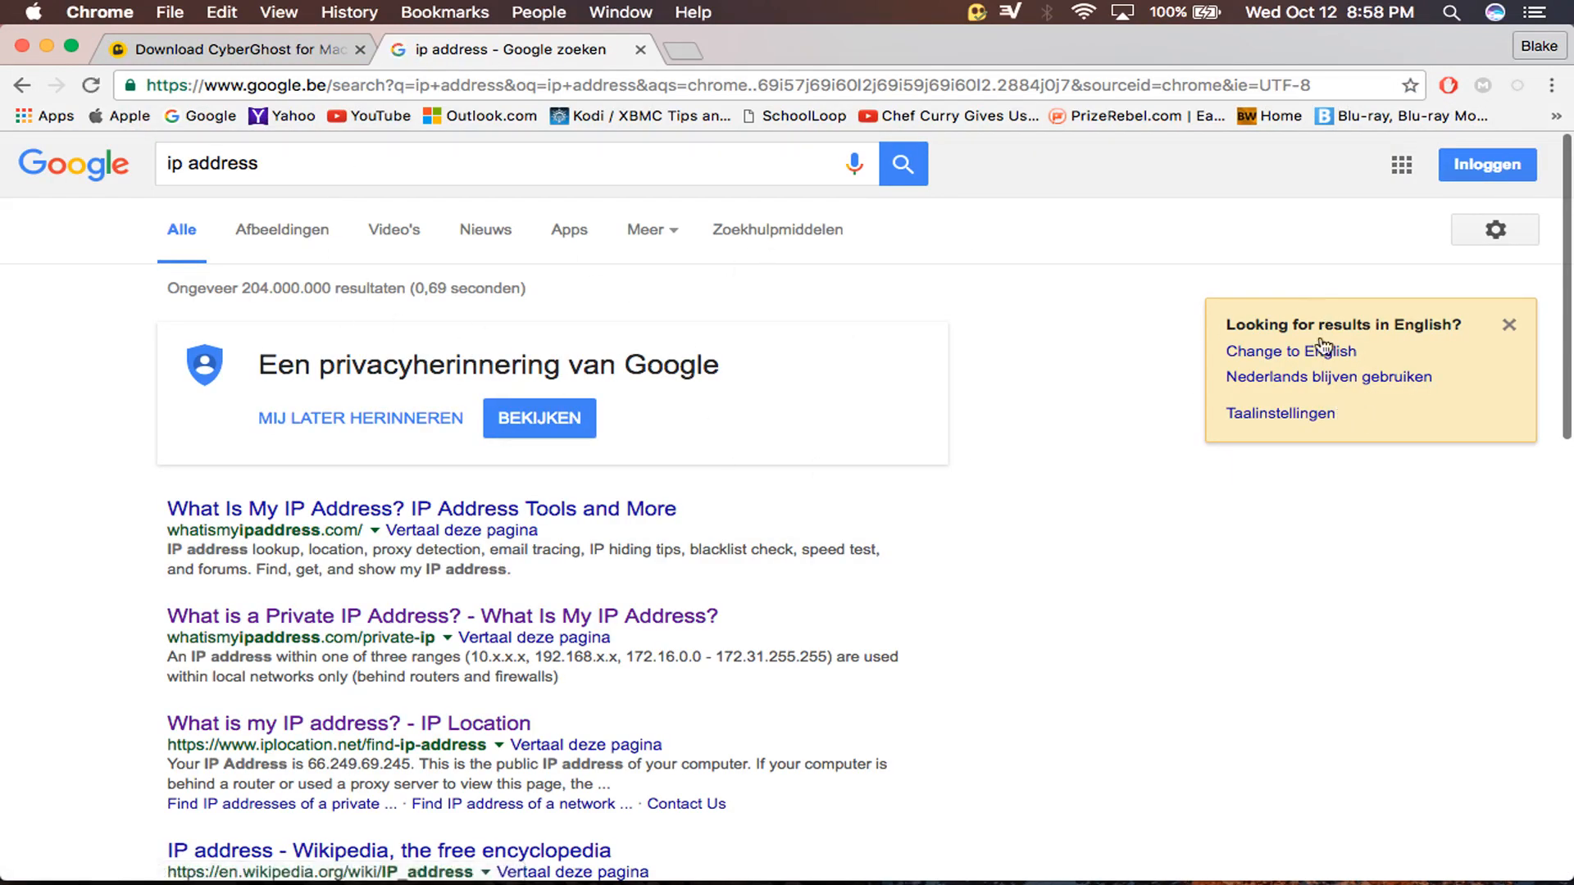
pyautogui.click(421, 509)
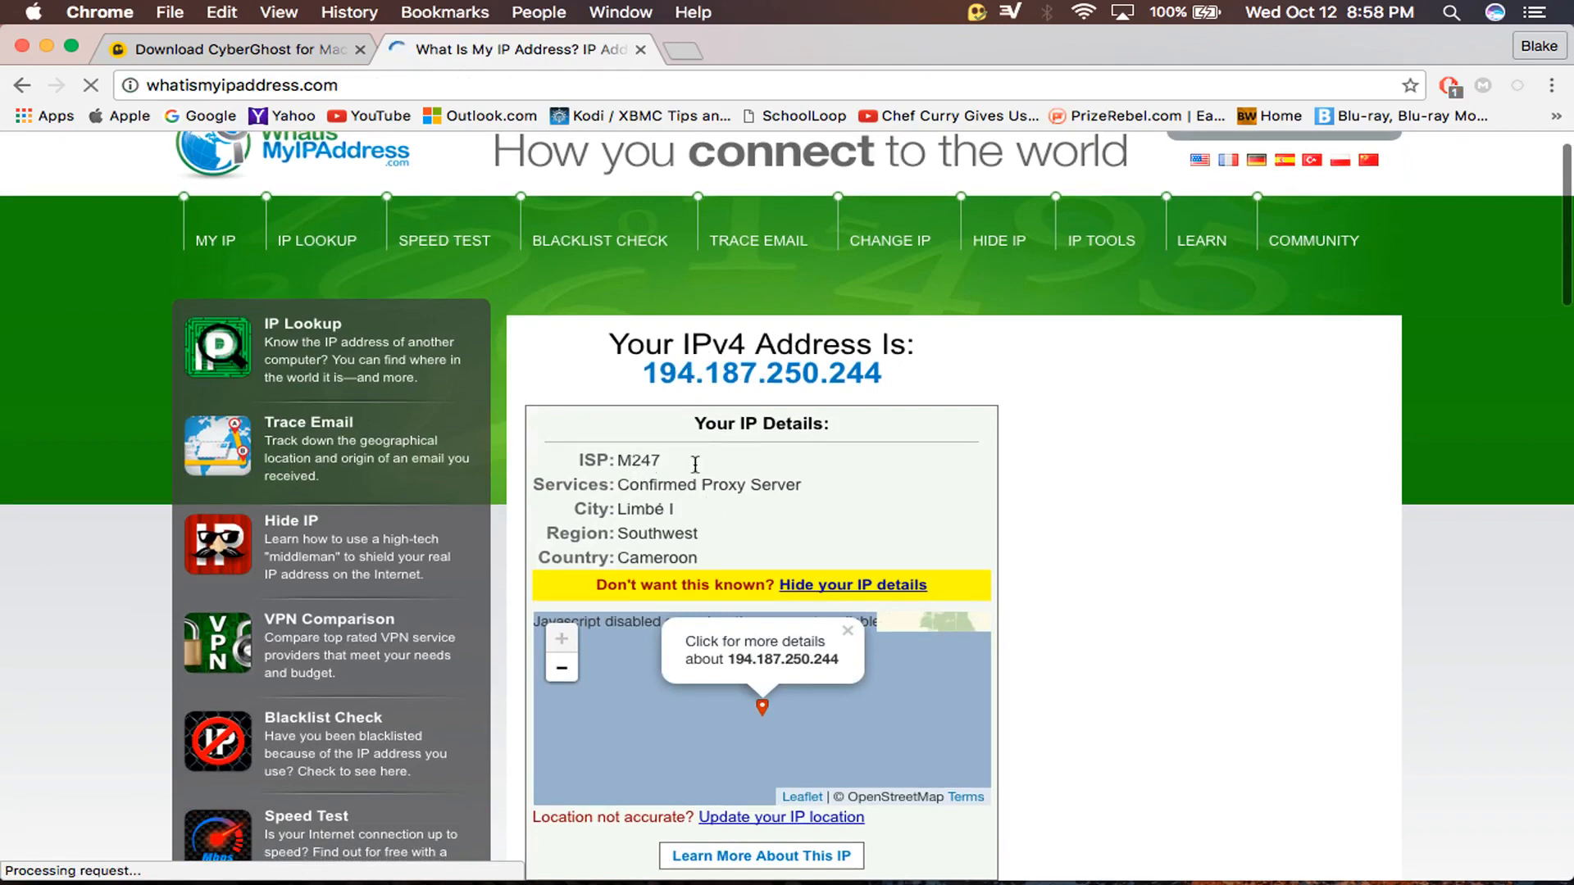
pyautogui.scroll(-3)
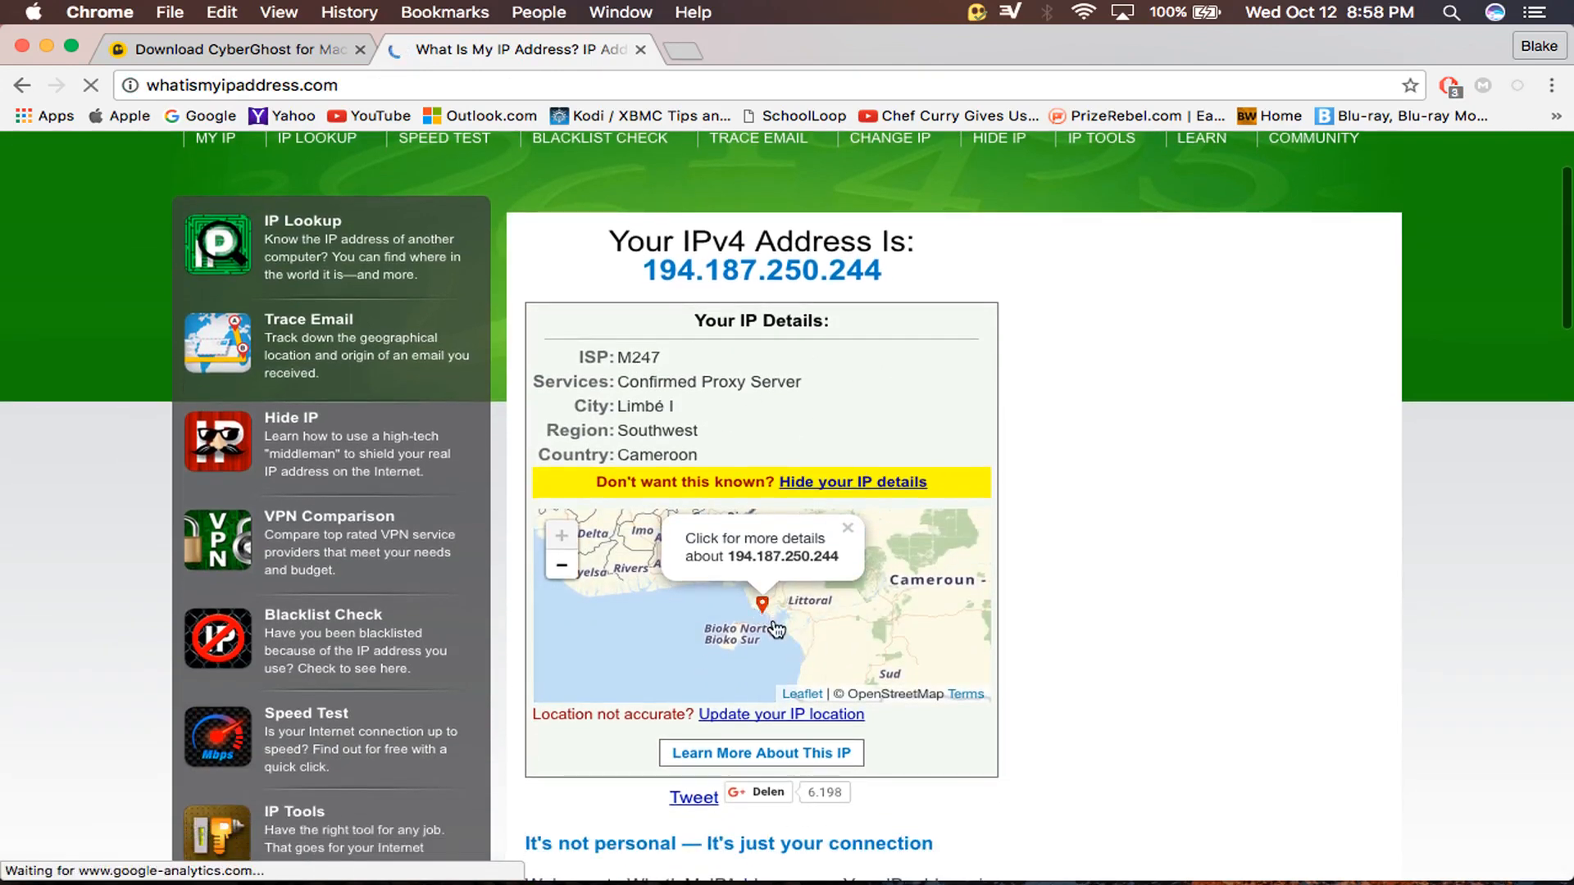
# Zoom out the IP location map three times, then go to ipvanish.com
pyautogui.click(560, 565)
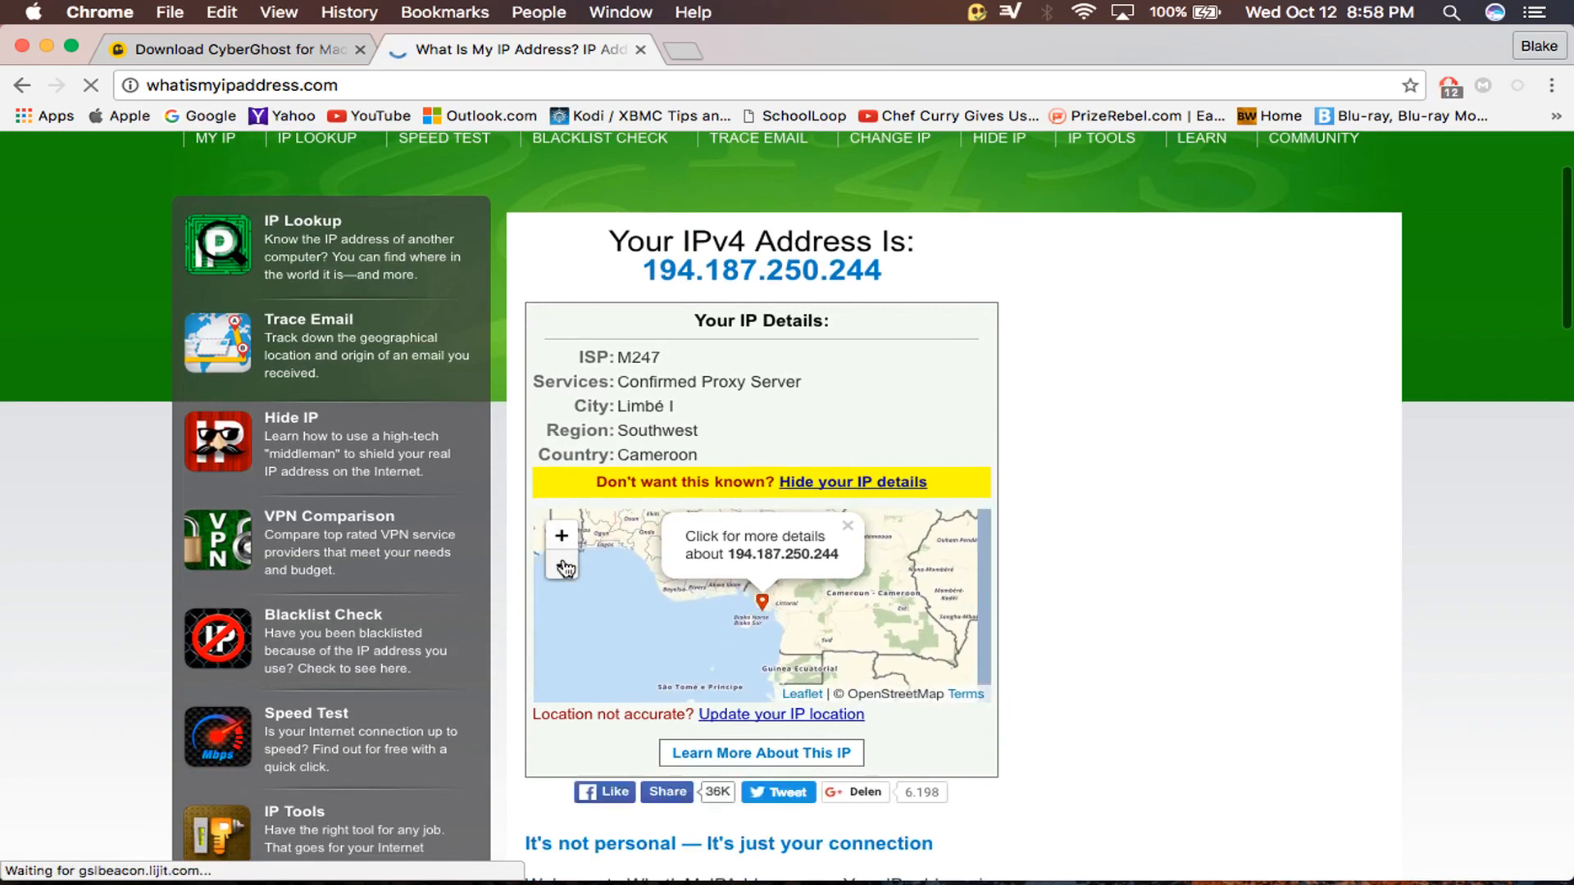
pyautogui.click(563, 567)
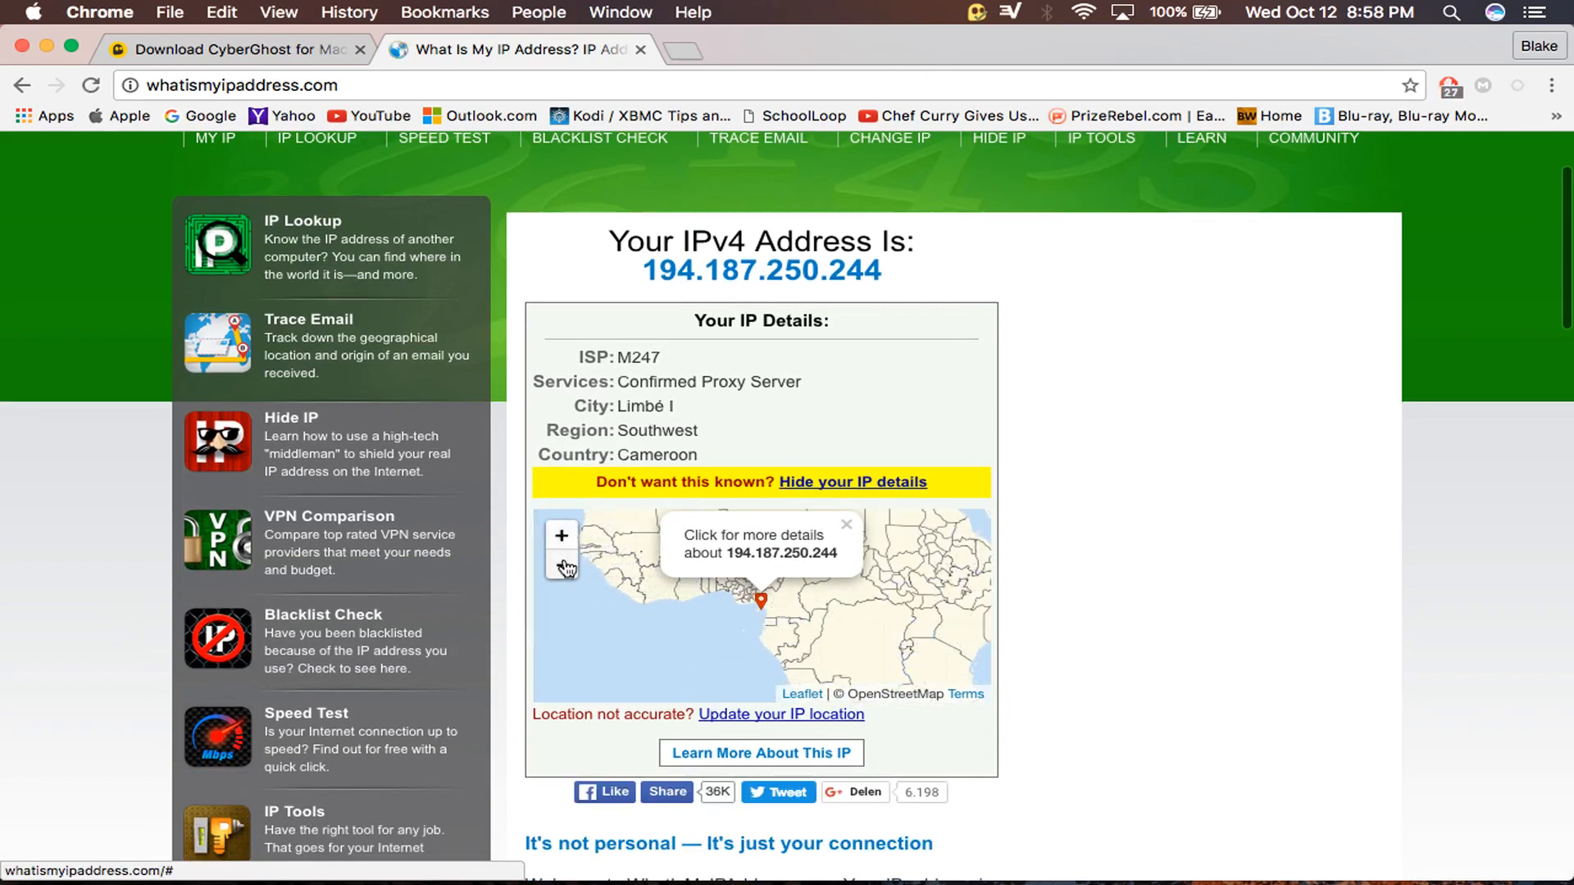
pyautogui.click(561, 565)
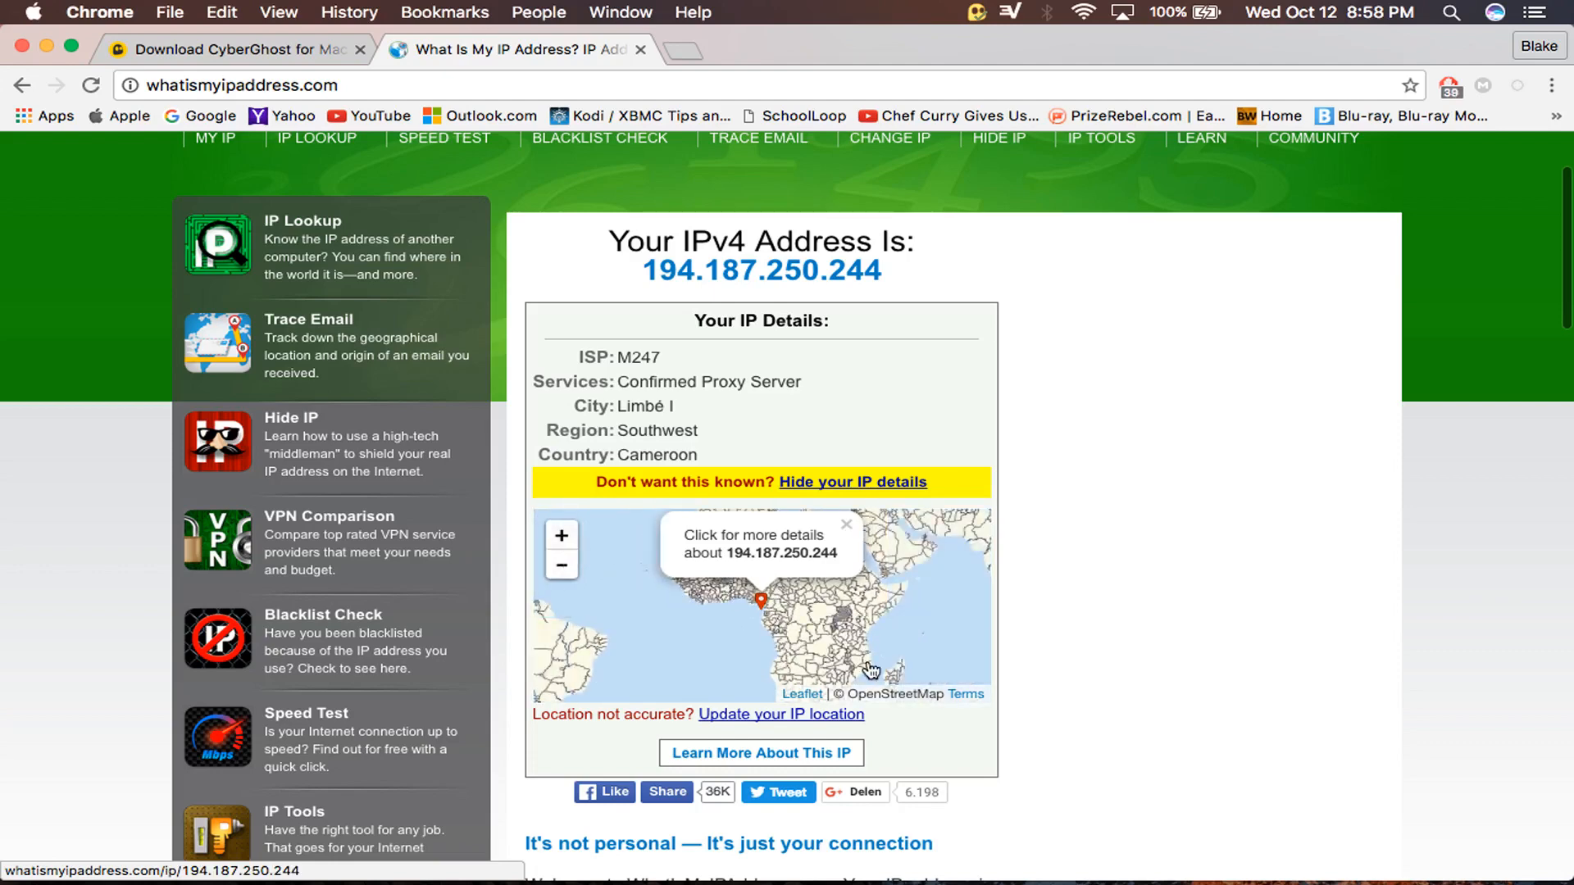
pyautogui.write('ipvanish.com')
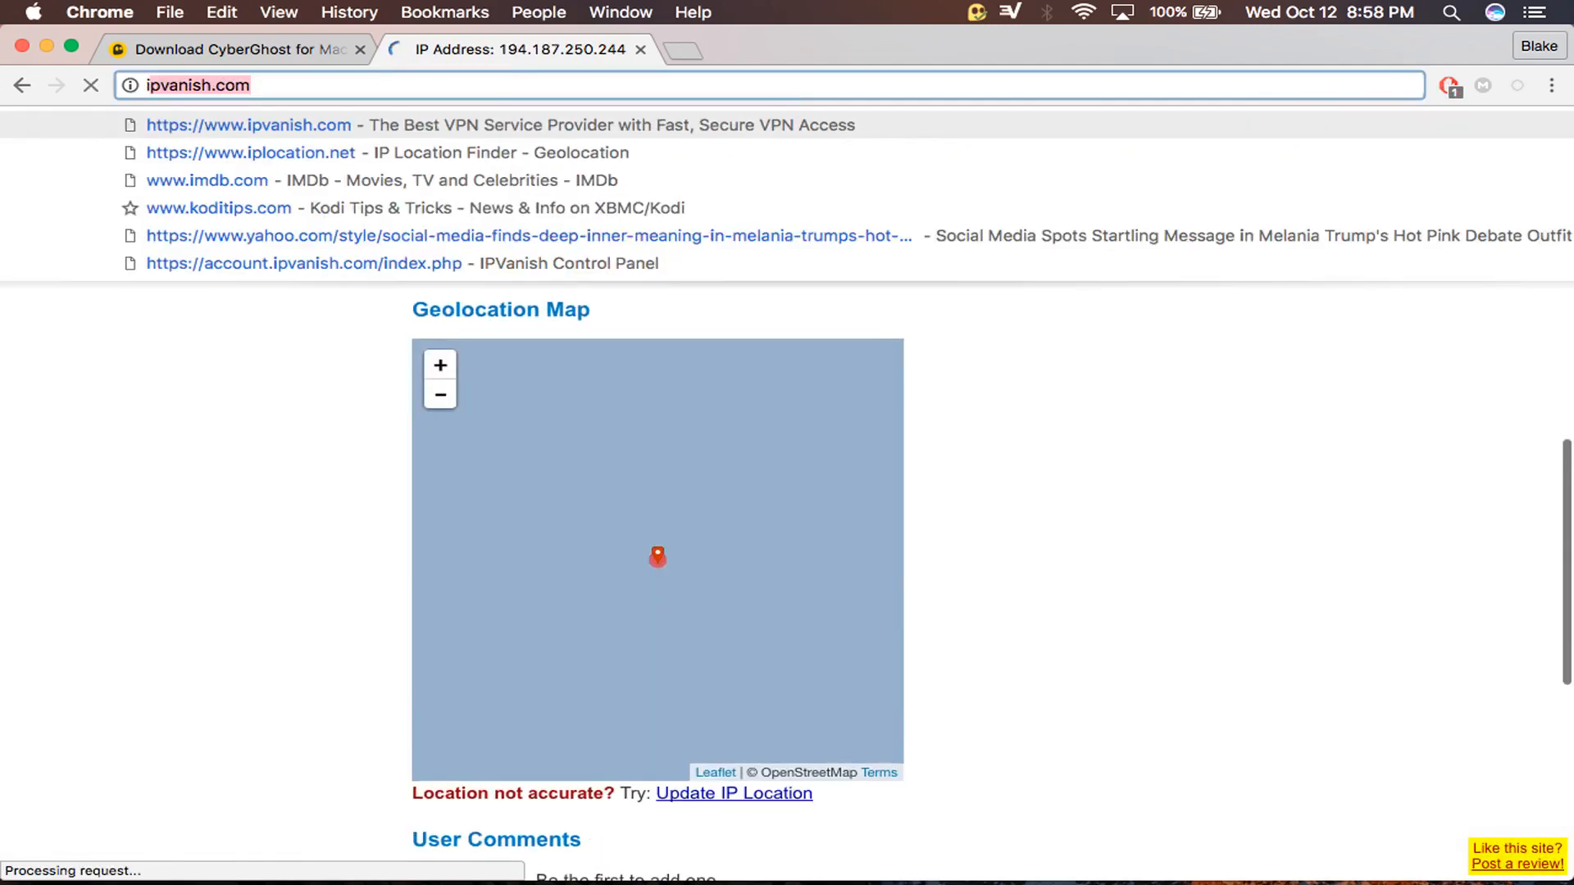
# Go to iplocation.net and scroll to the IP2Location table showing Manchester, United Kingdom
pyautogui.write('iplocation.net')
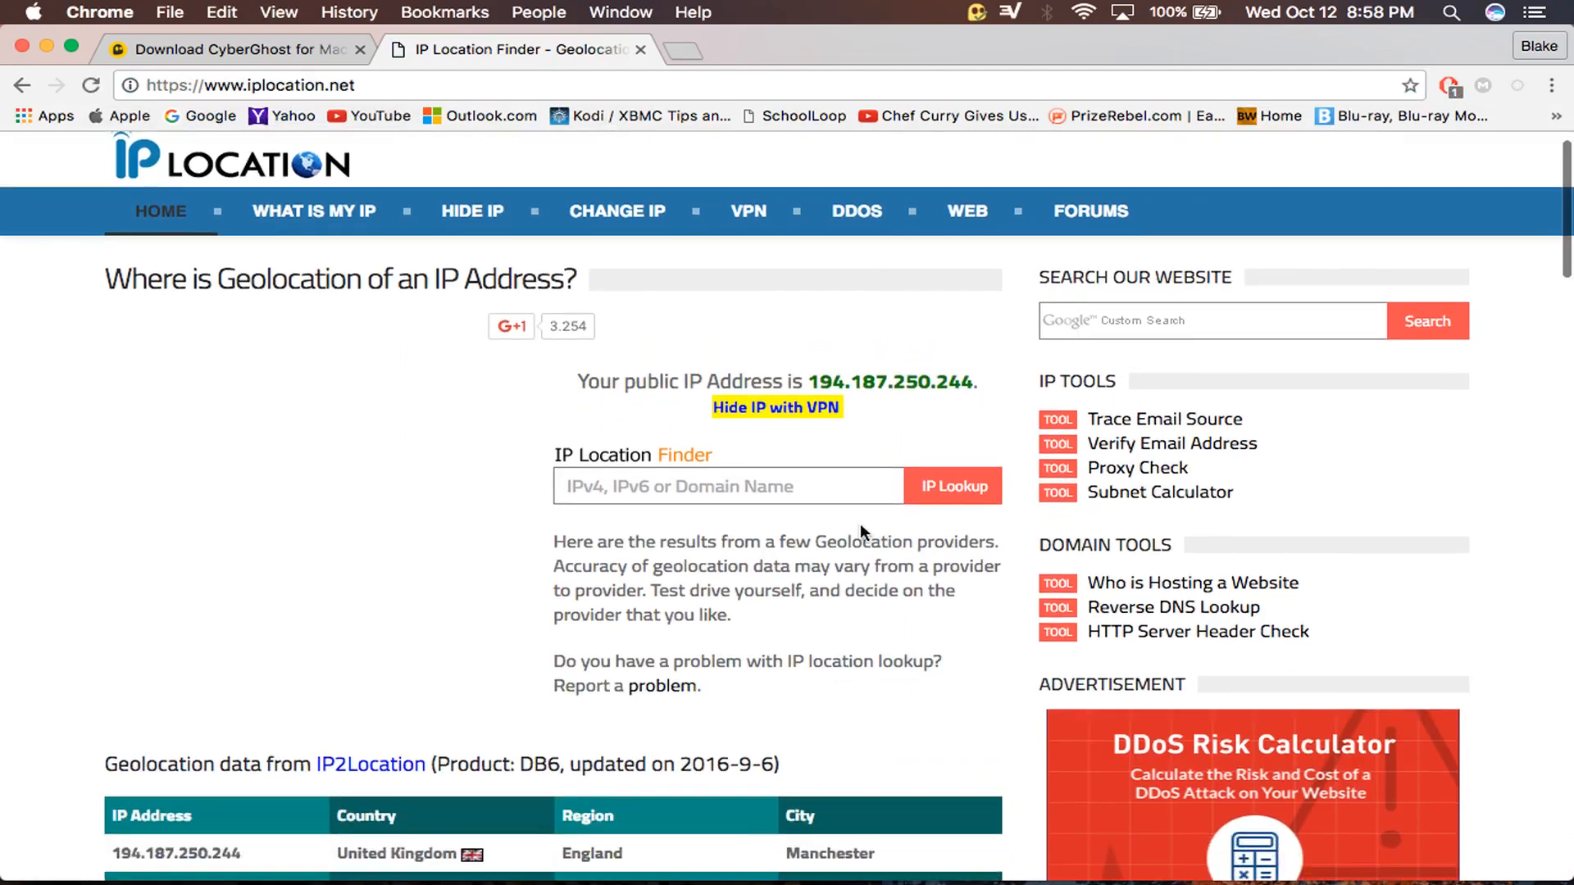
pyautogui.scroll(-3)
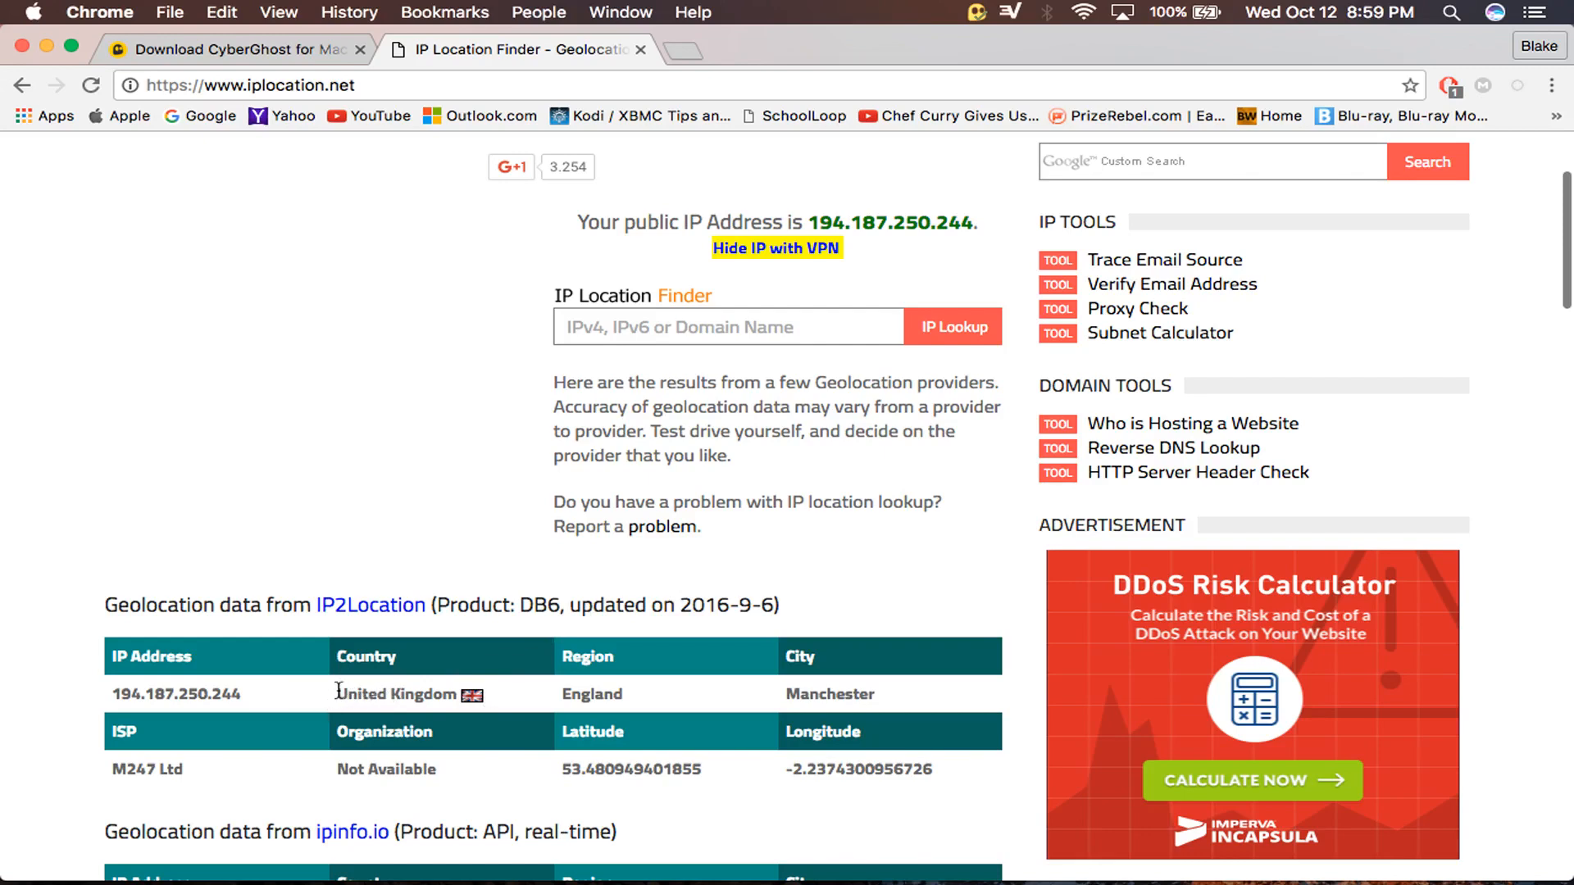
pyautogui.moveTo(585, 693)
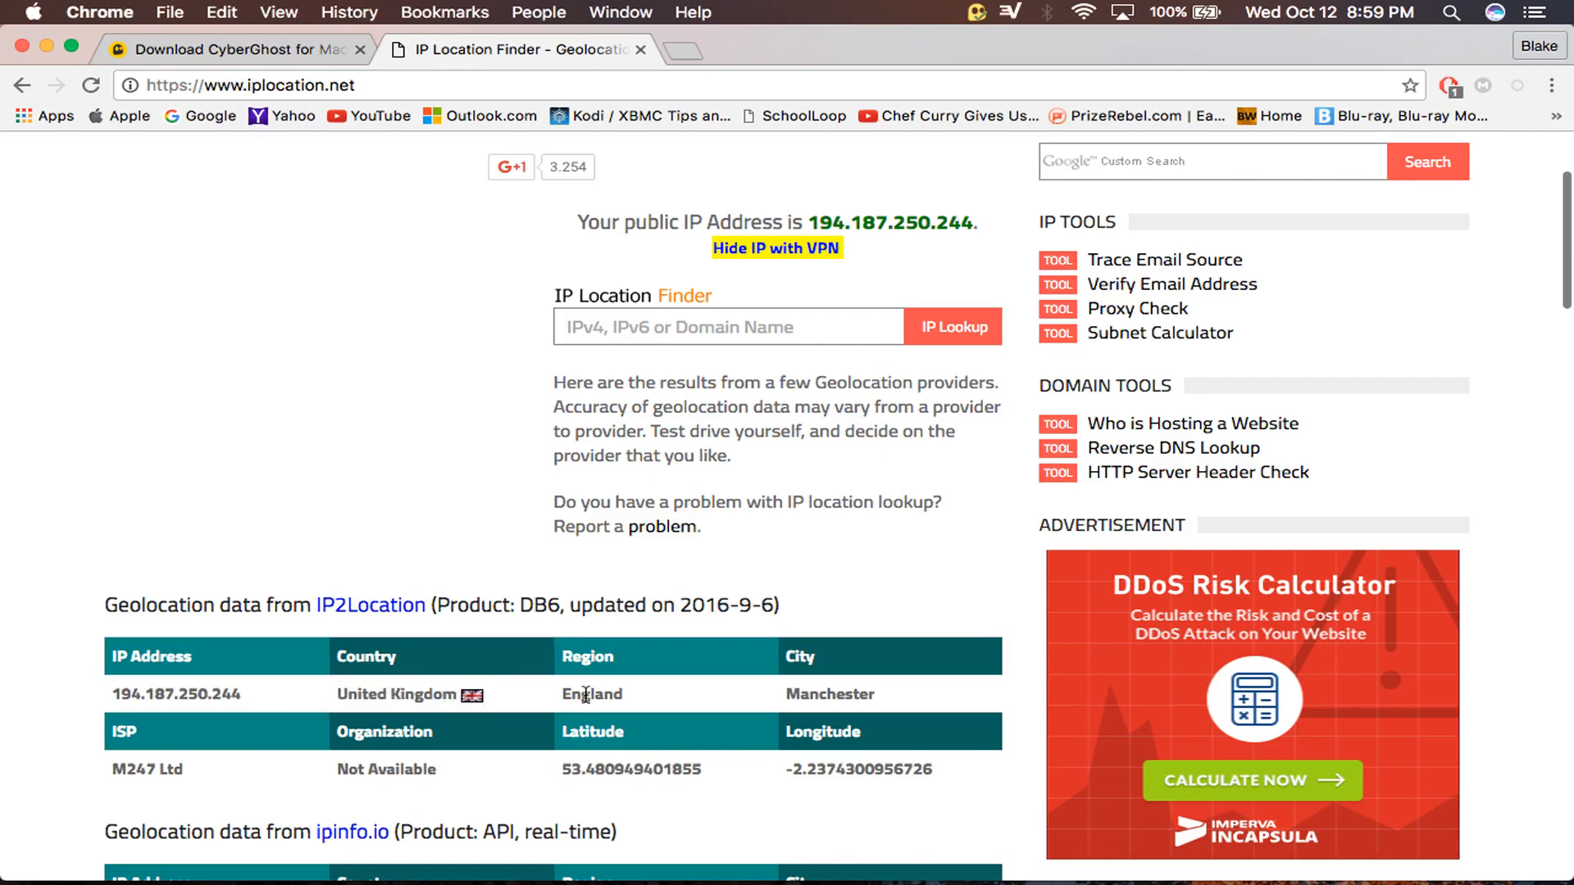
pyautogui.scroll(-3)
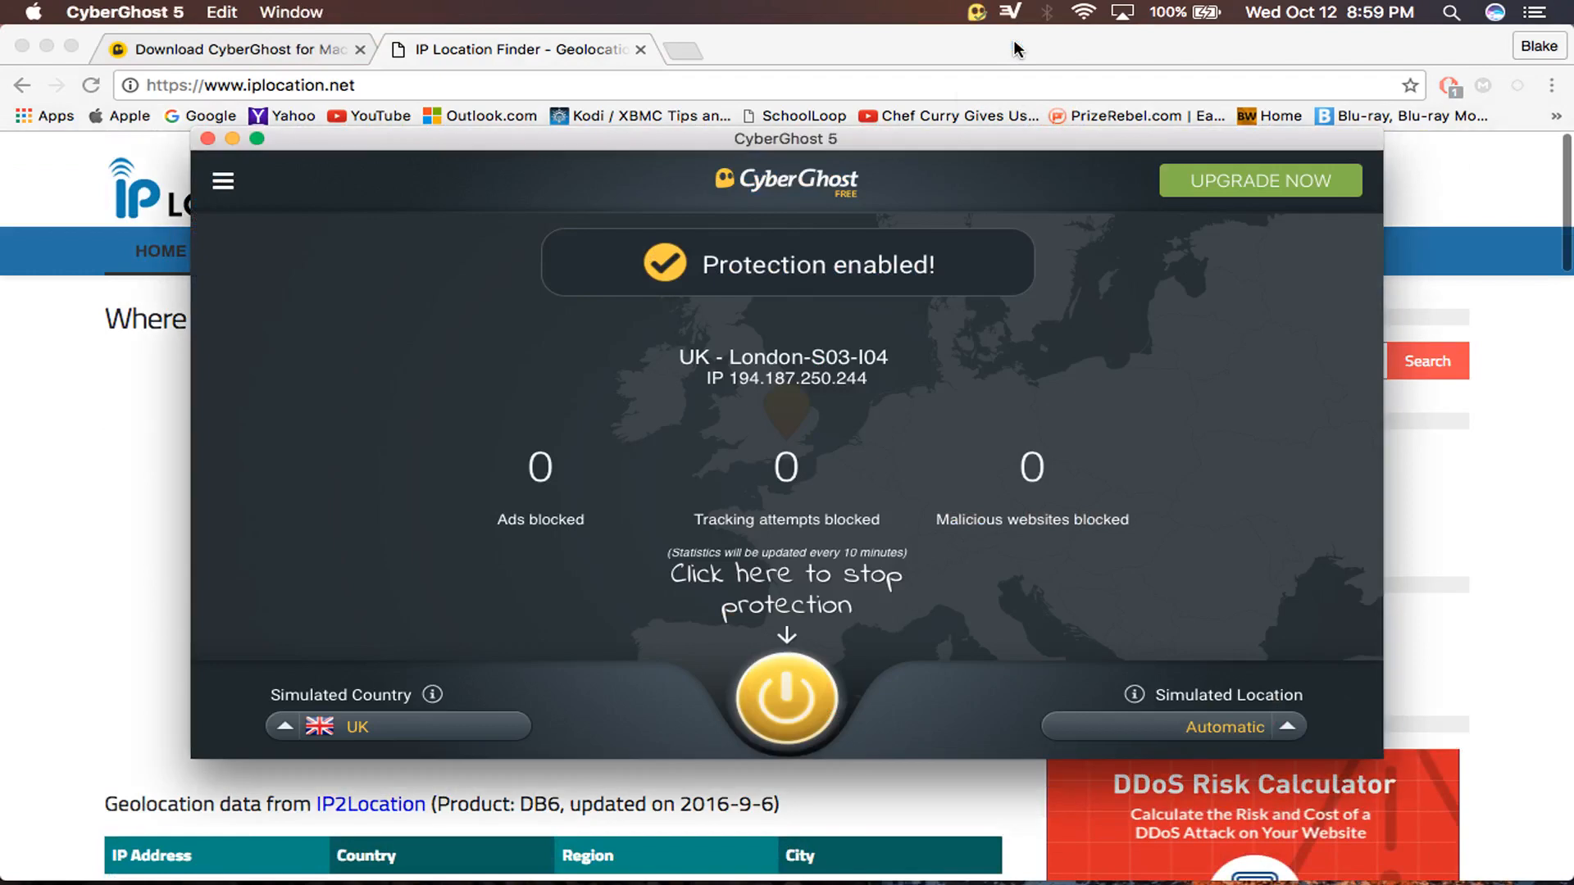
pyautogui.moveTo(814, 386)
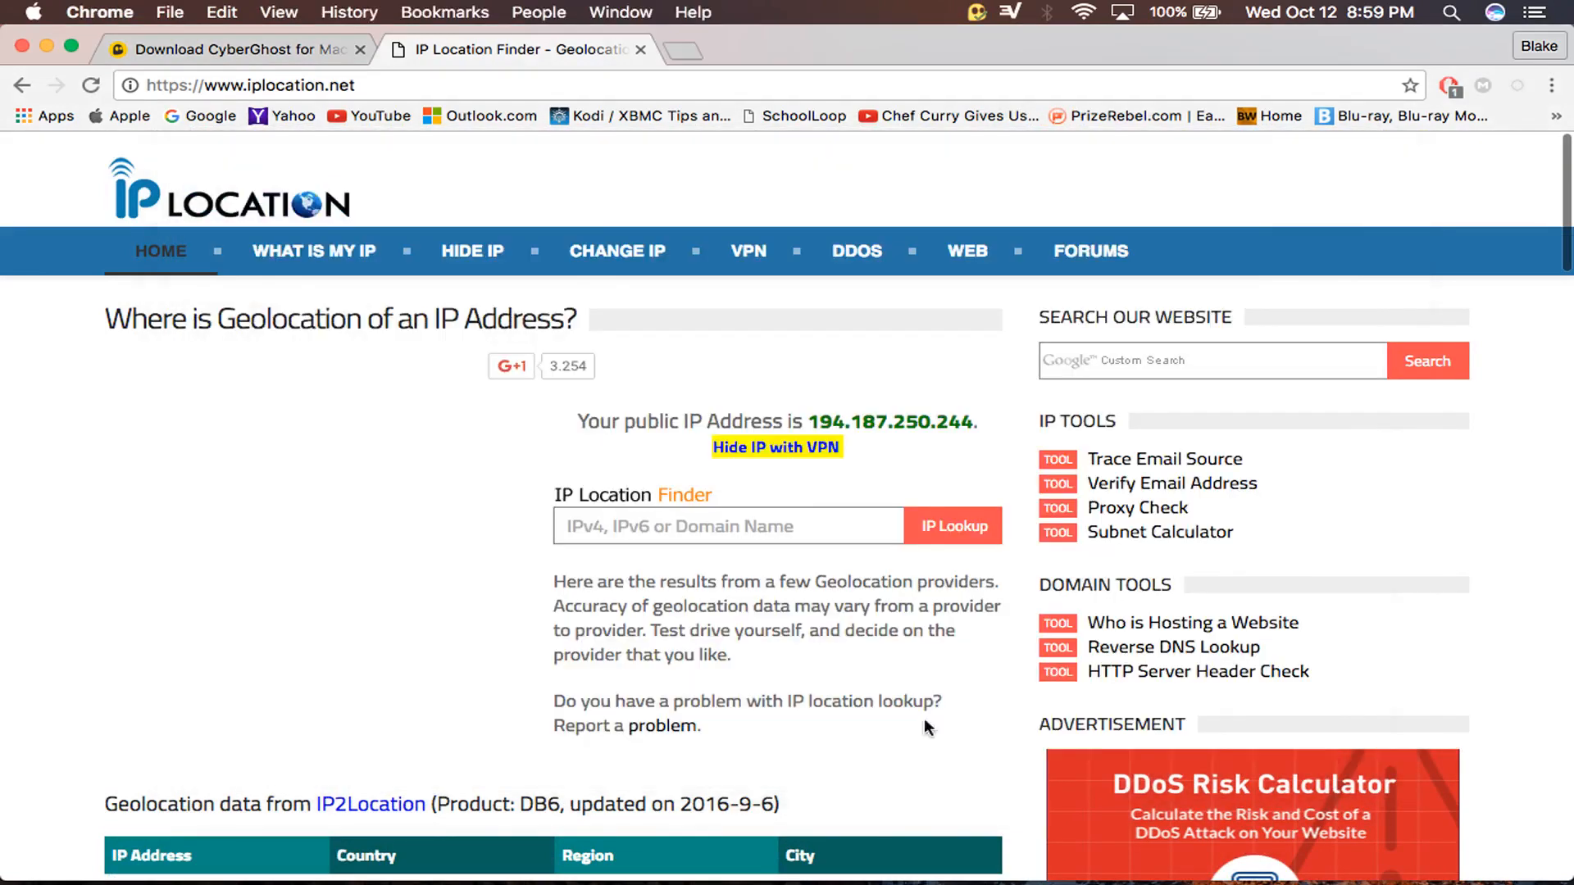
pyautogui.moveTo(944, 459)
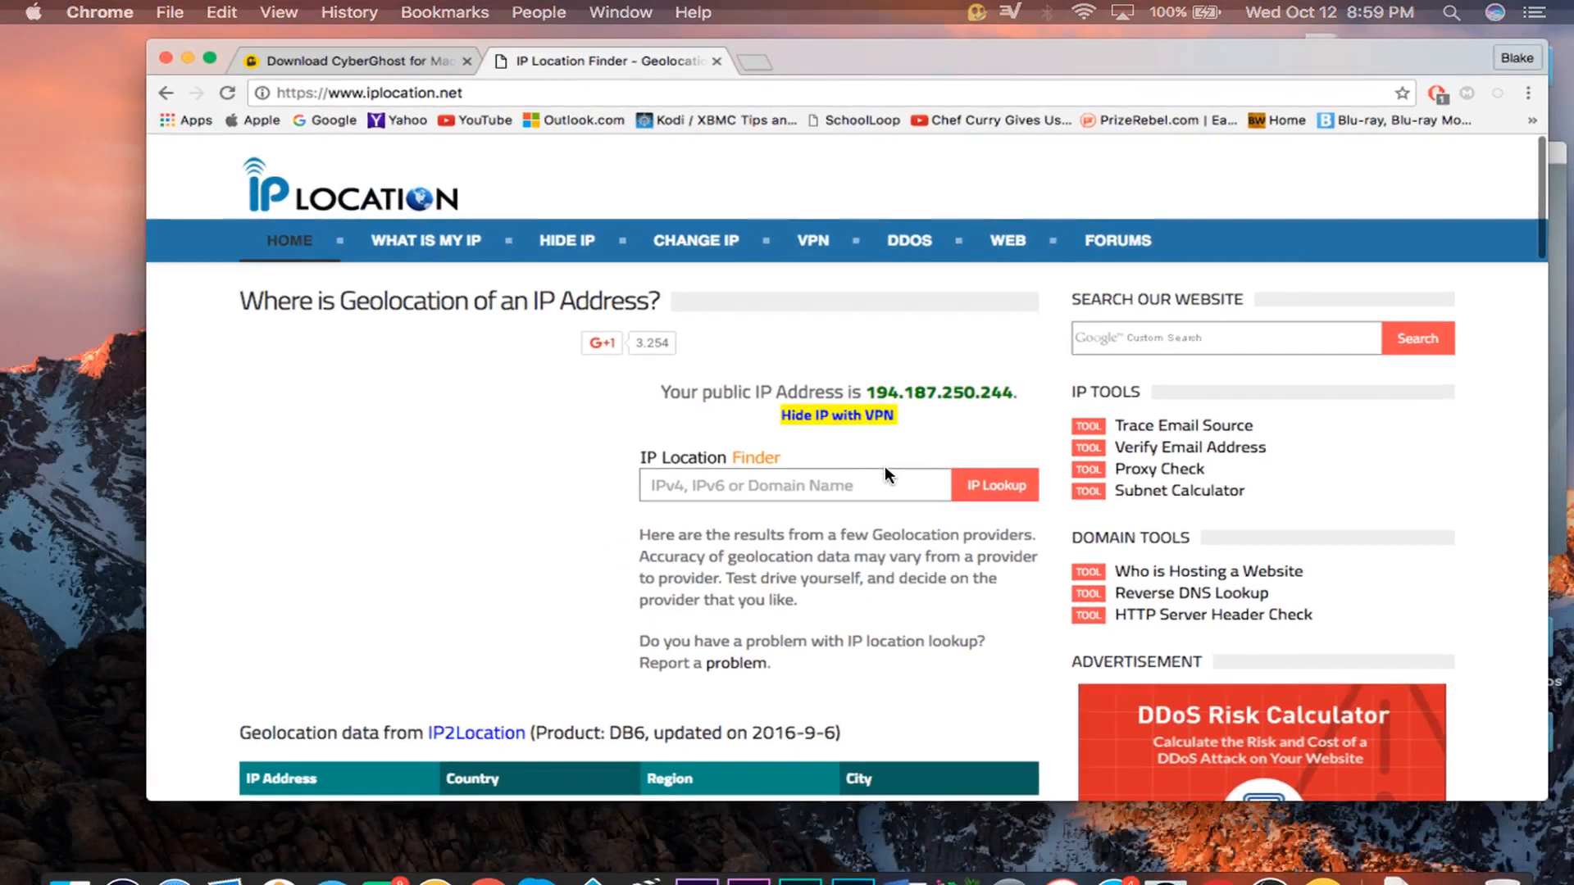
# Return to CyberGhost 5 and turn off protection through the UK London server
pyautogui.click(1323, 854)
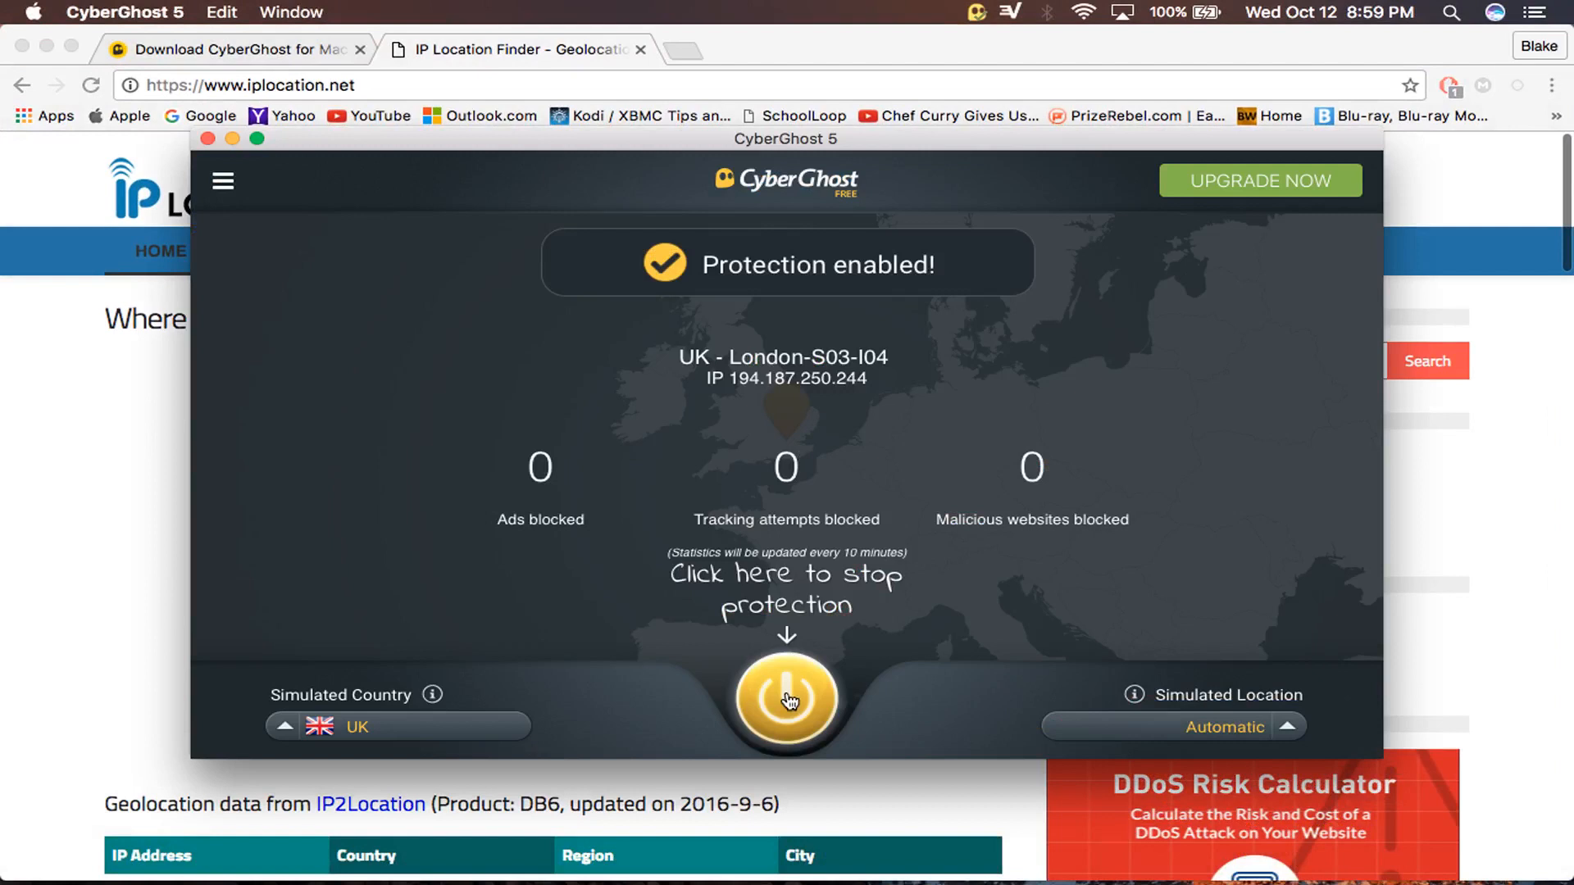
pyautogui.click(786, 699)
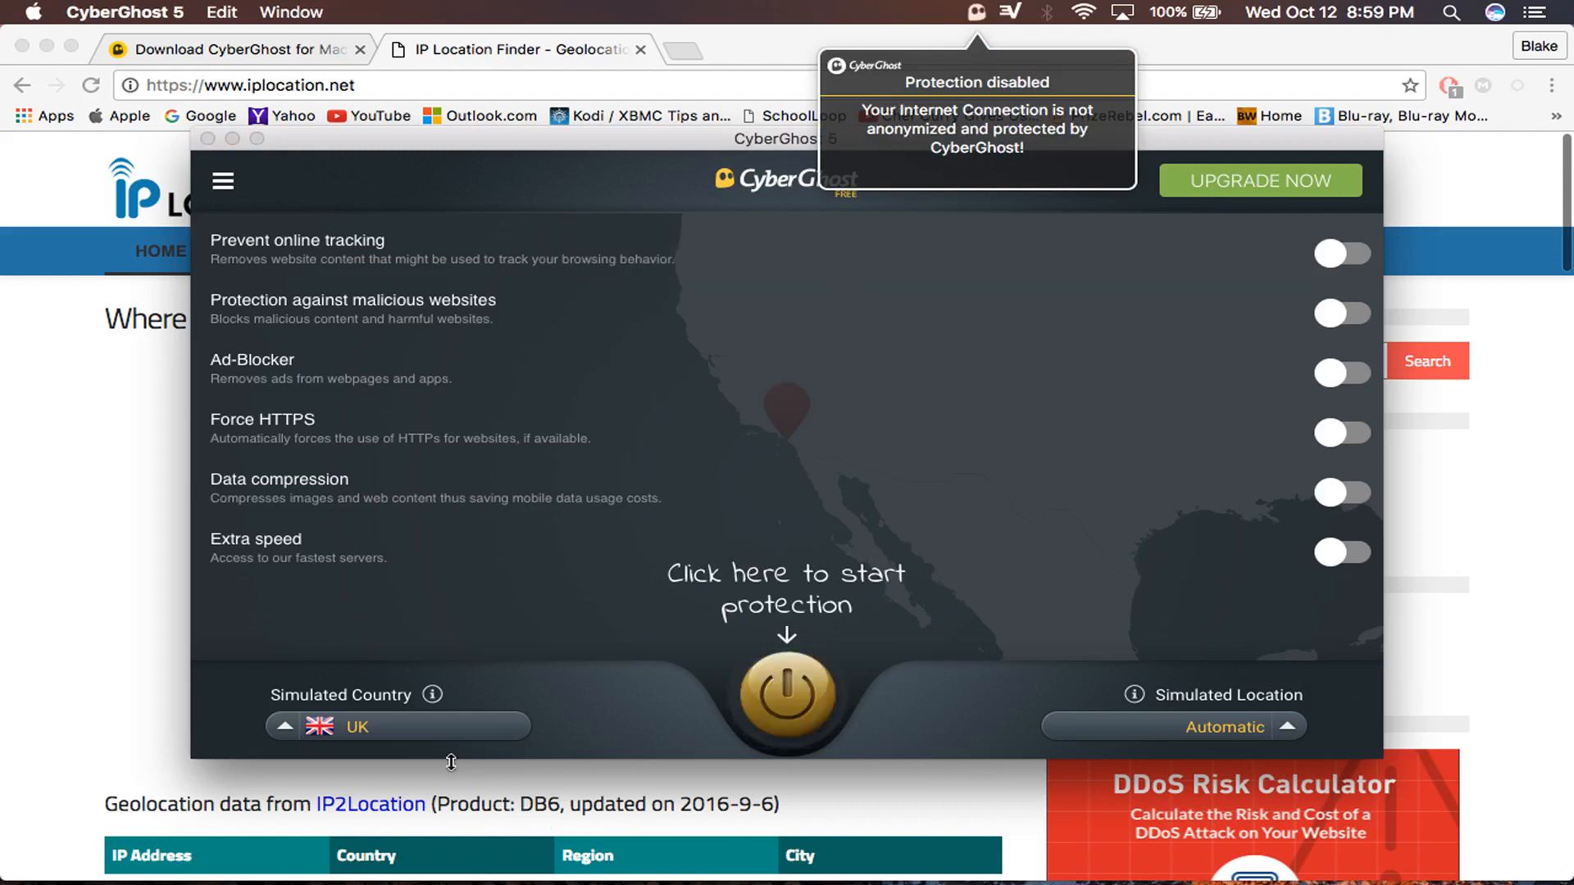
pyautogui.moveTo(1022, 357)
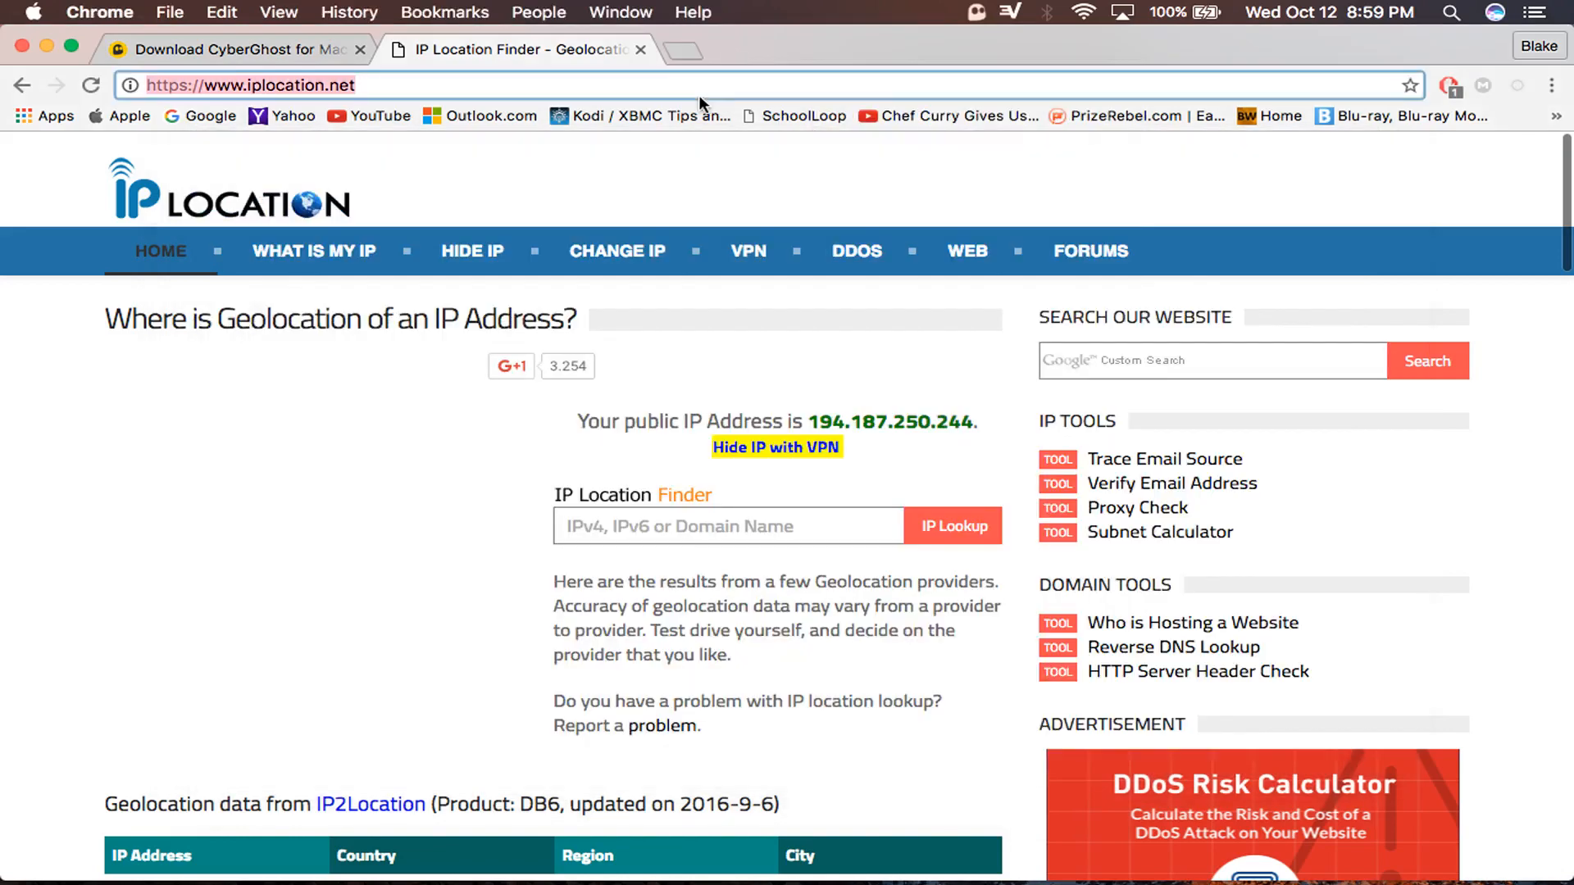
# Load expressvpn.com in the current Chrome tab from the address bar suggestions
pyautogui.write('expedia')
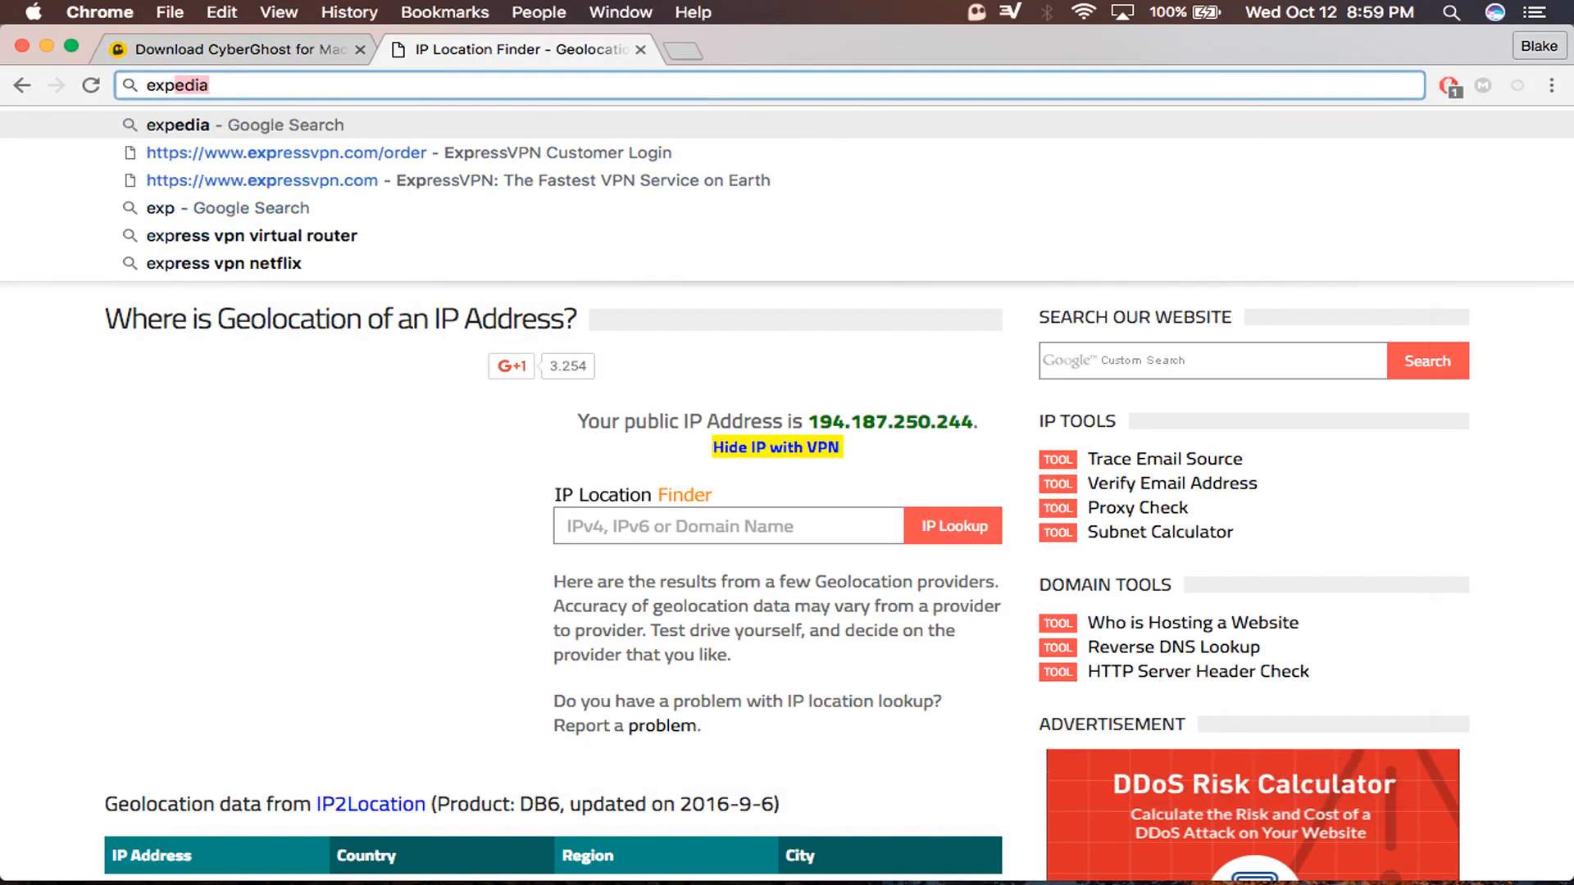
pyautogui.click(287, 125)
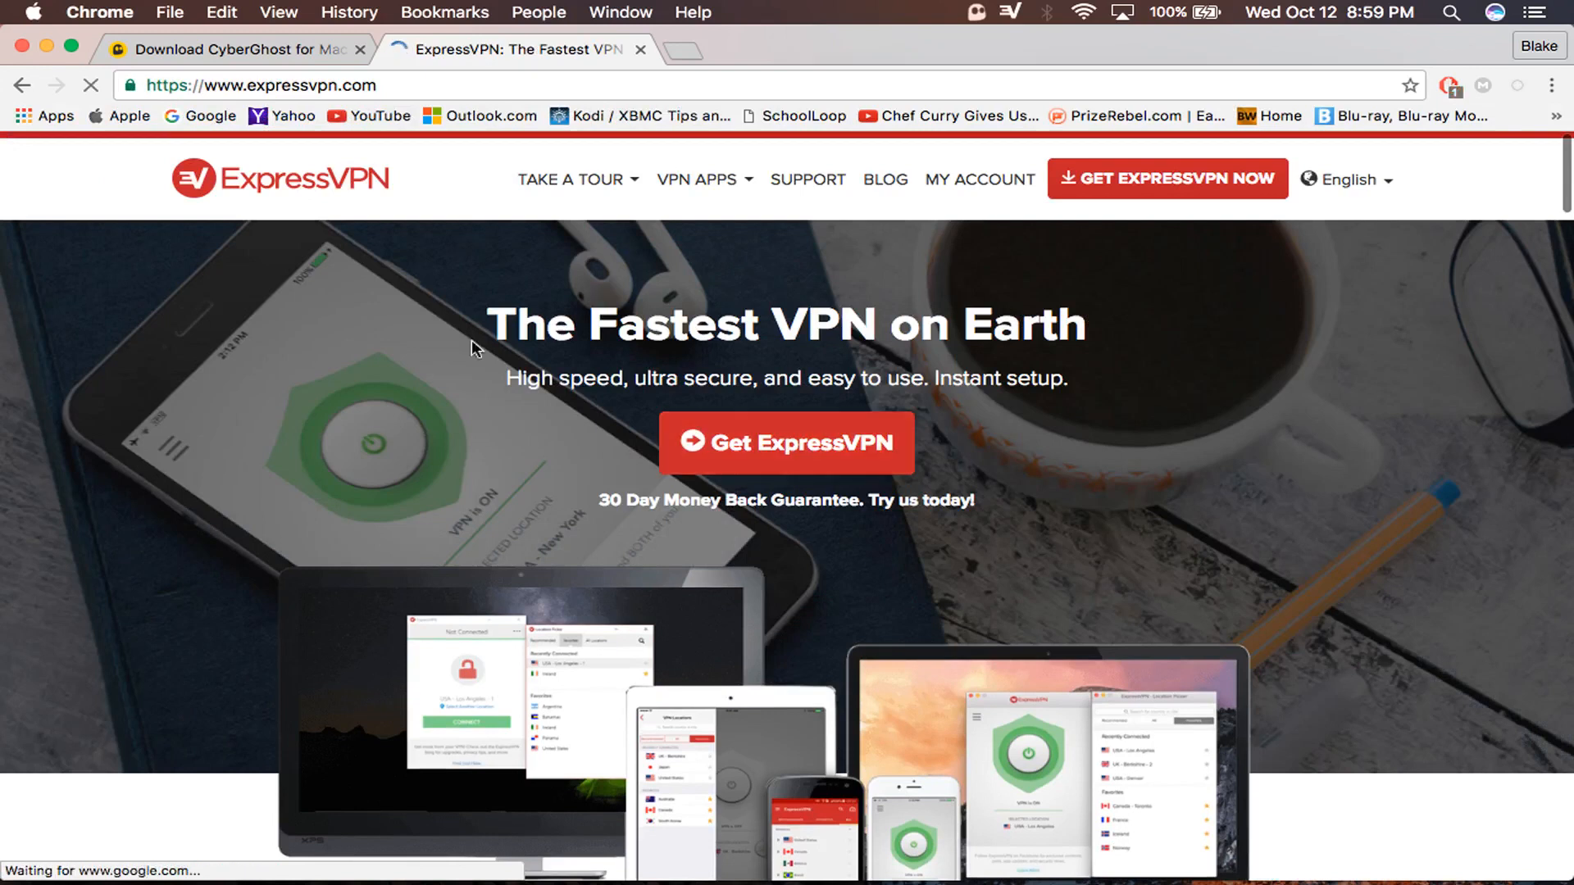
# Connect ExpressVPN to USA - Los Angeles via Smart Location, then close its window
pyautogui.click(1010, 12)
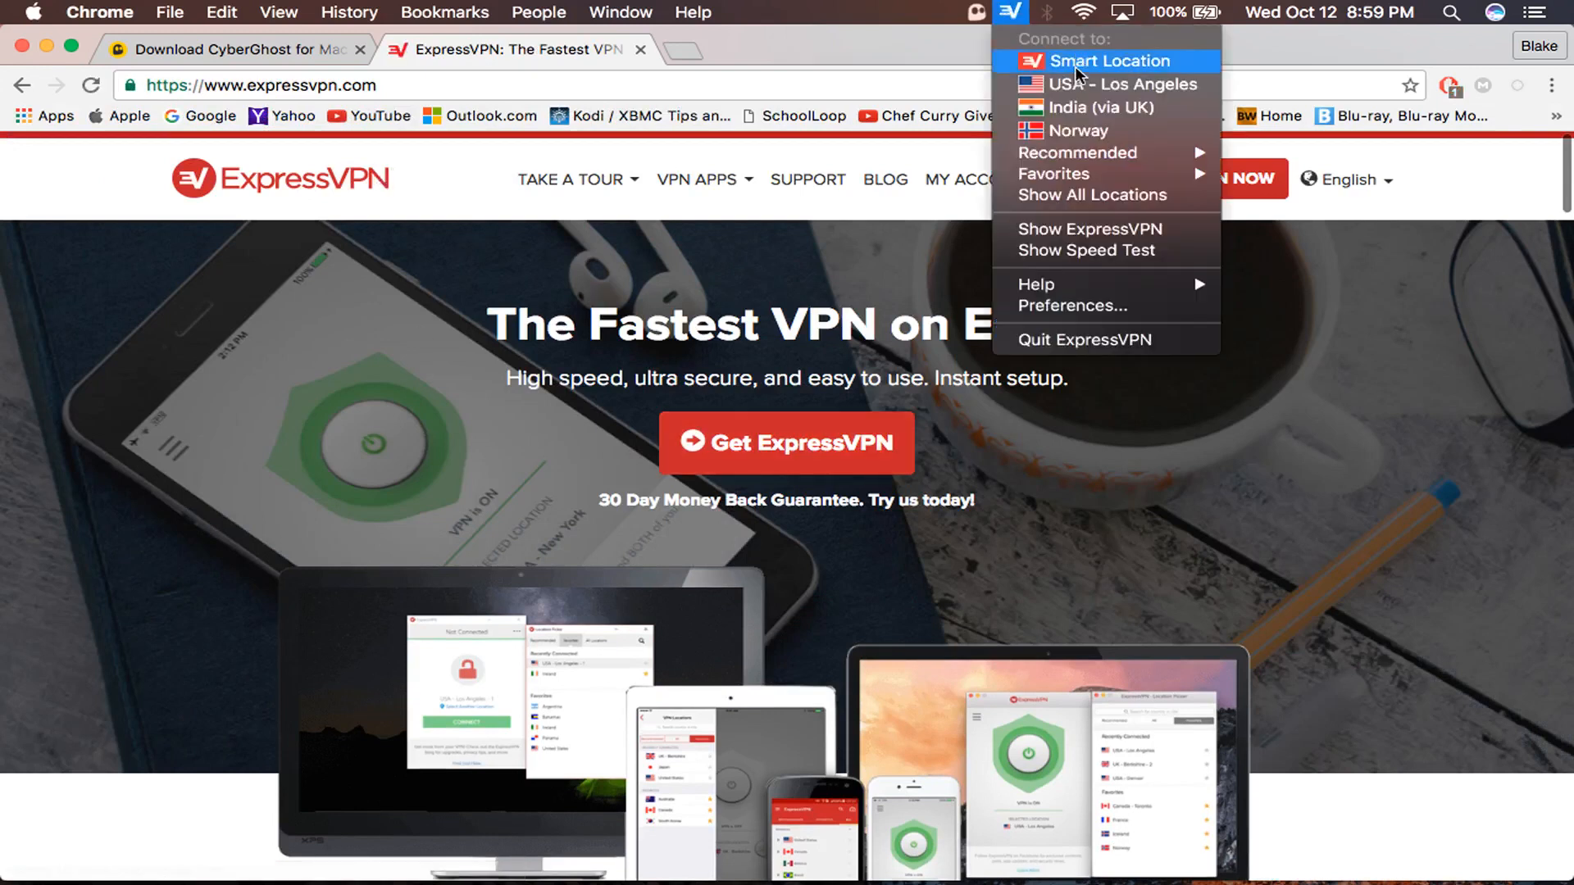
pyautogui.moveTo(1132, 265)
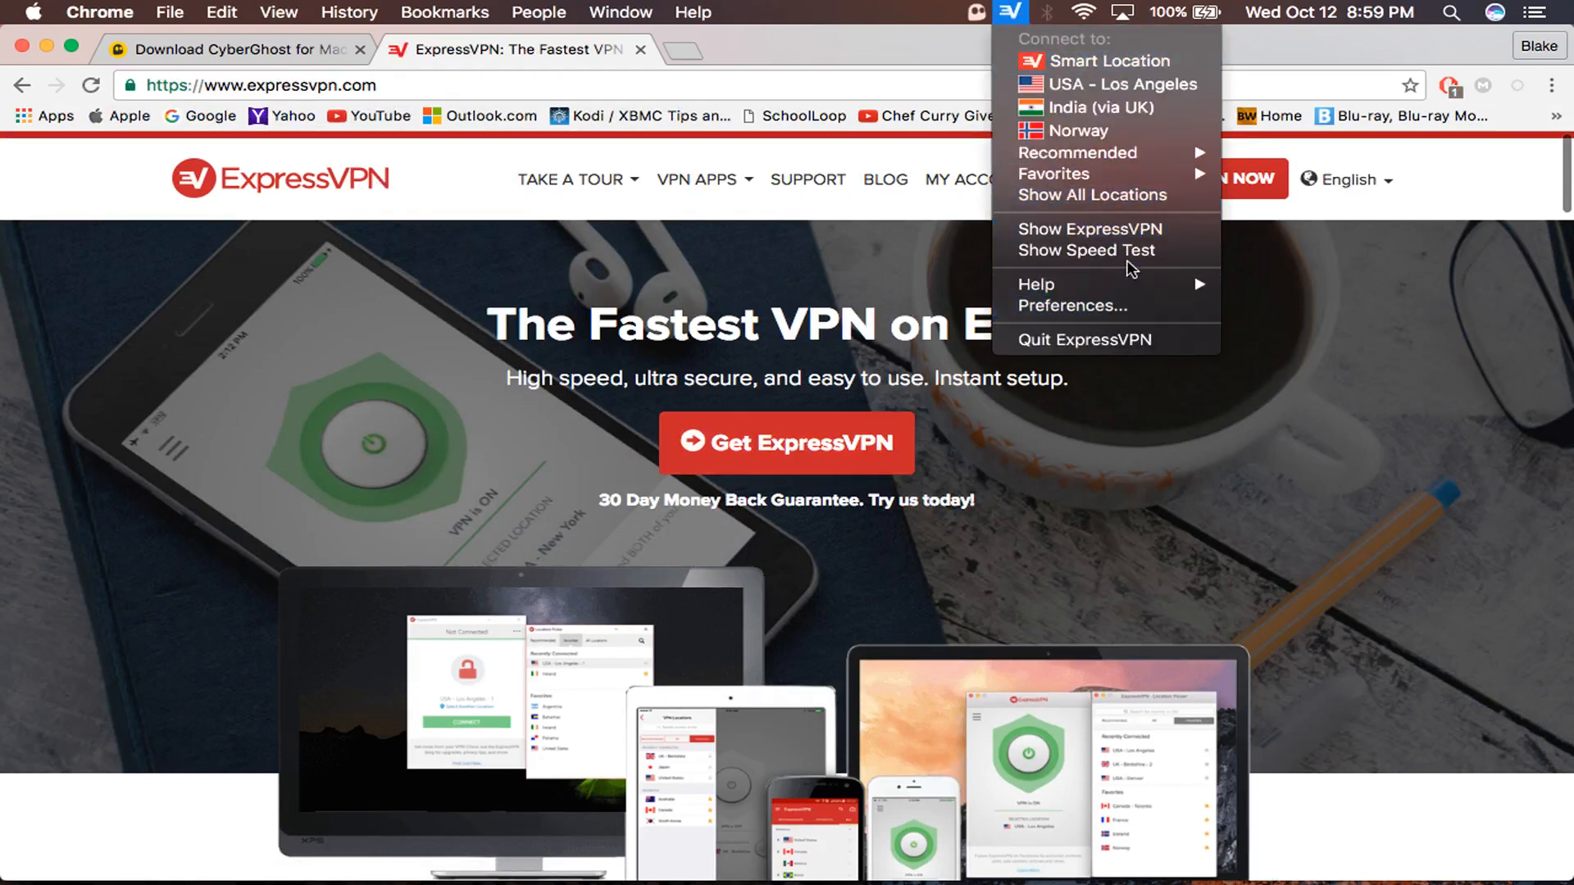
pyautogui.click(1087, 228)
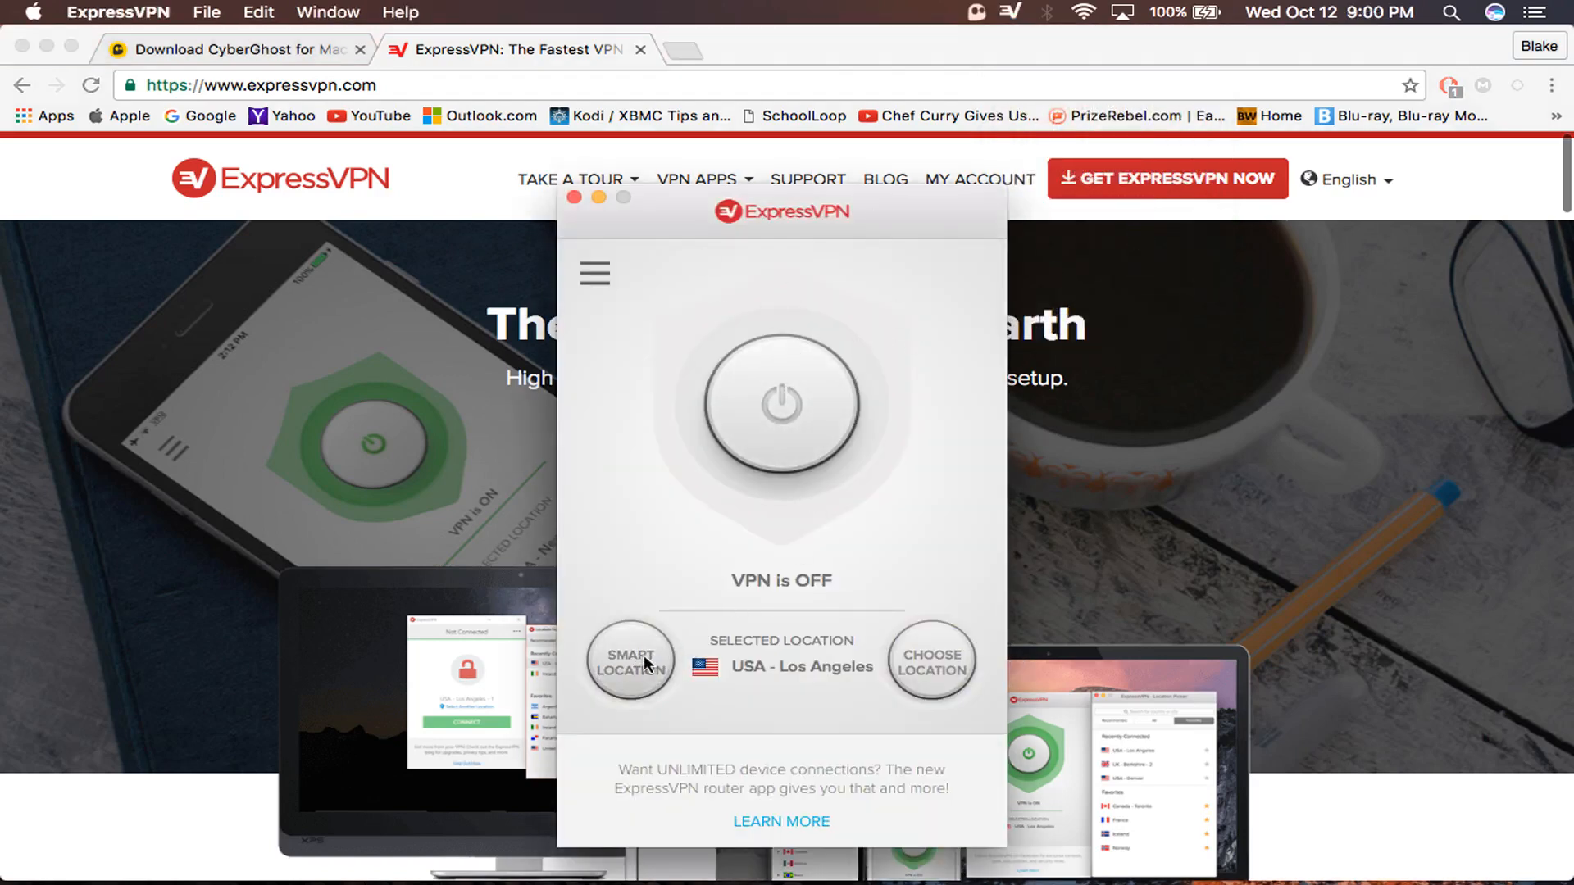
pyautogui.click(631, 662)
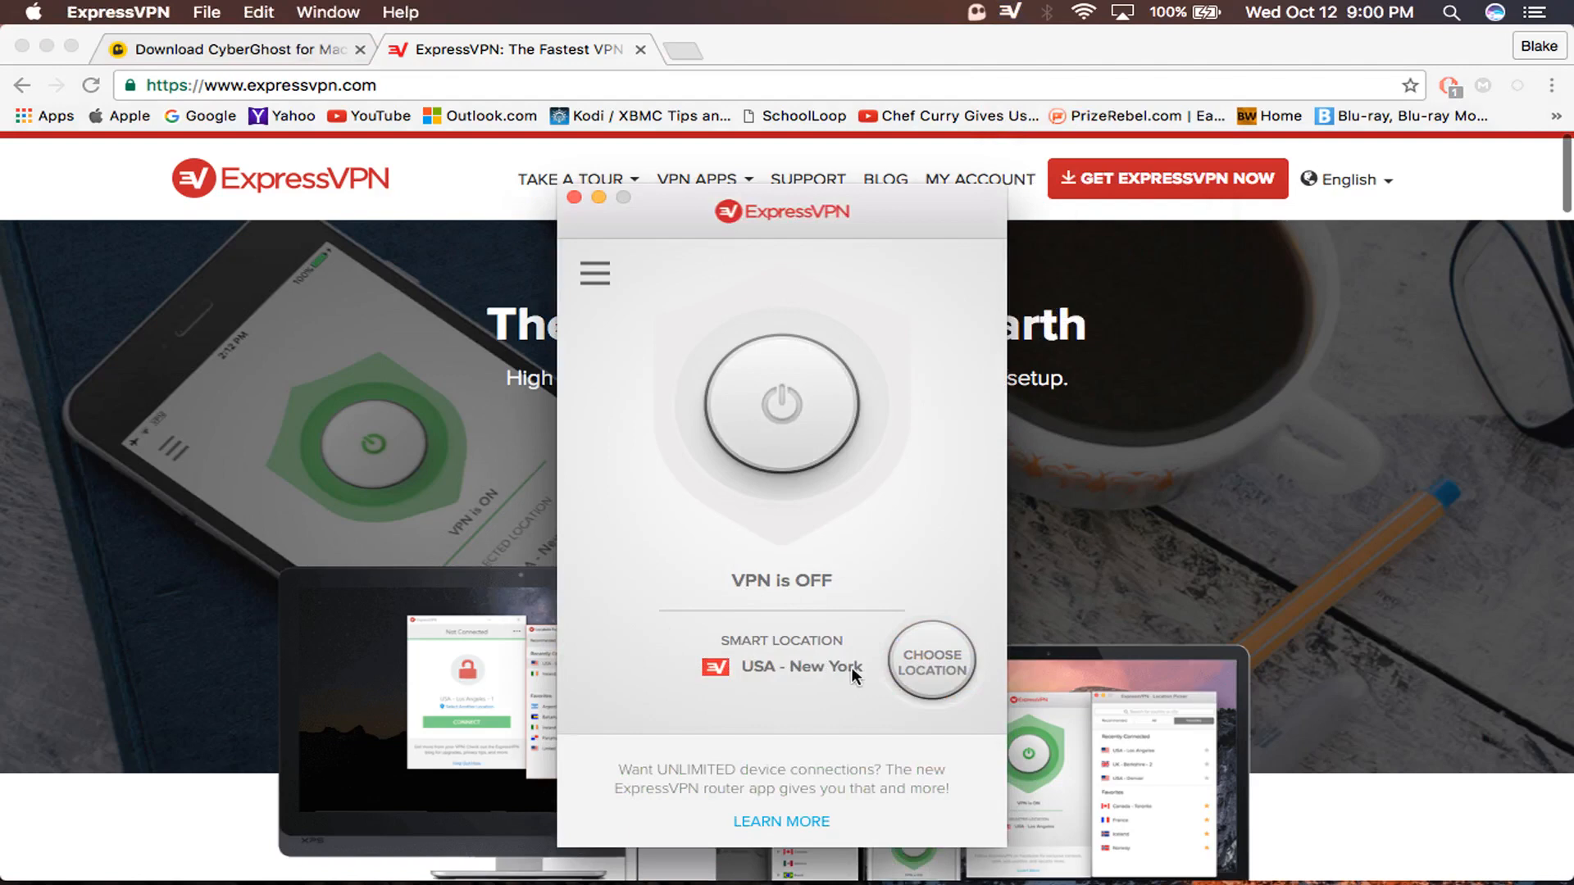
pyautogui.click(929, 662)
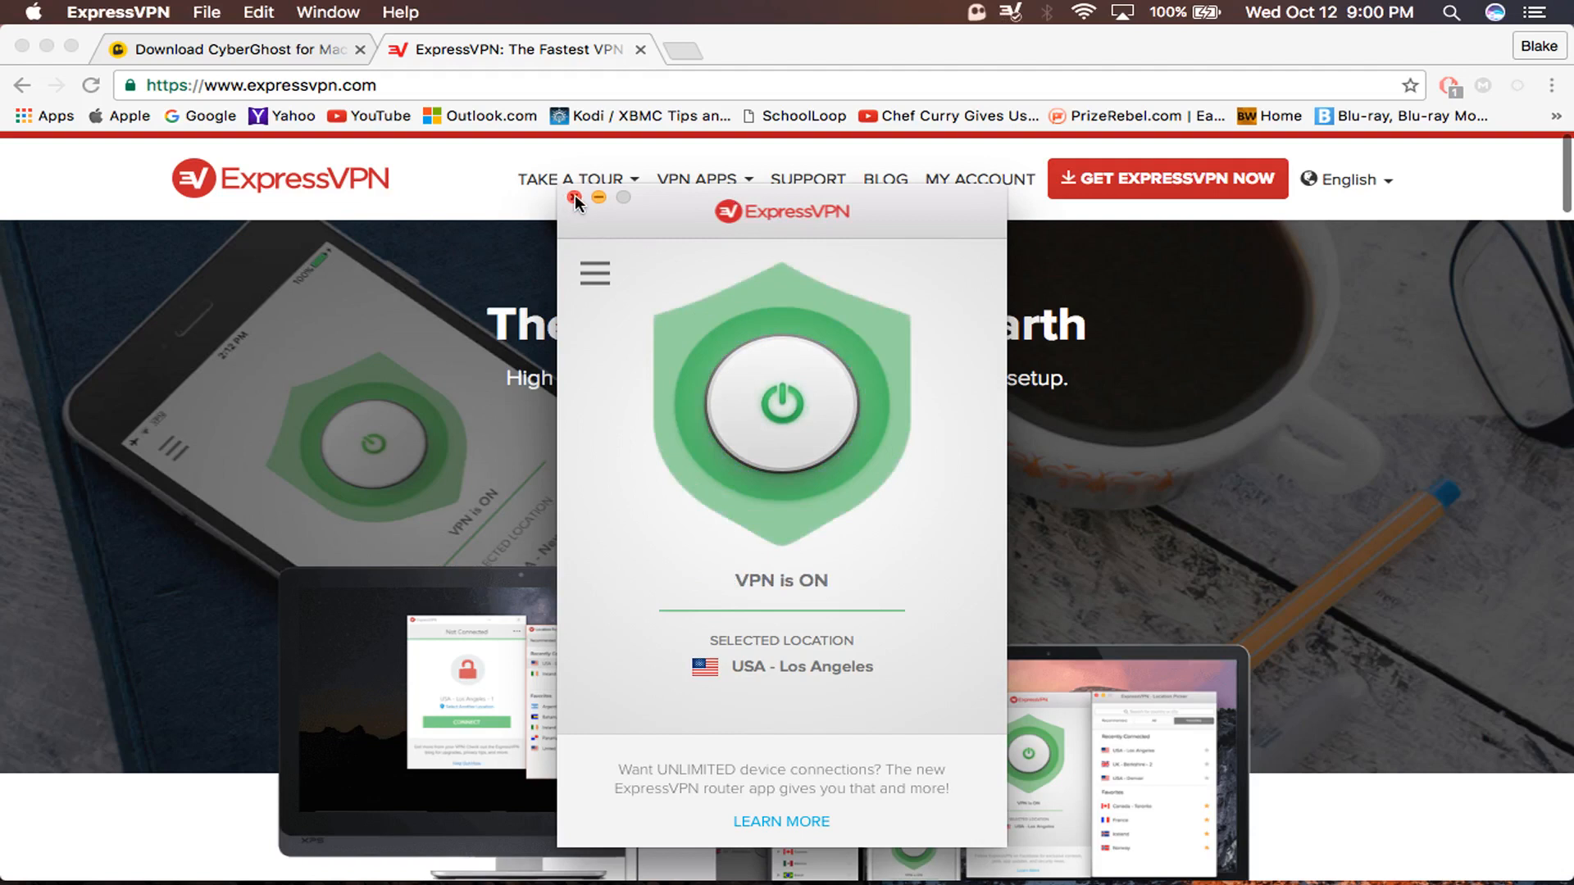
pyautogui.click(576, 197)
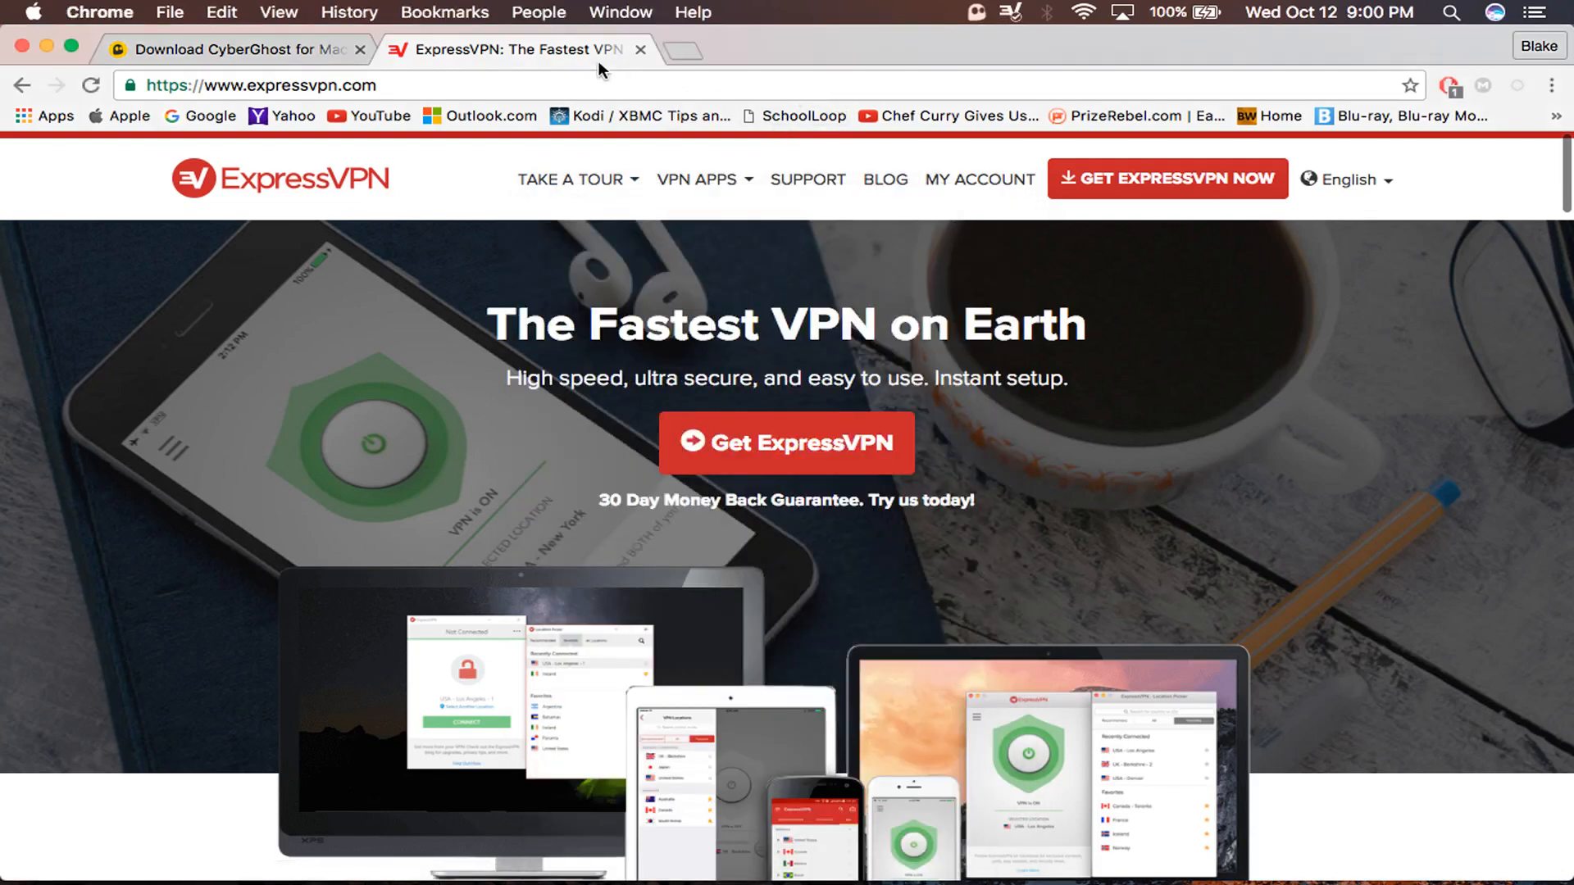
pyautogui.click(1011, 13)
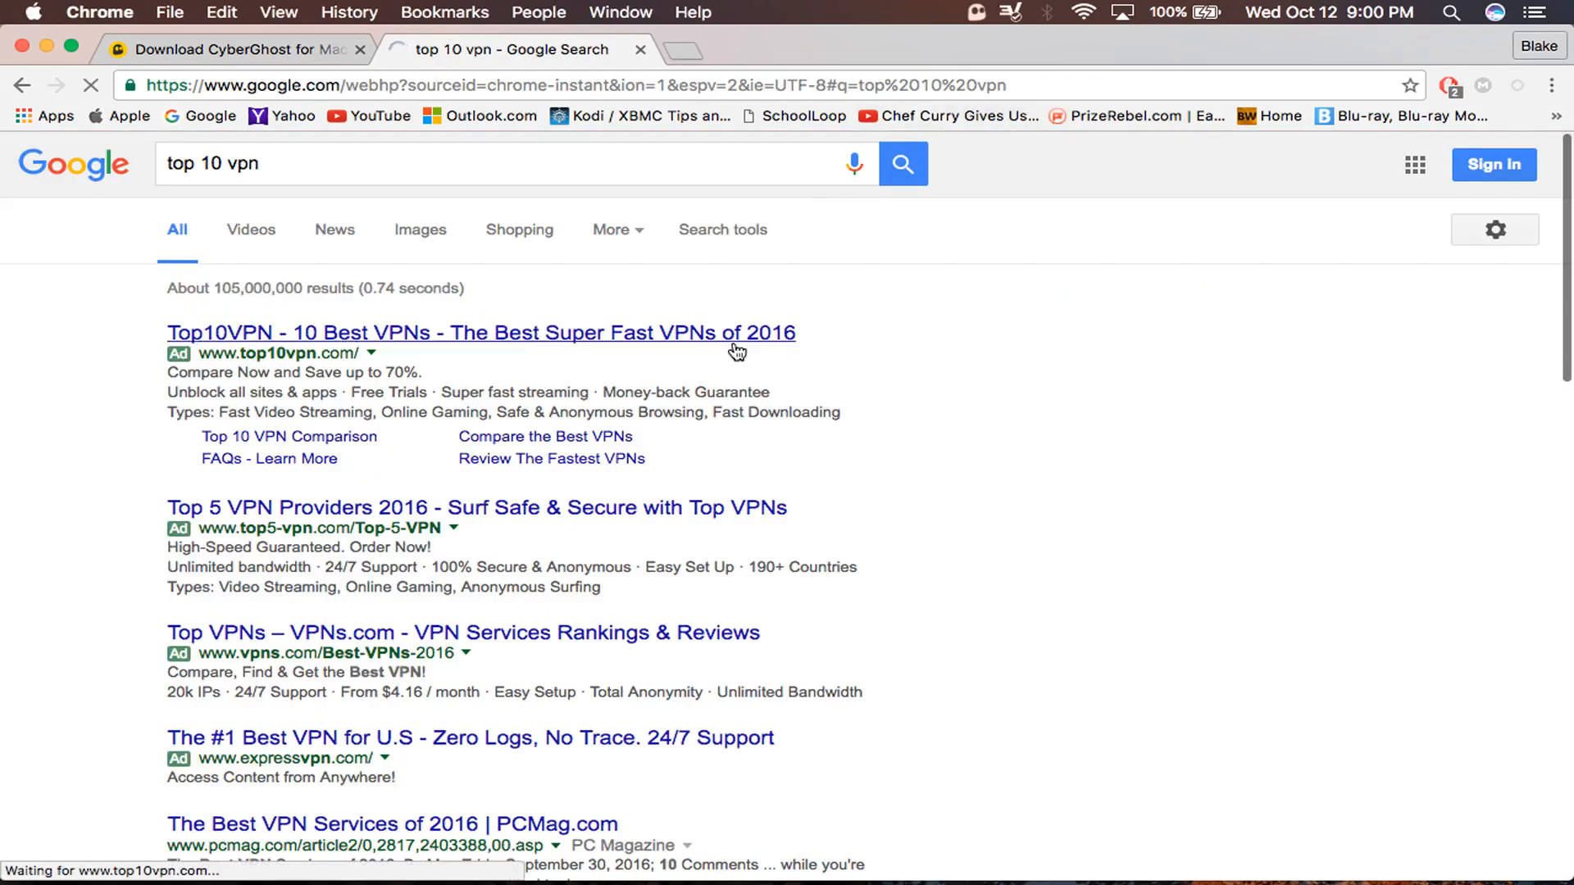
pyautogui.click(479, 332)
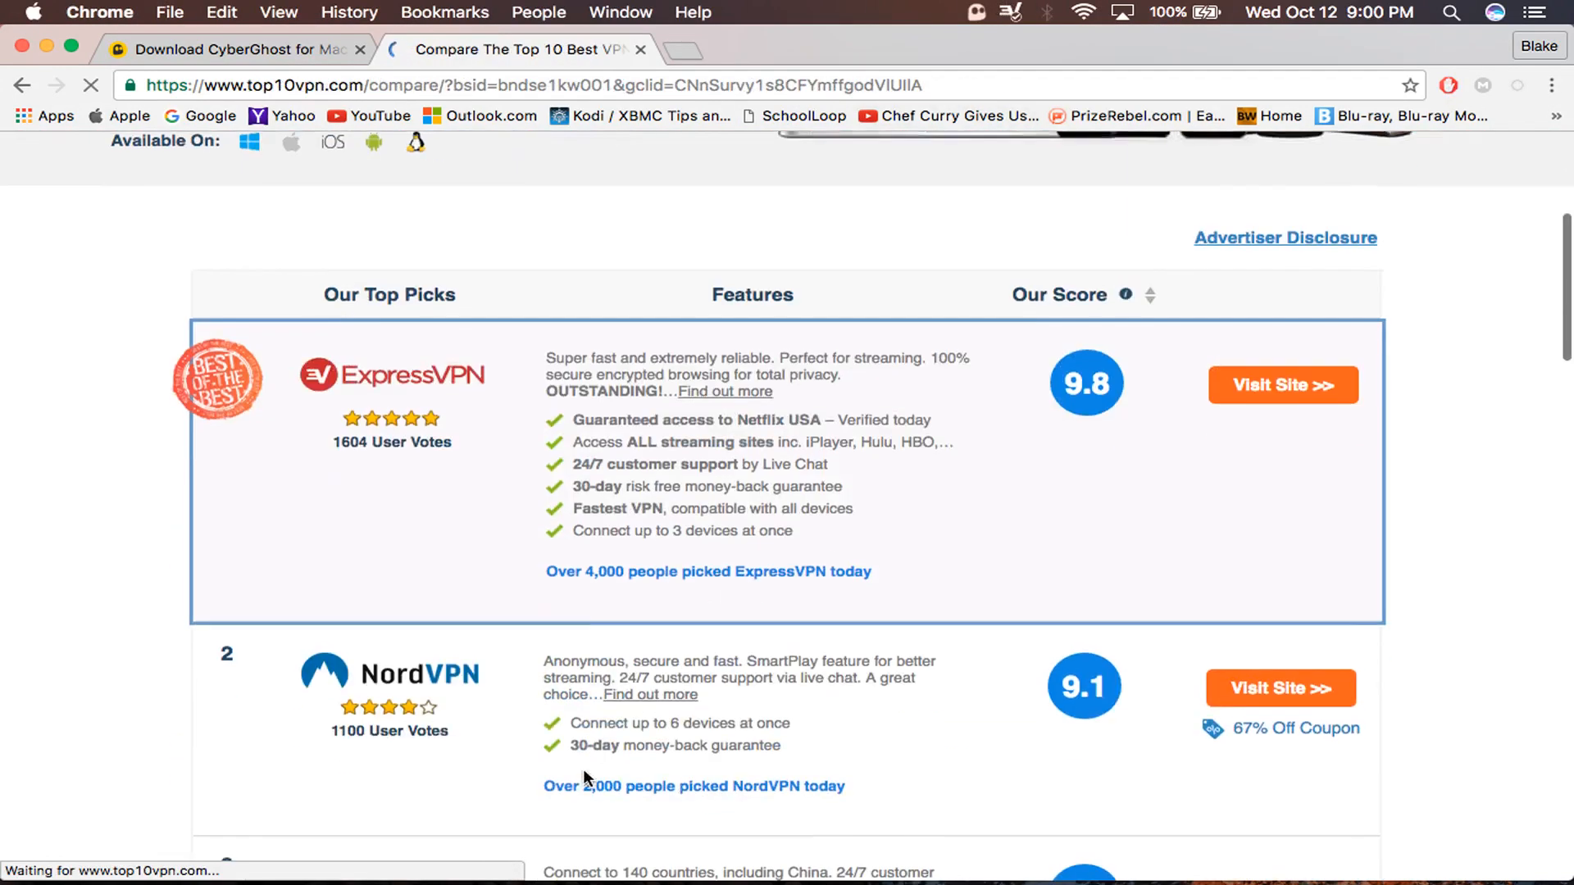
pyautogui.scroll(-3)
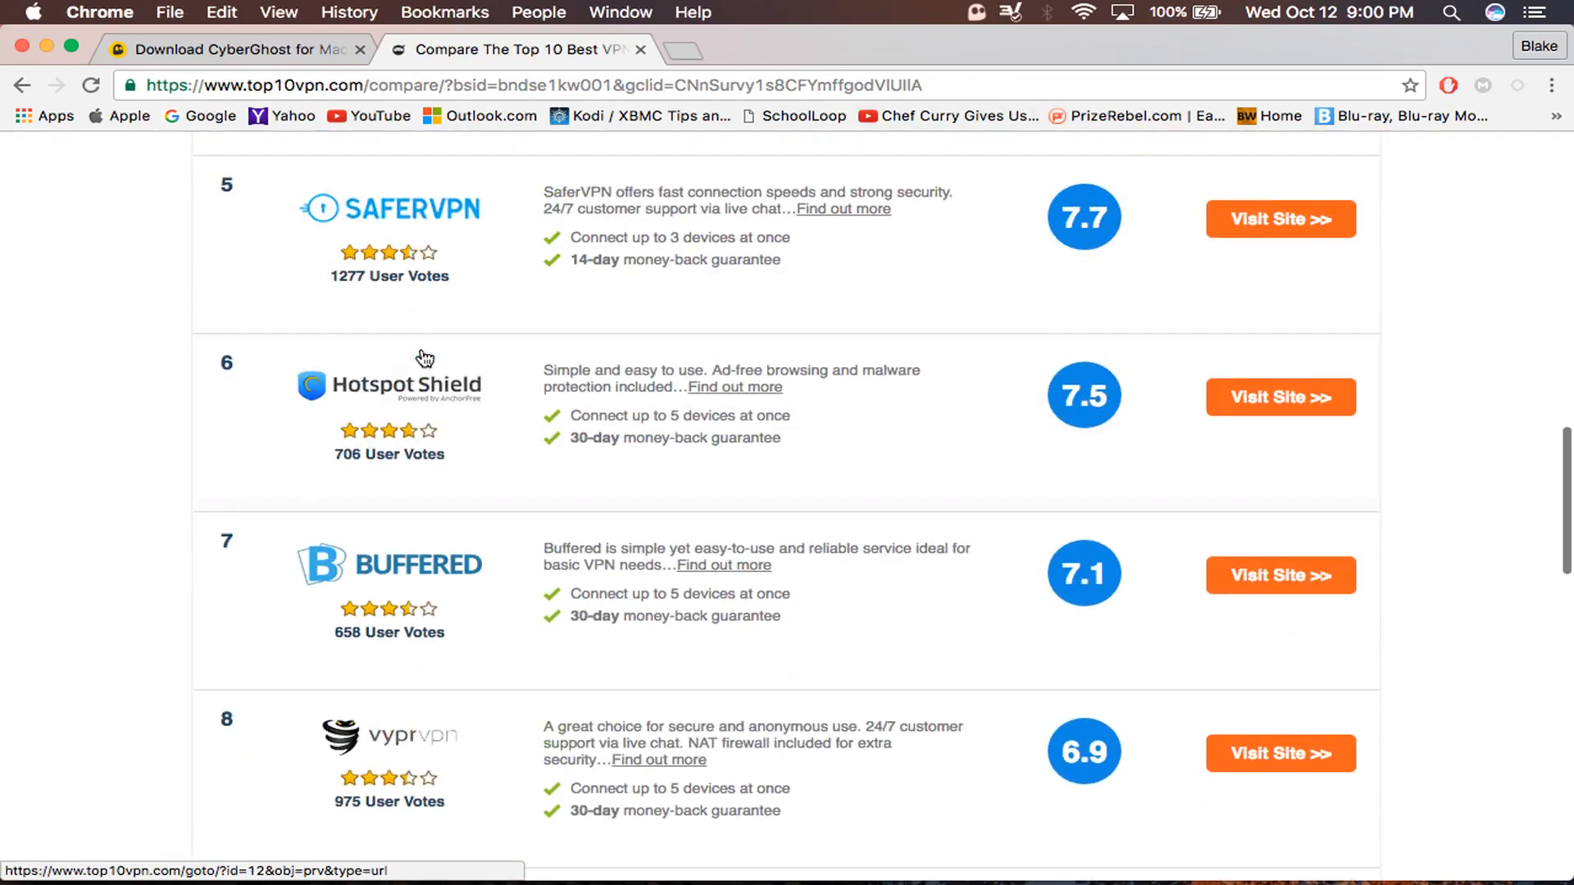
pyautogui.click(1009, 12)
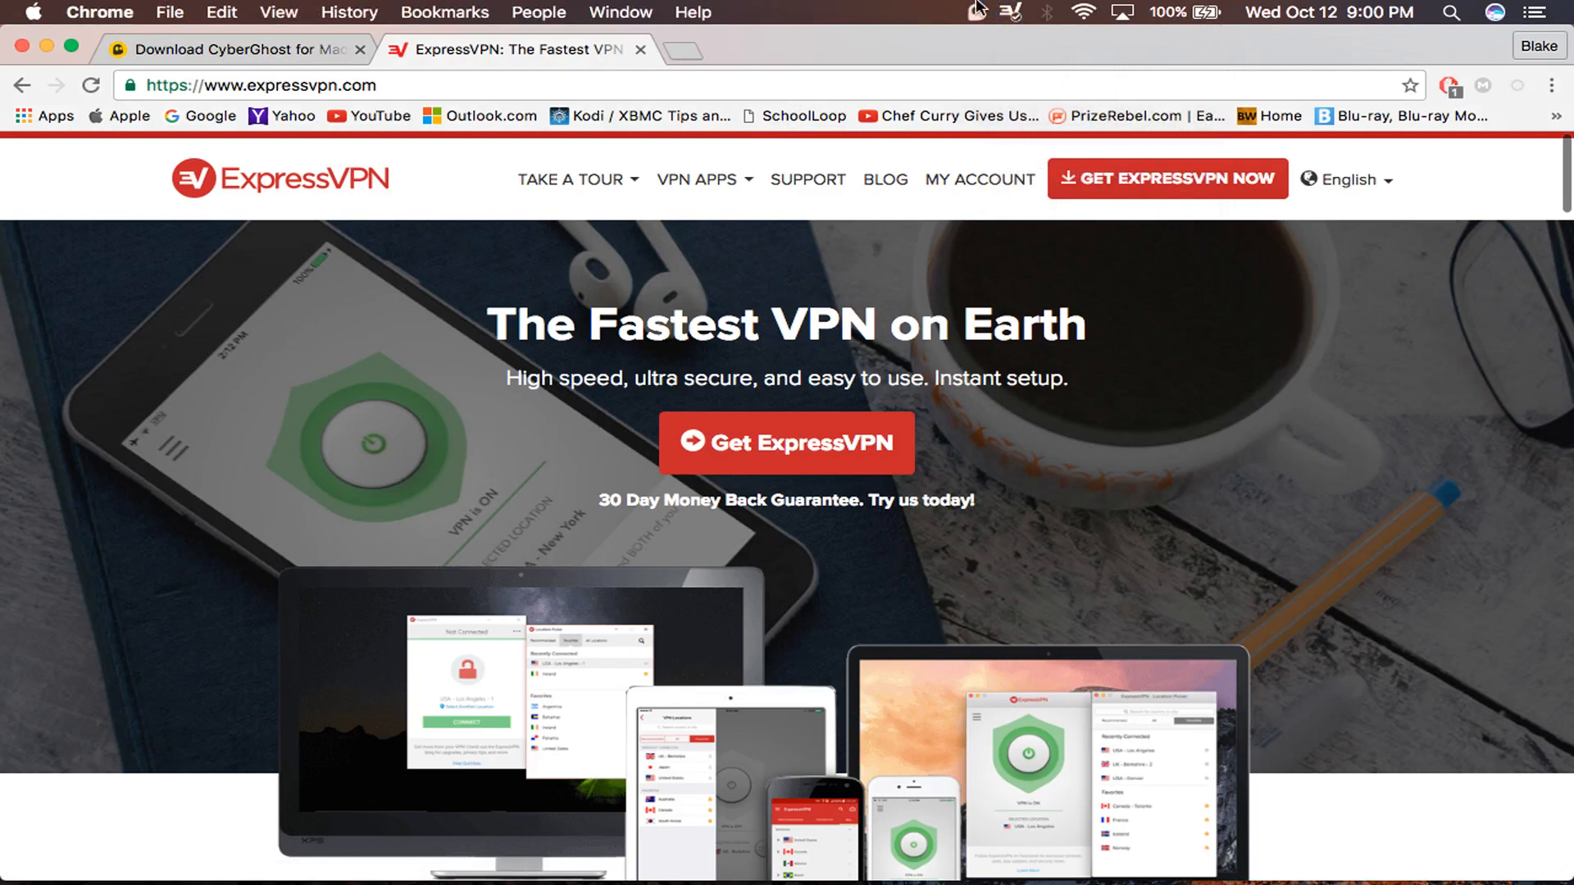
pyautogui.moveTo(1064, 465)
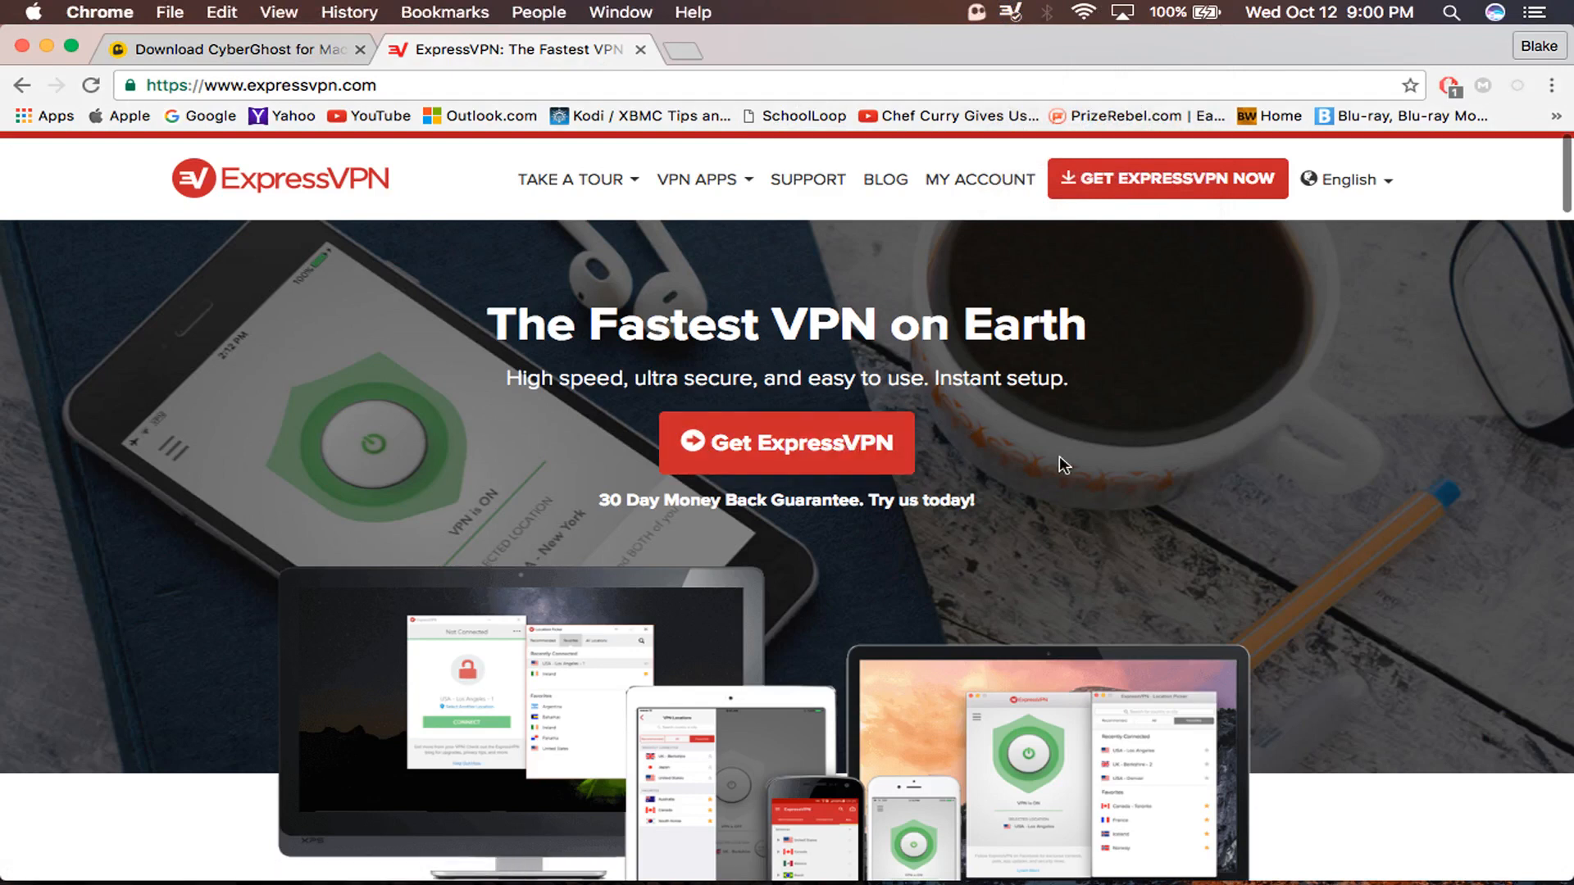